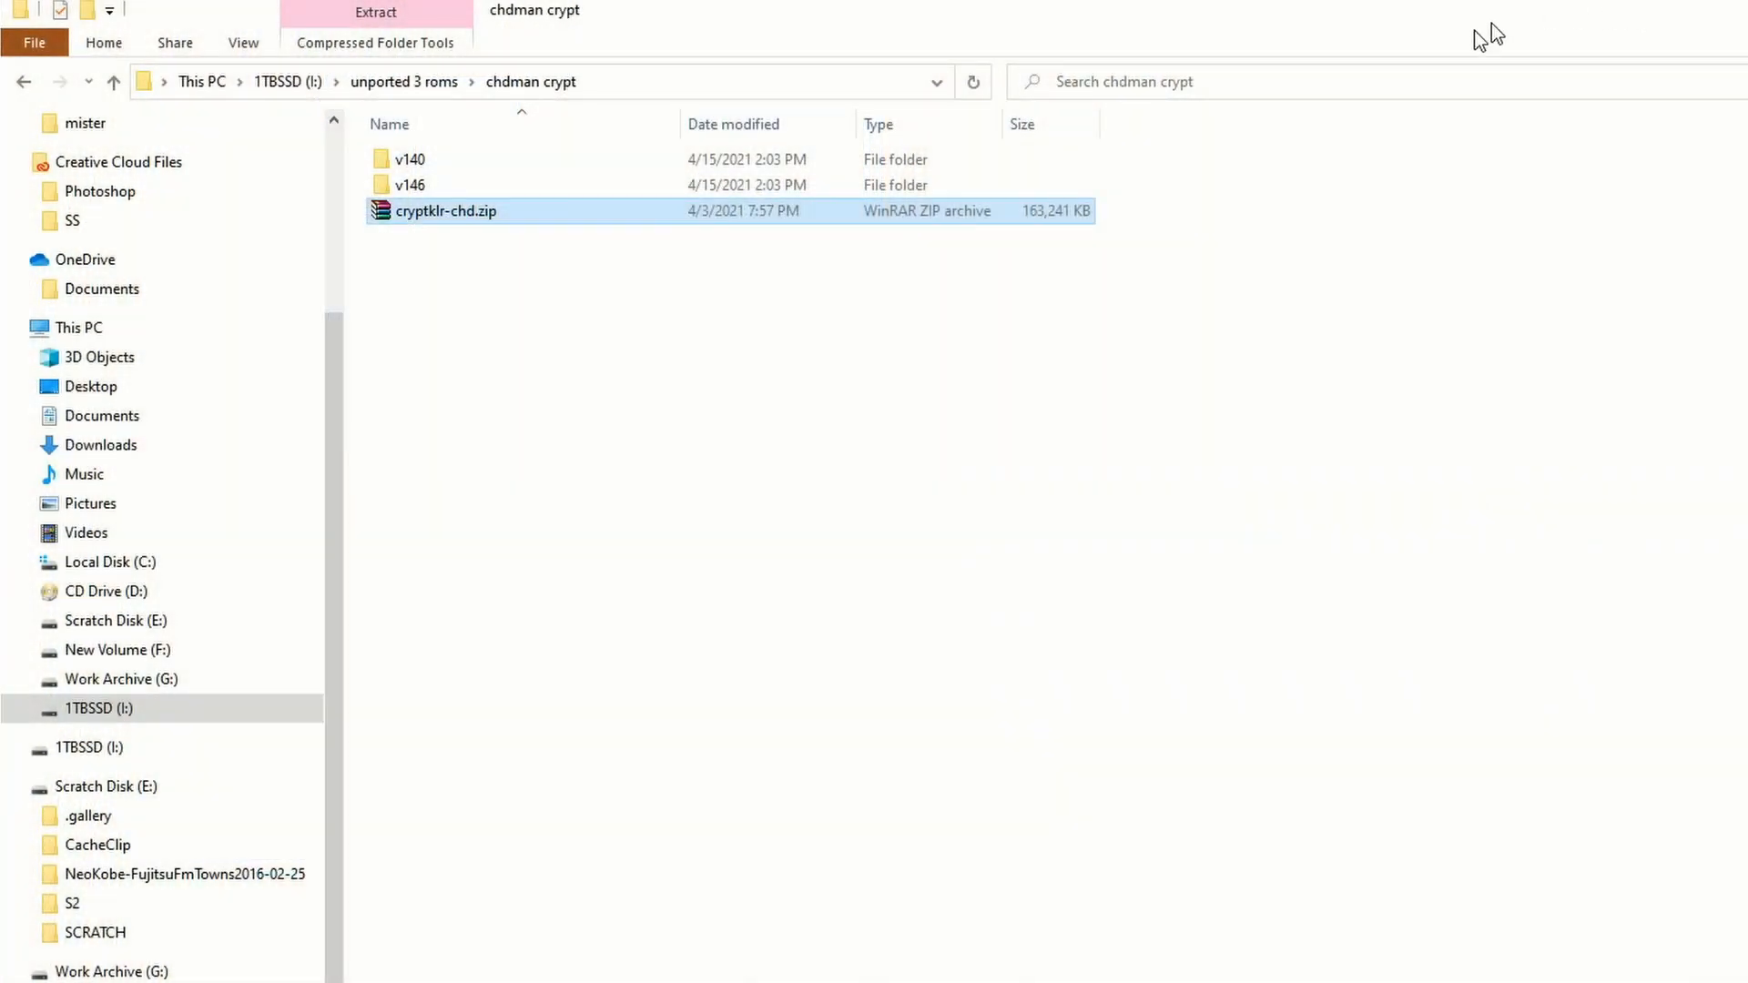
Extract cryptklr-chd.zip into the current folder, then open the v140 folder.
left_click(463, 324)
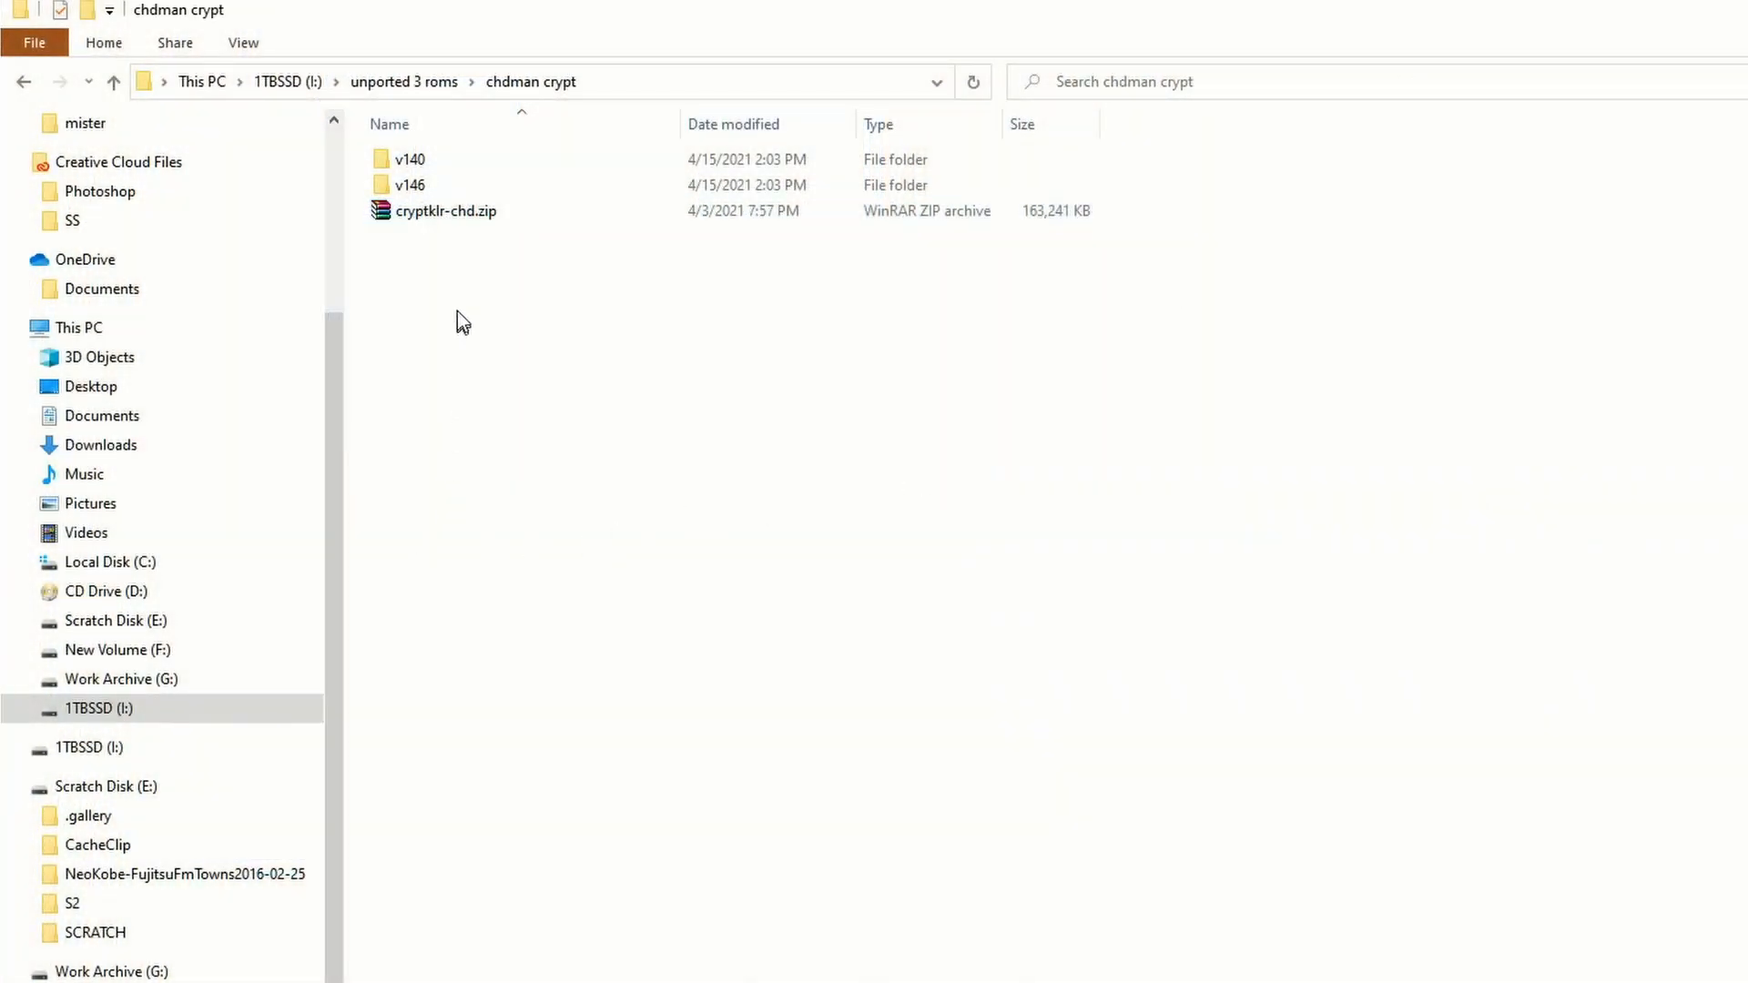
left_click(446, 210)
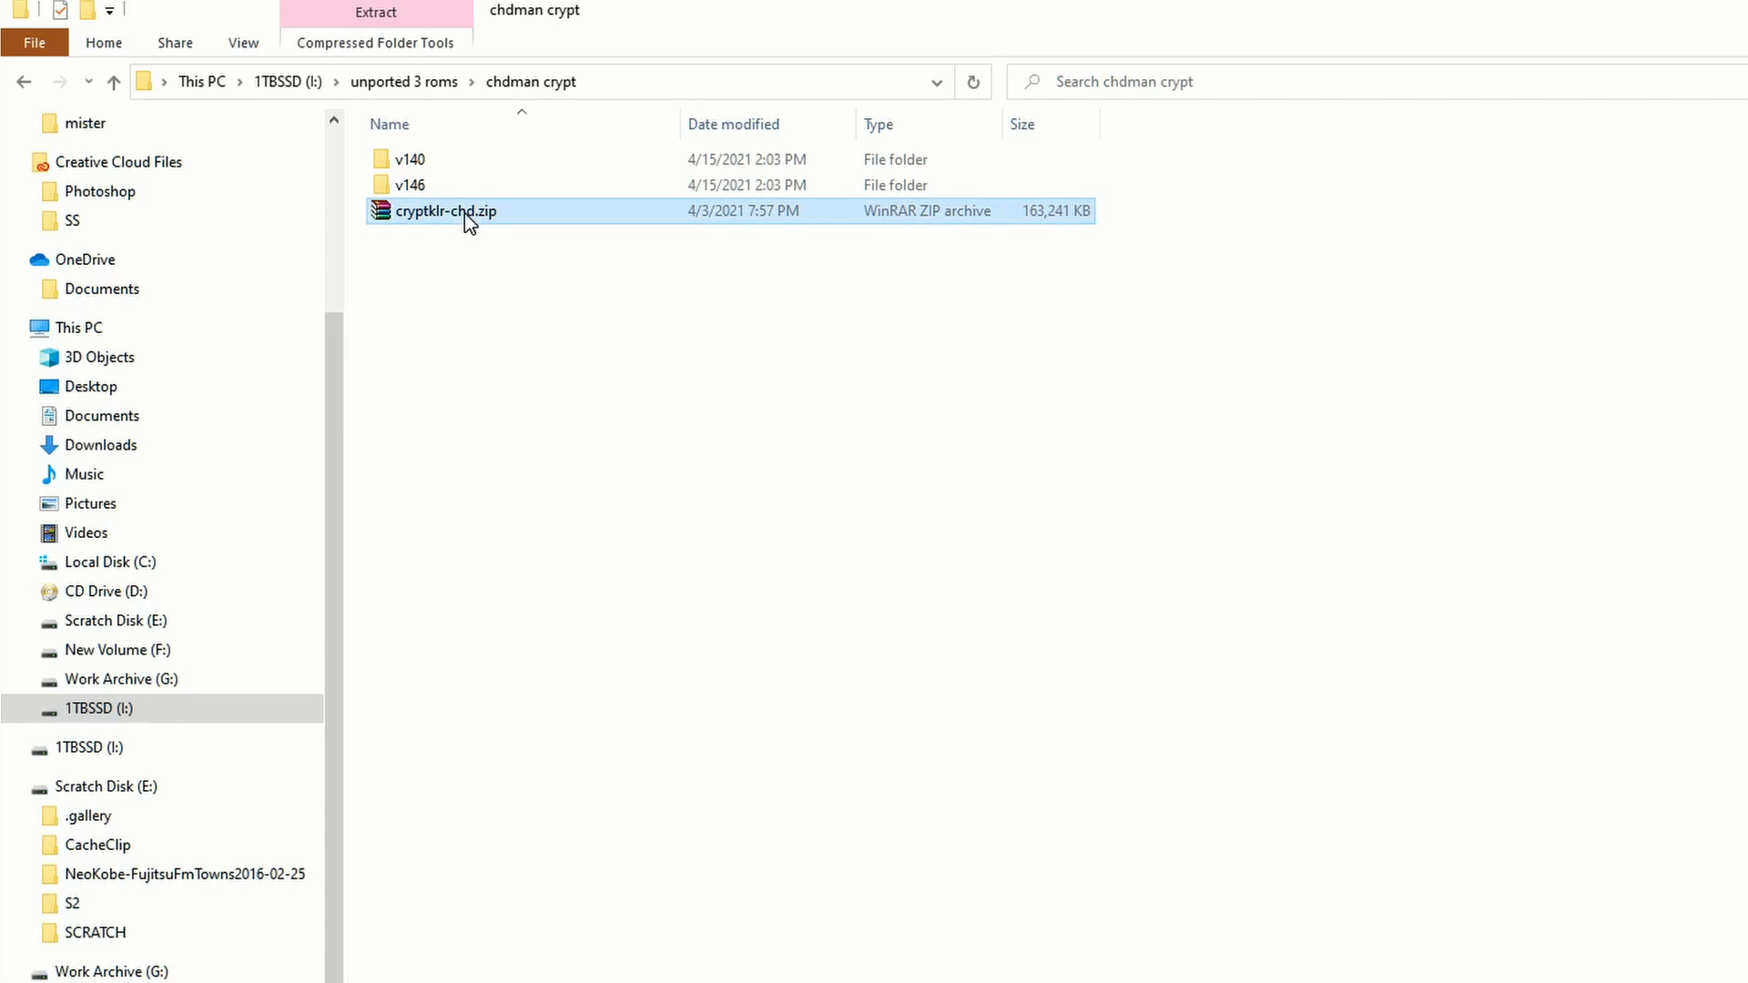
right_click(447, 210)
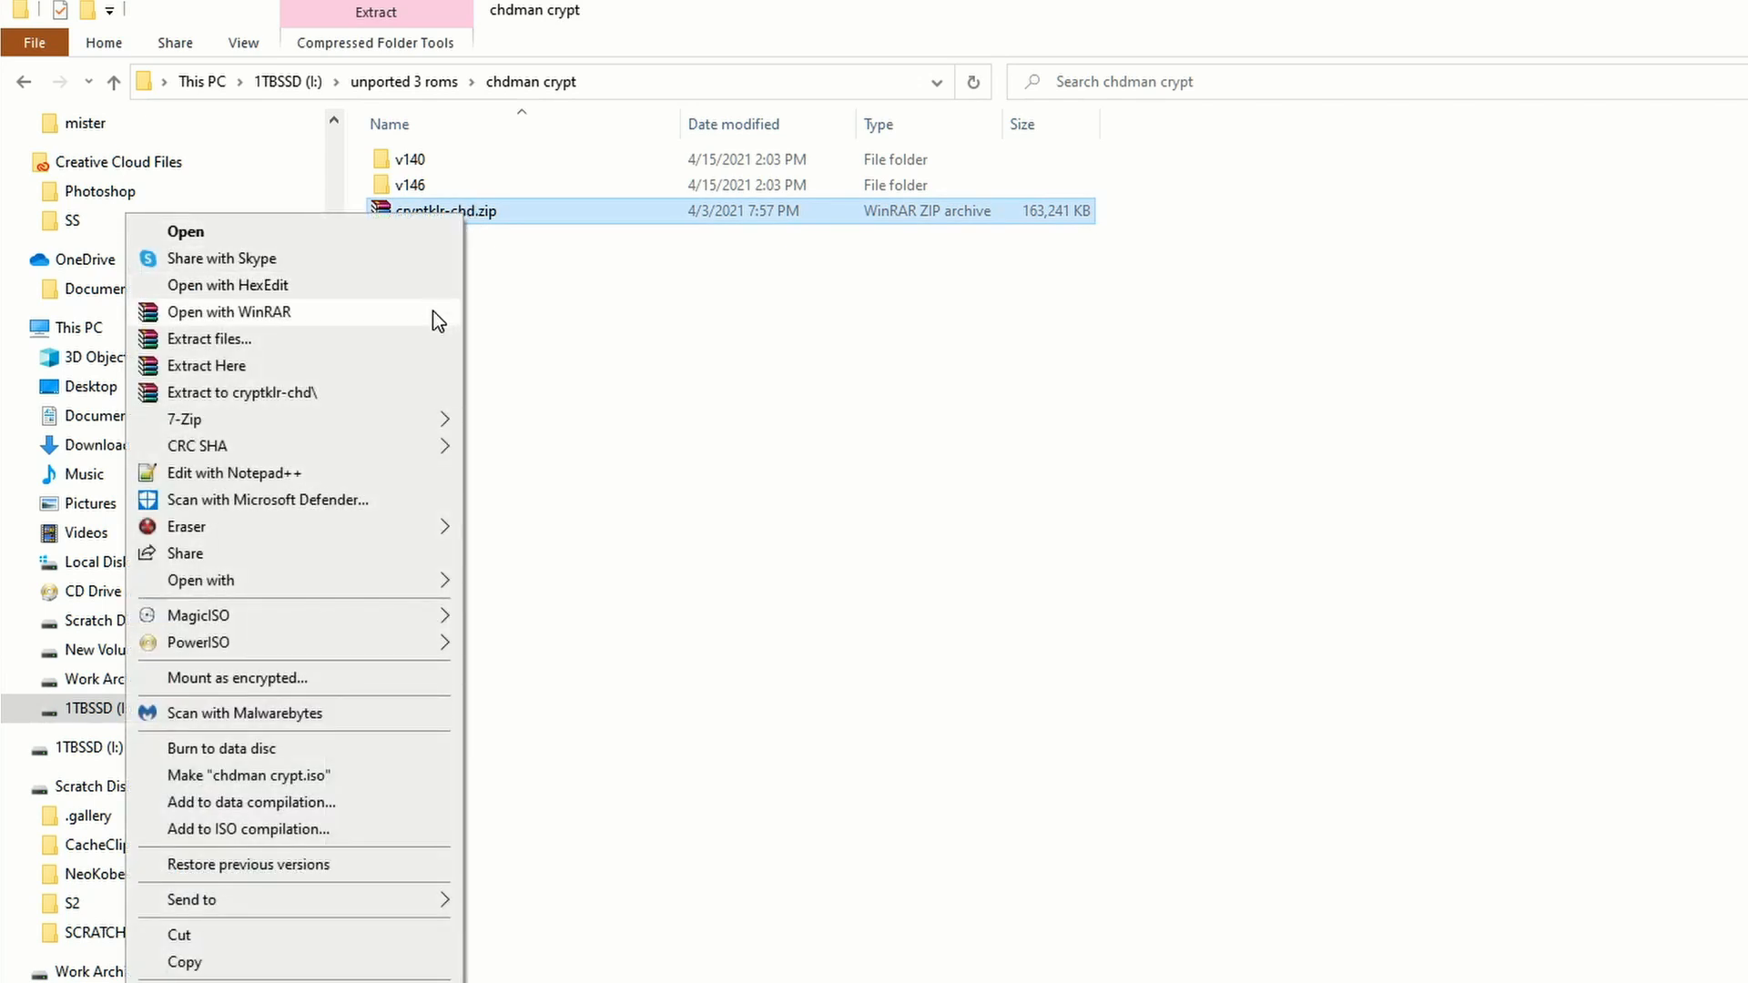
mouse_move(439, 337)
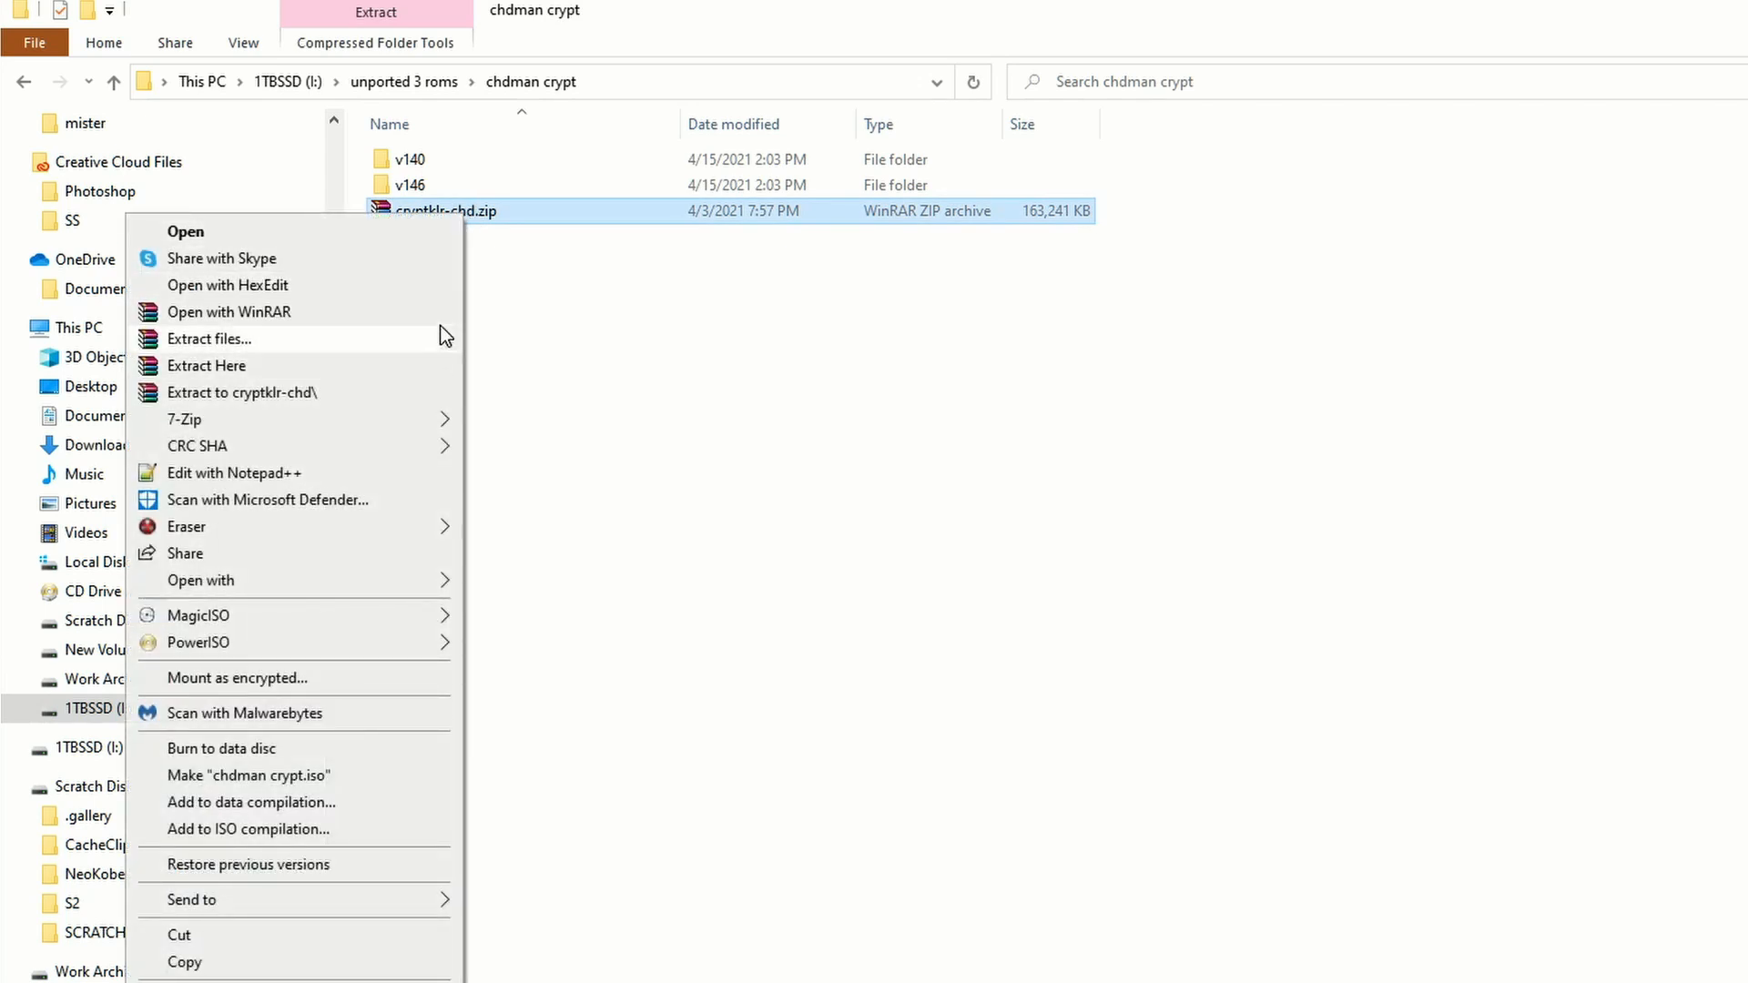
left_click(209, 339)
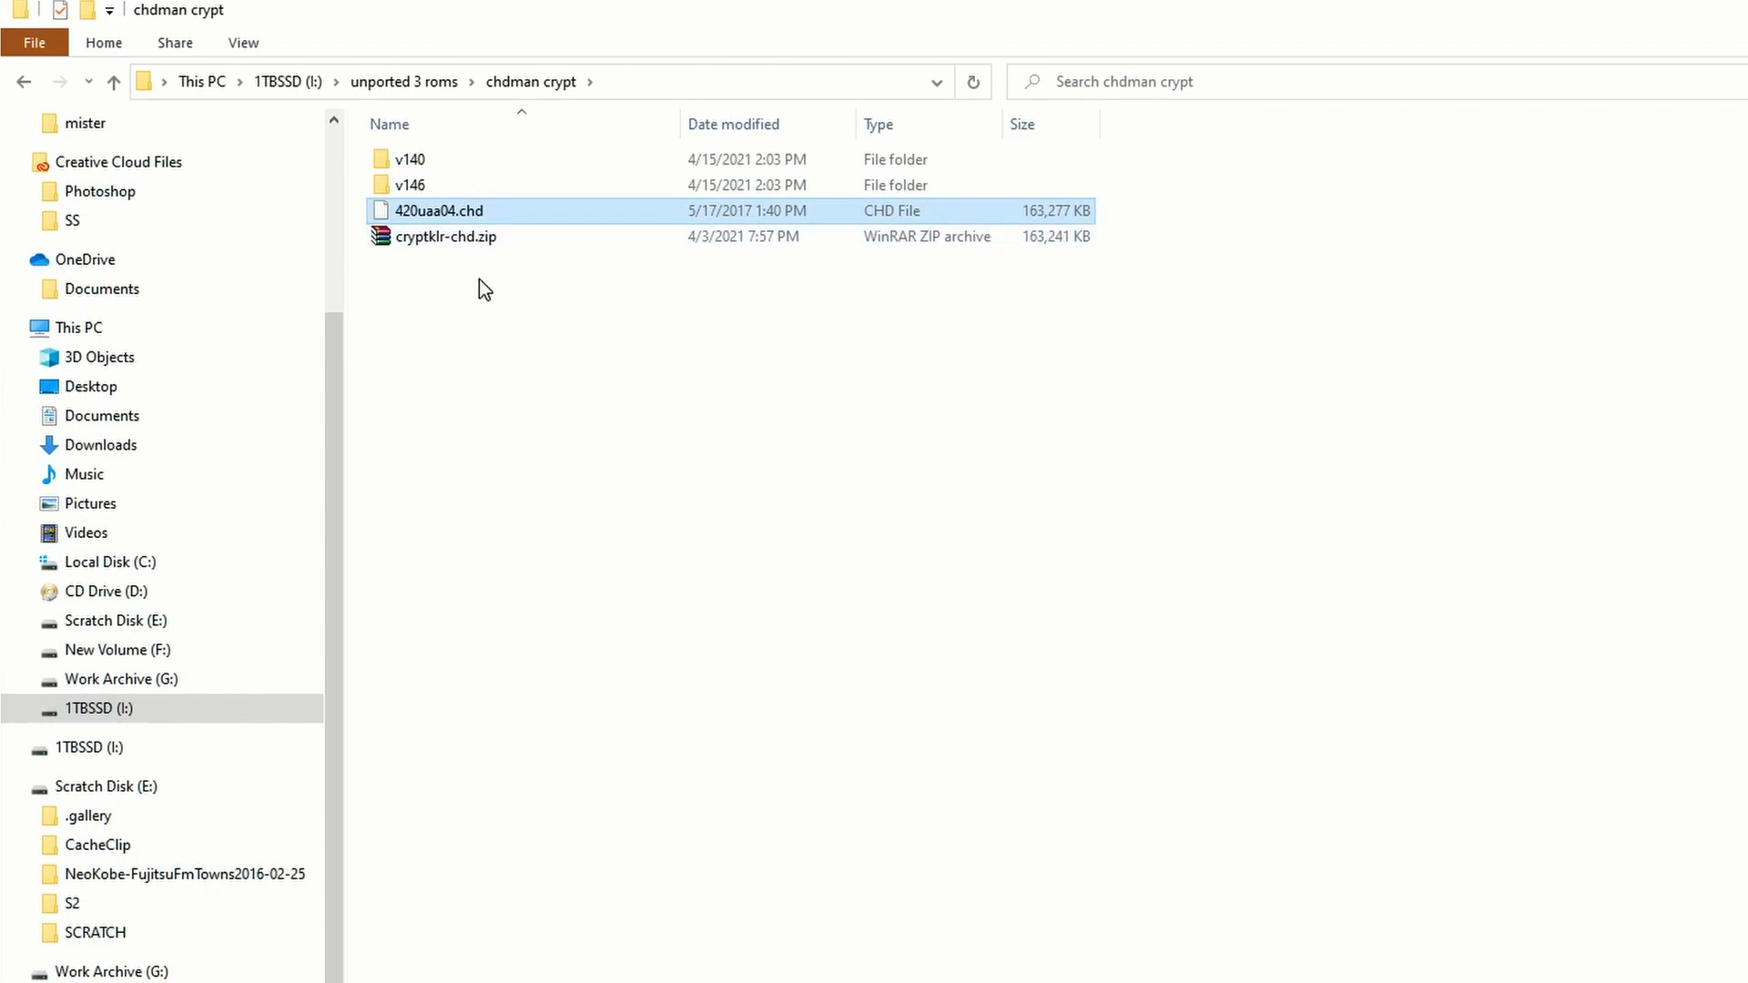
mouse_move(759, 212)
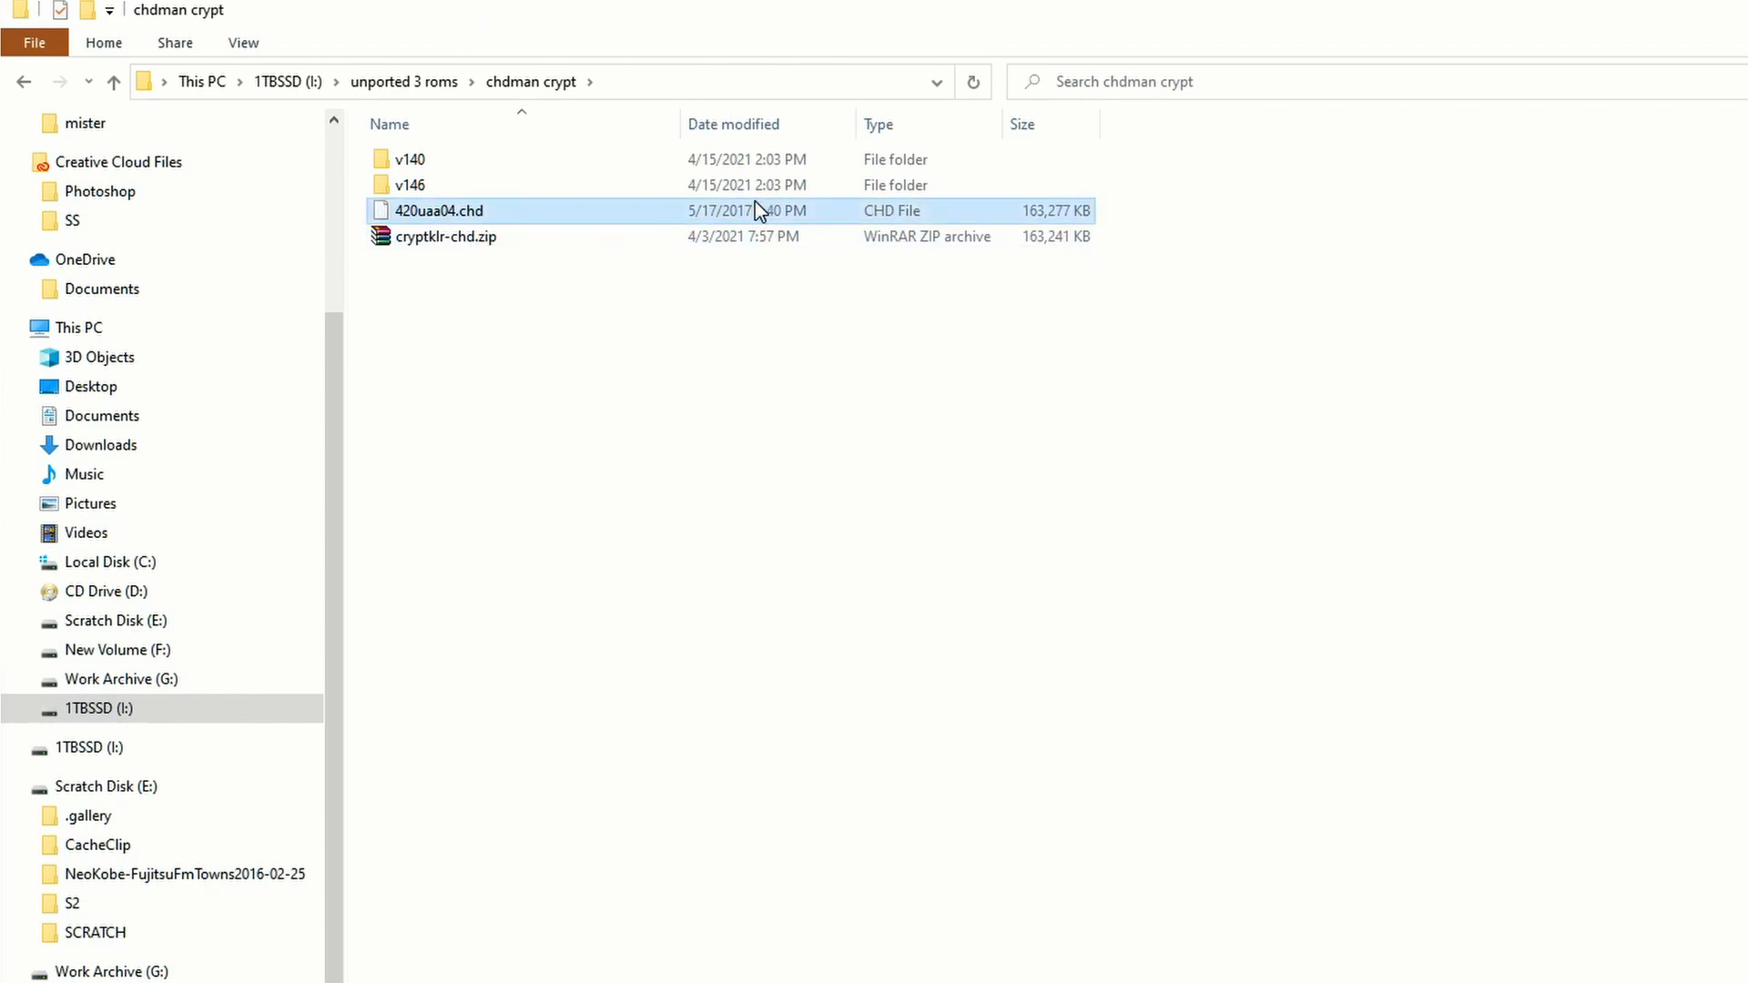
mouse_move(694, 333)
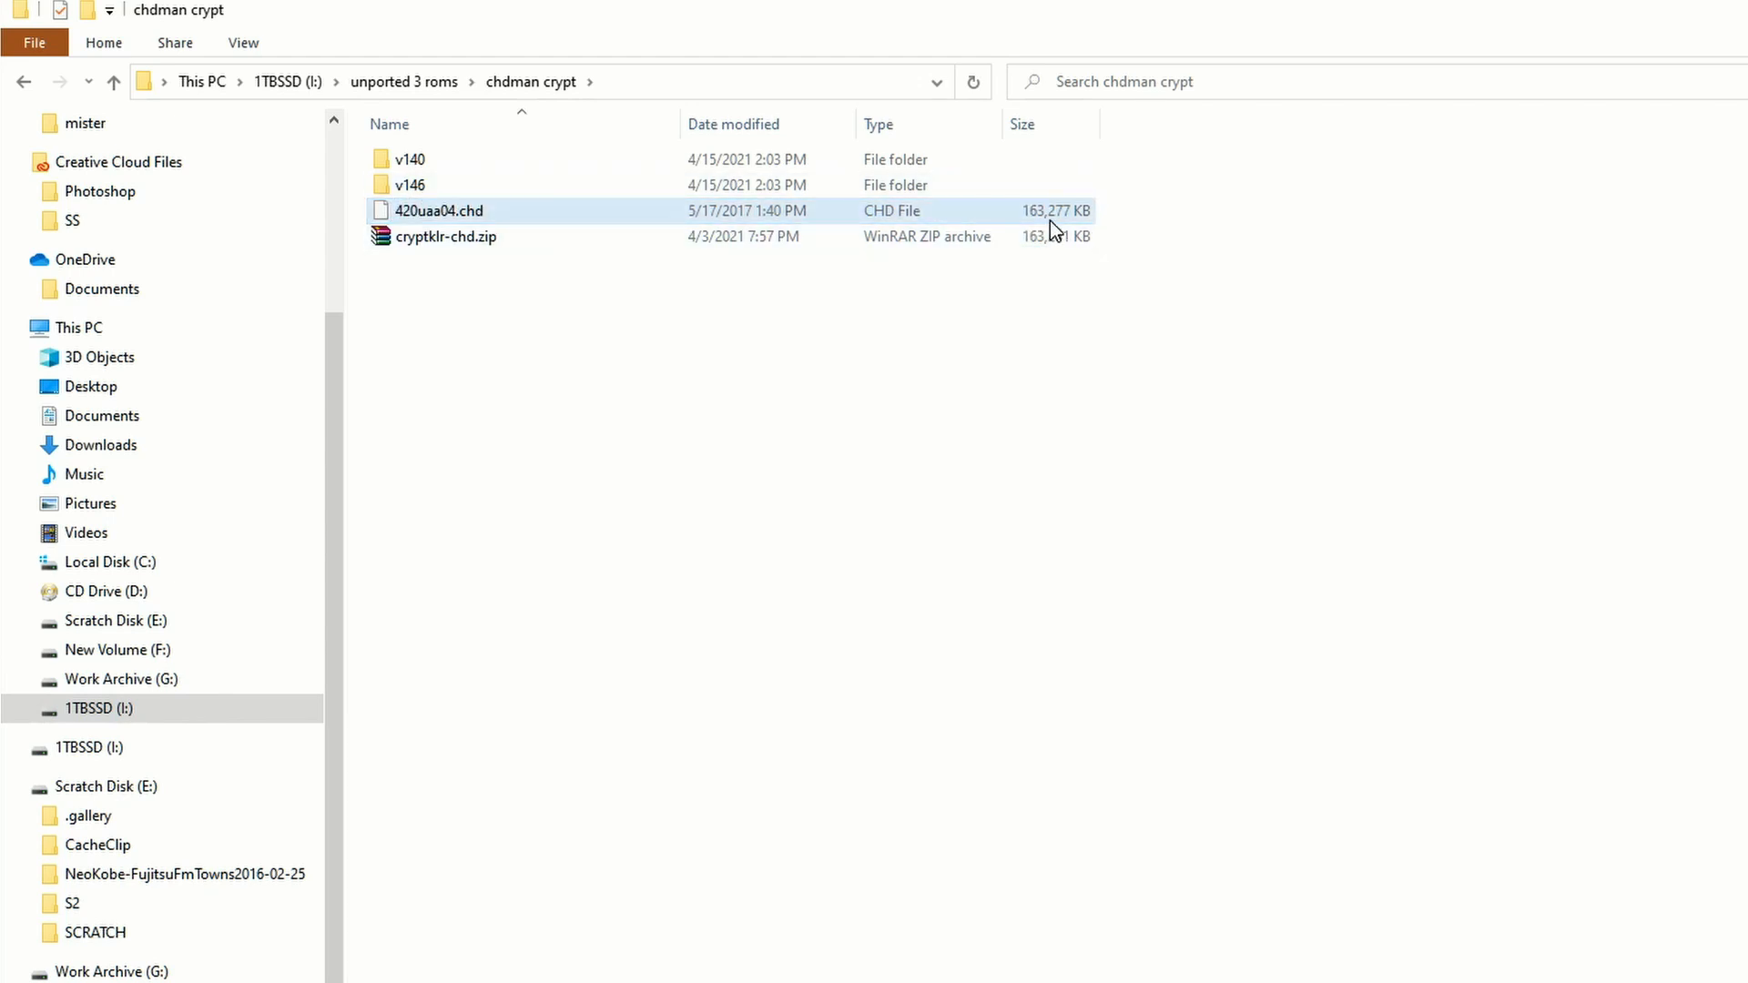
double_click(409, 159)
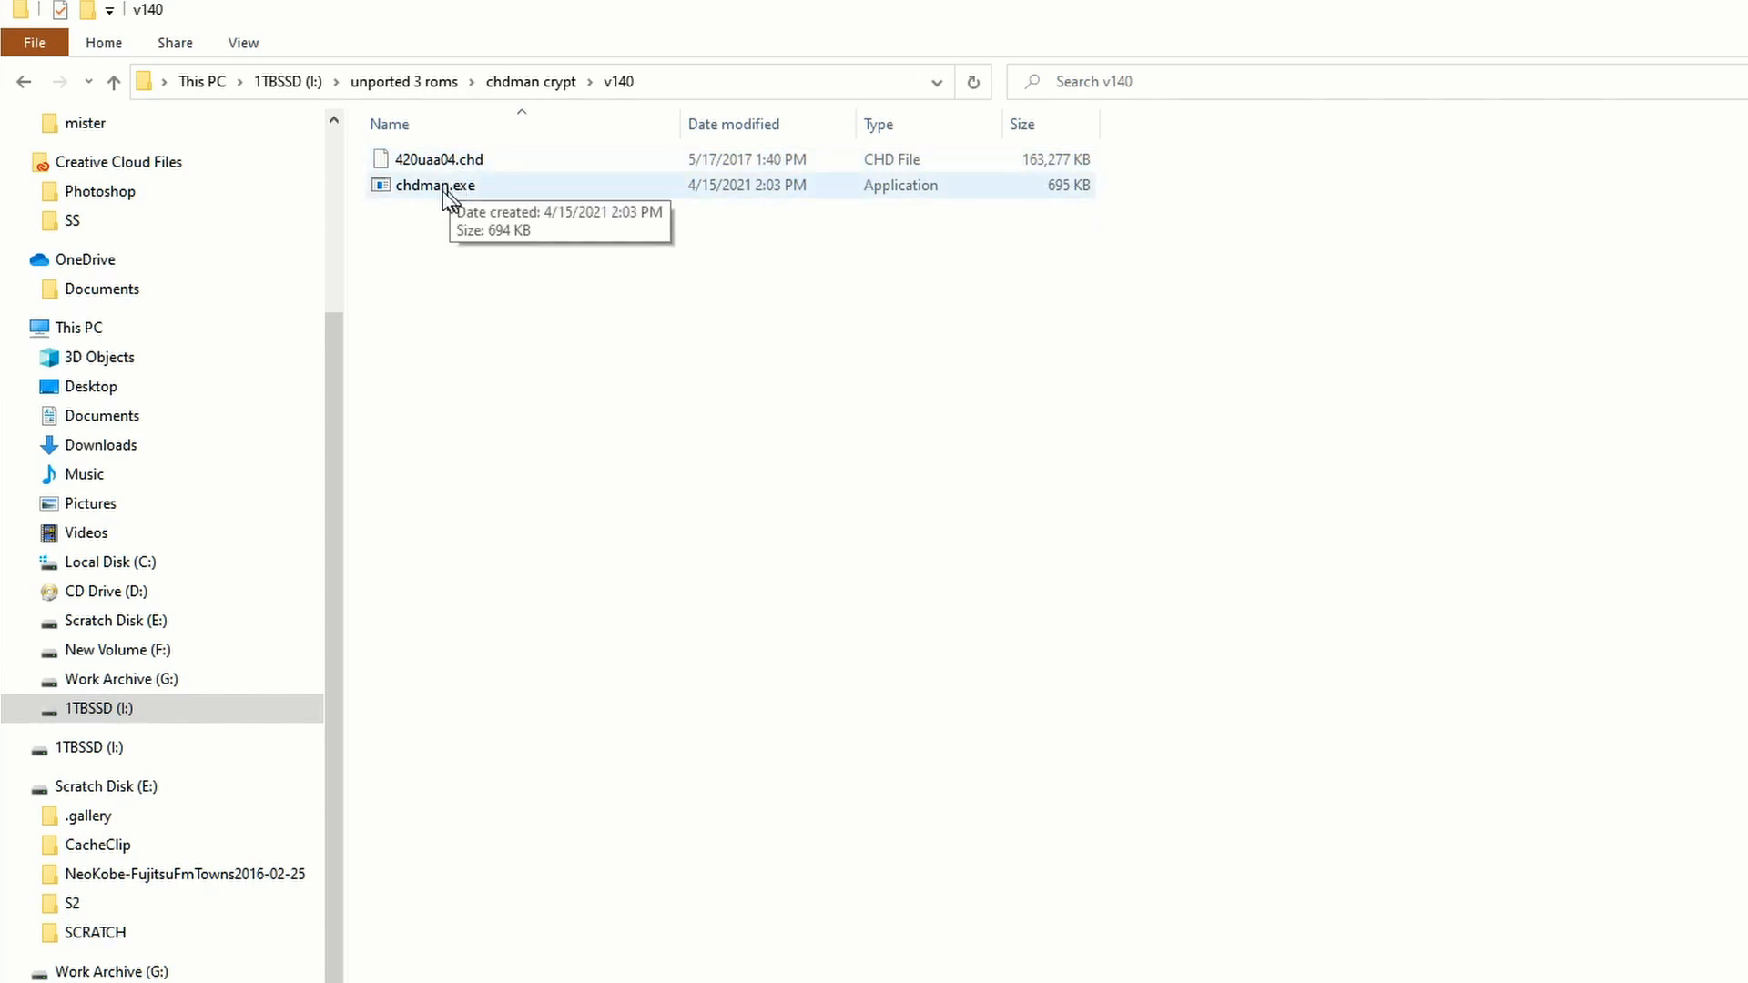
Go back to chdman crypt, open v146, and select chdman.exe and 420uaa04.chd.
left_click(25, 81)
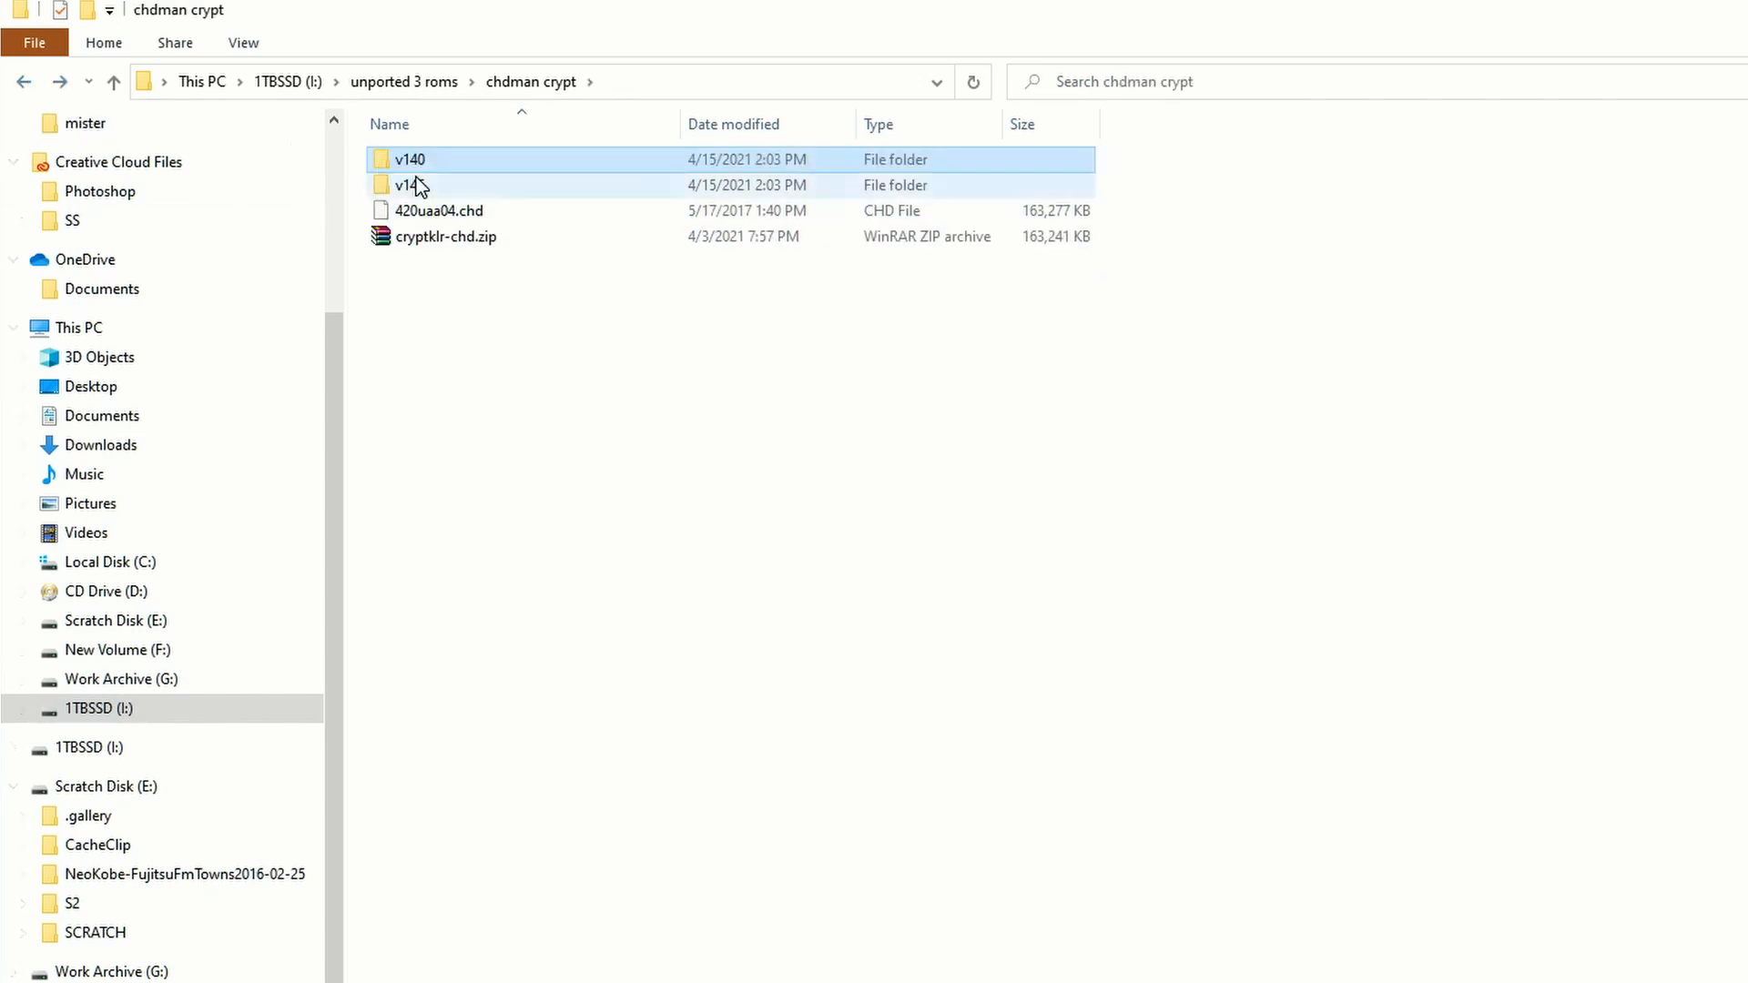
double_click(409, 184)
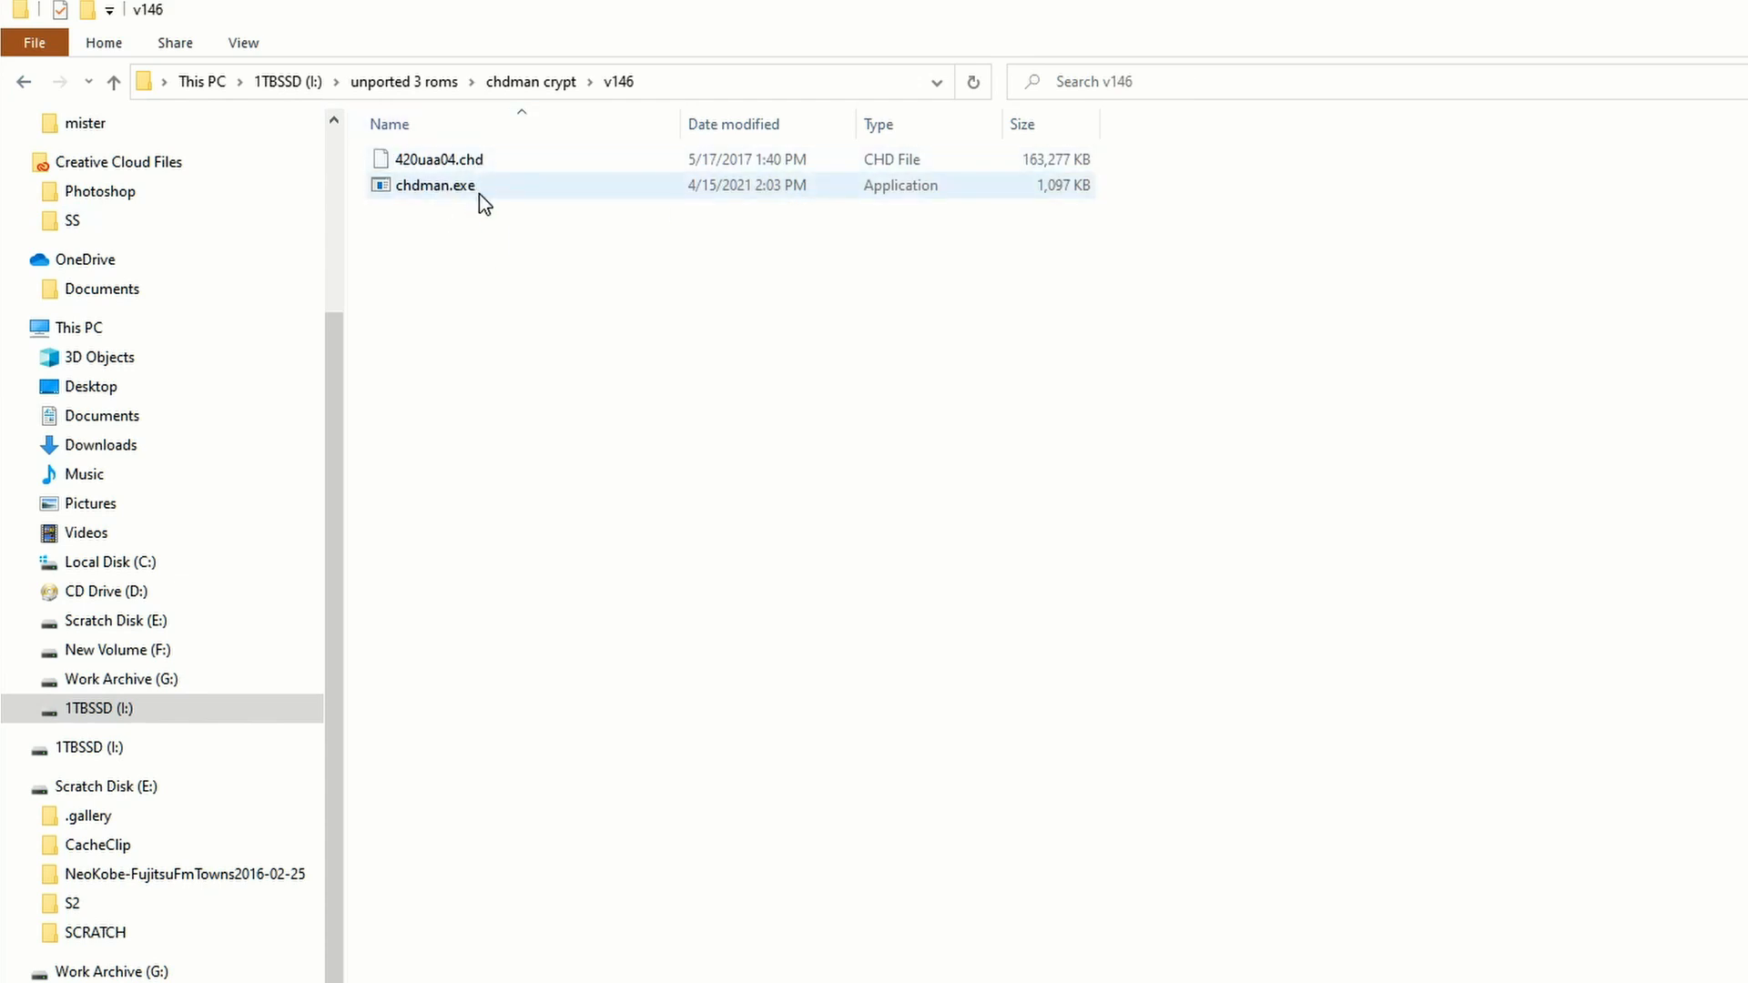
left_click(435, 159)
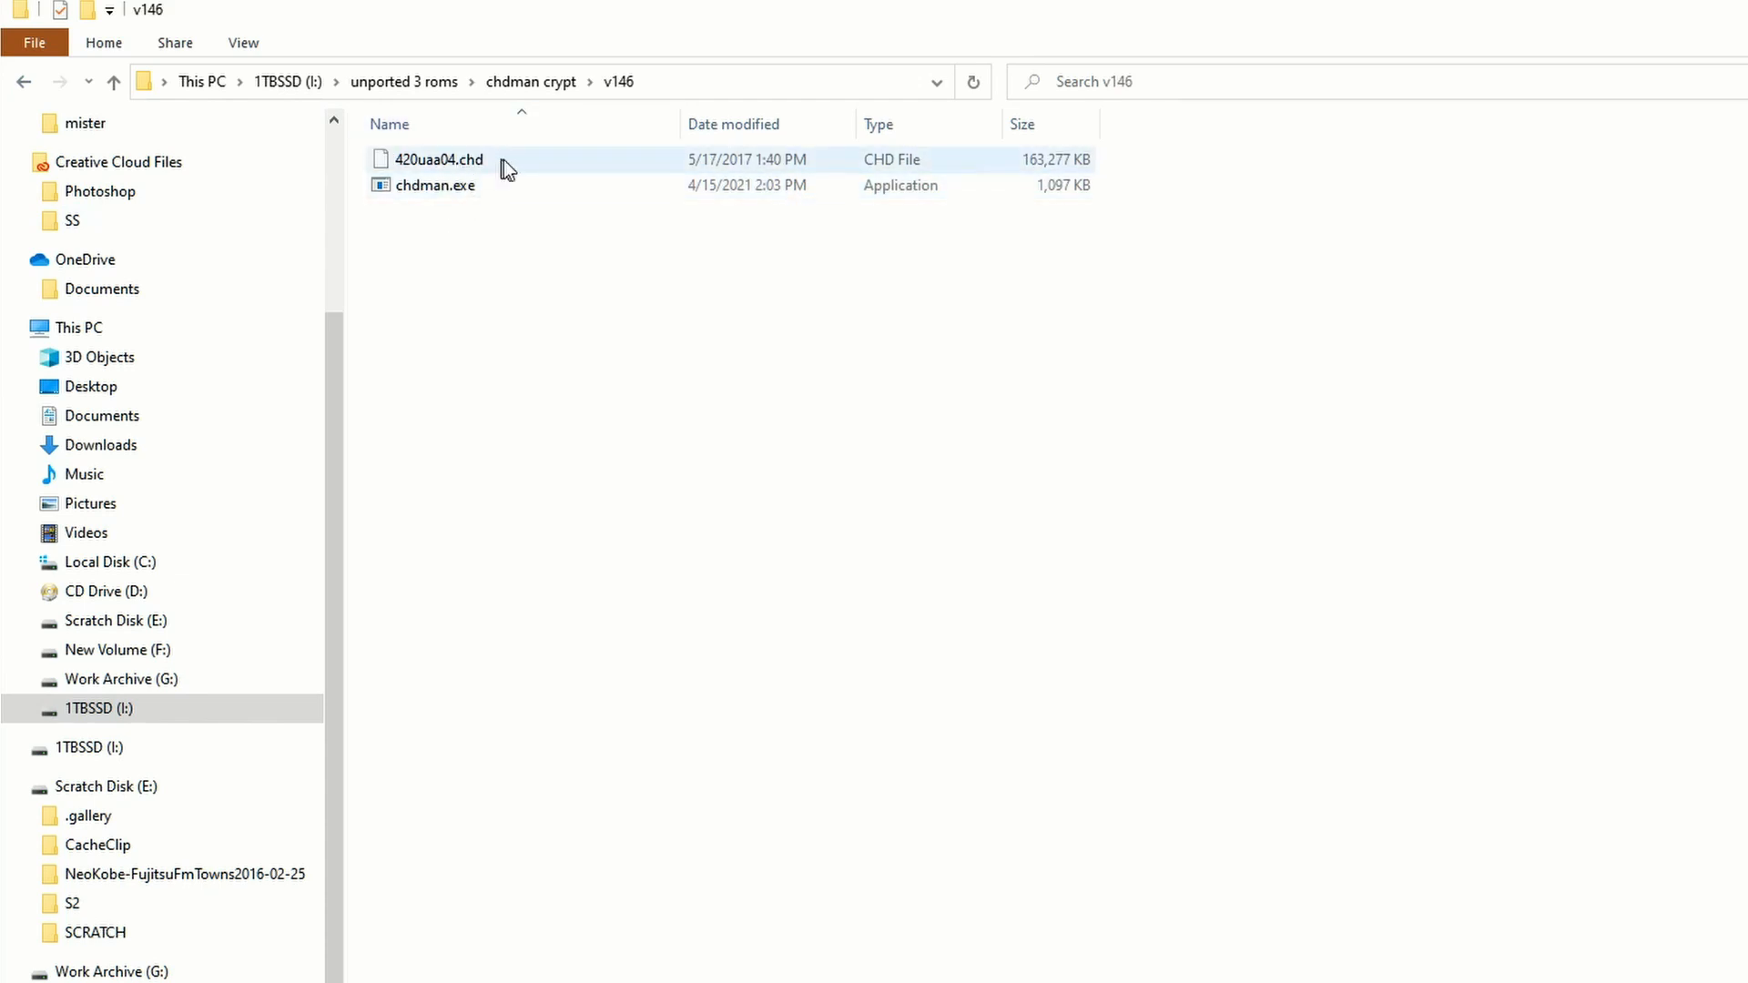
left_click(781, 334)
type("c")
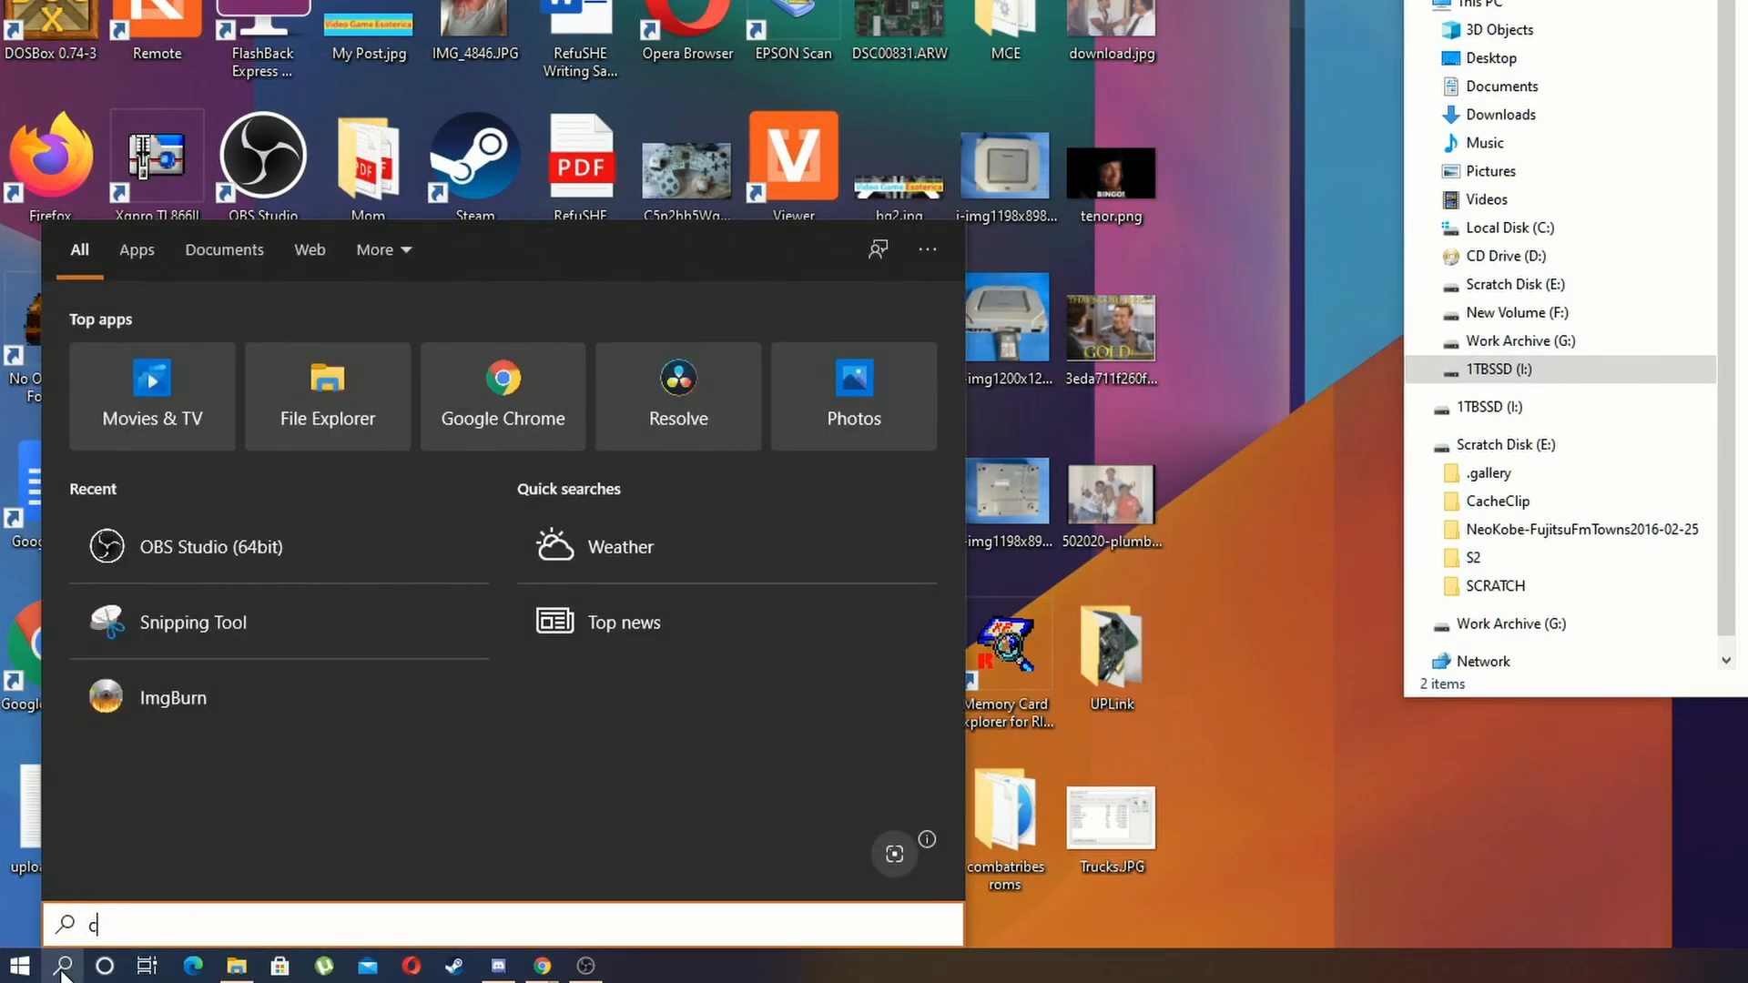
Search for cmd and run Command Prompt as administrator.
type("md")
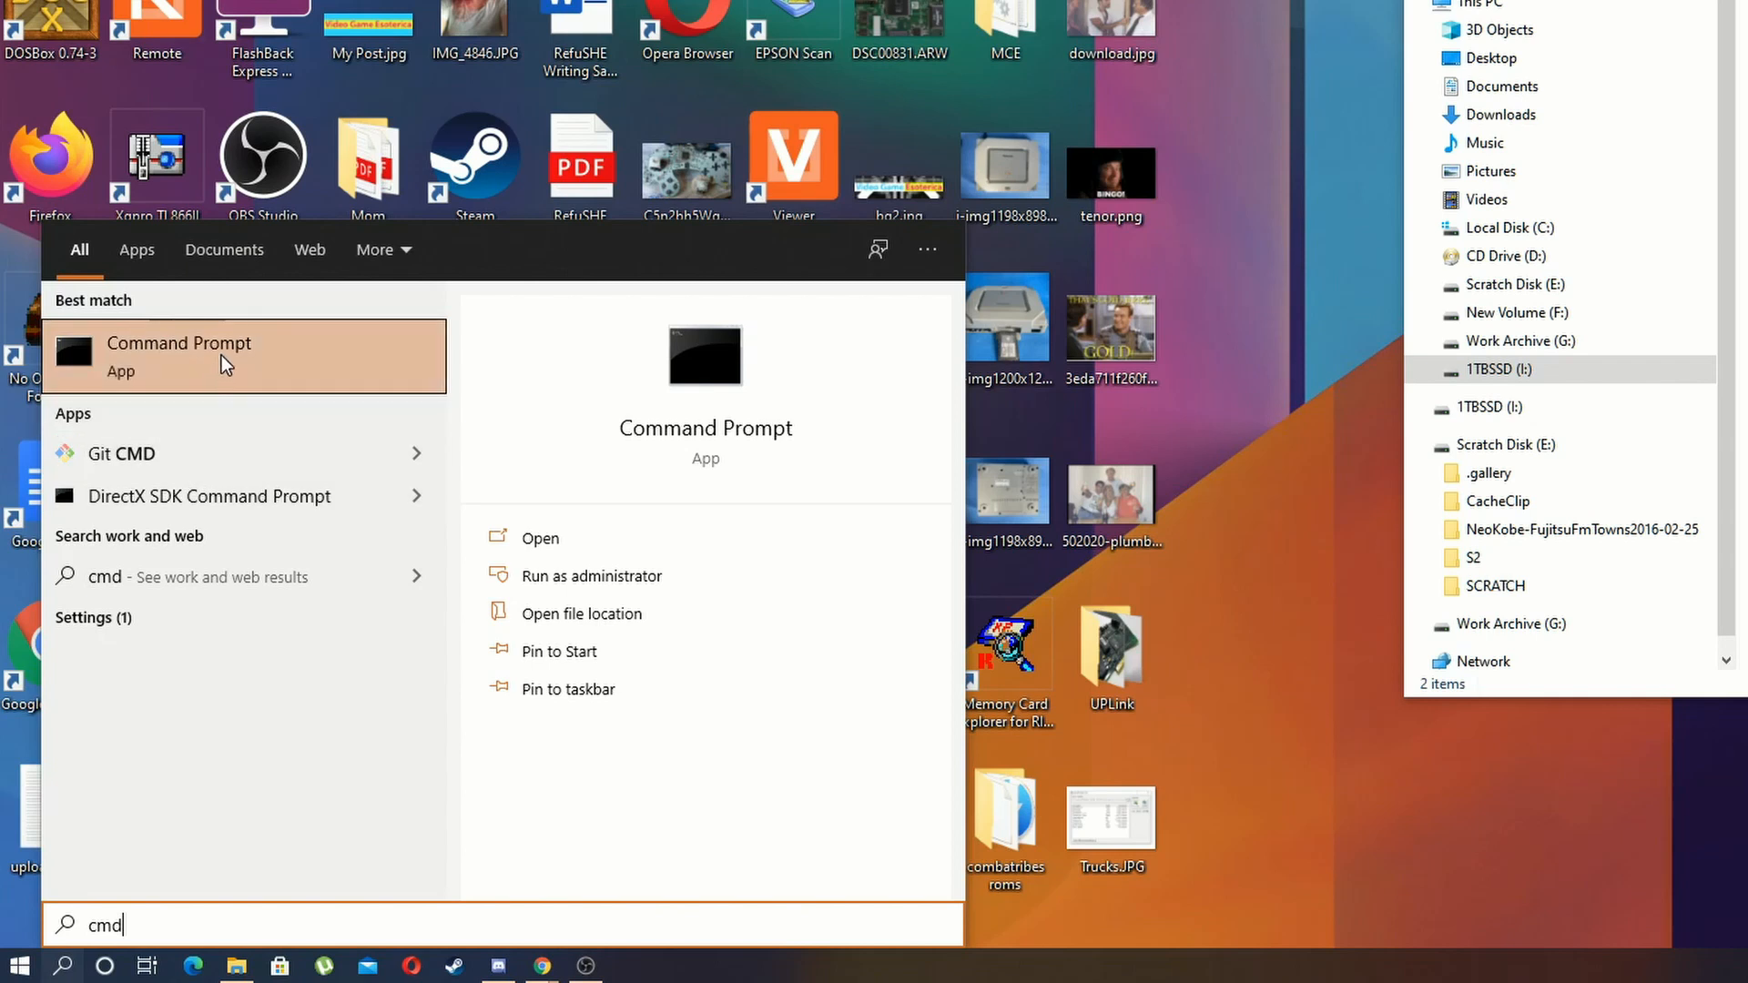
right_click(178, 355)
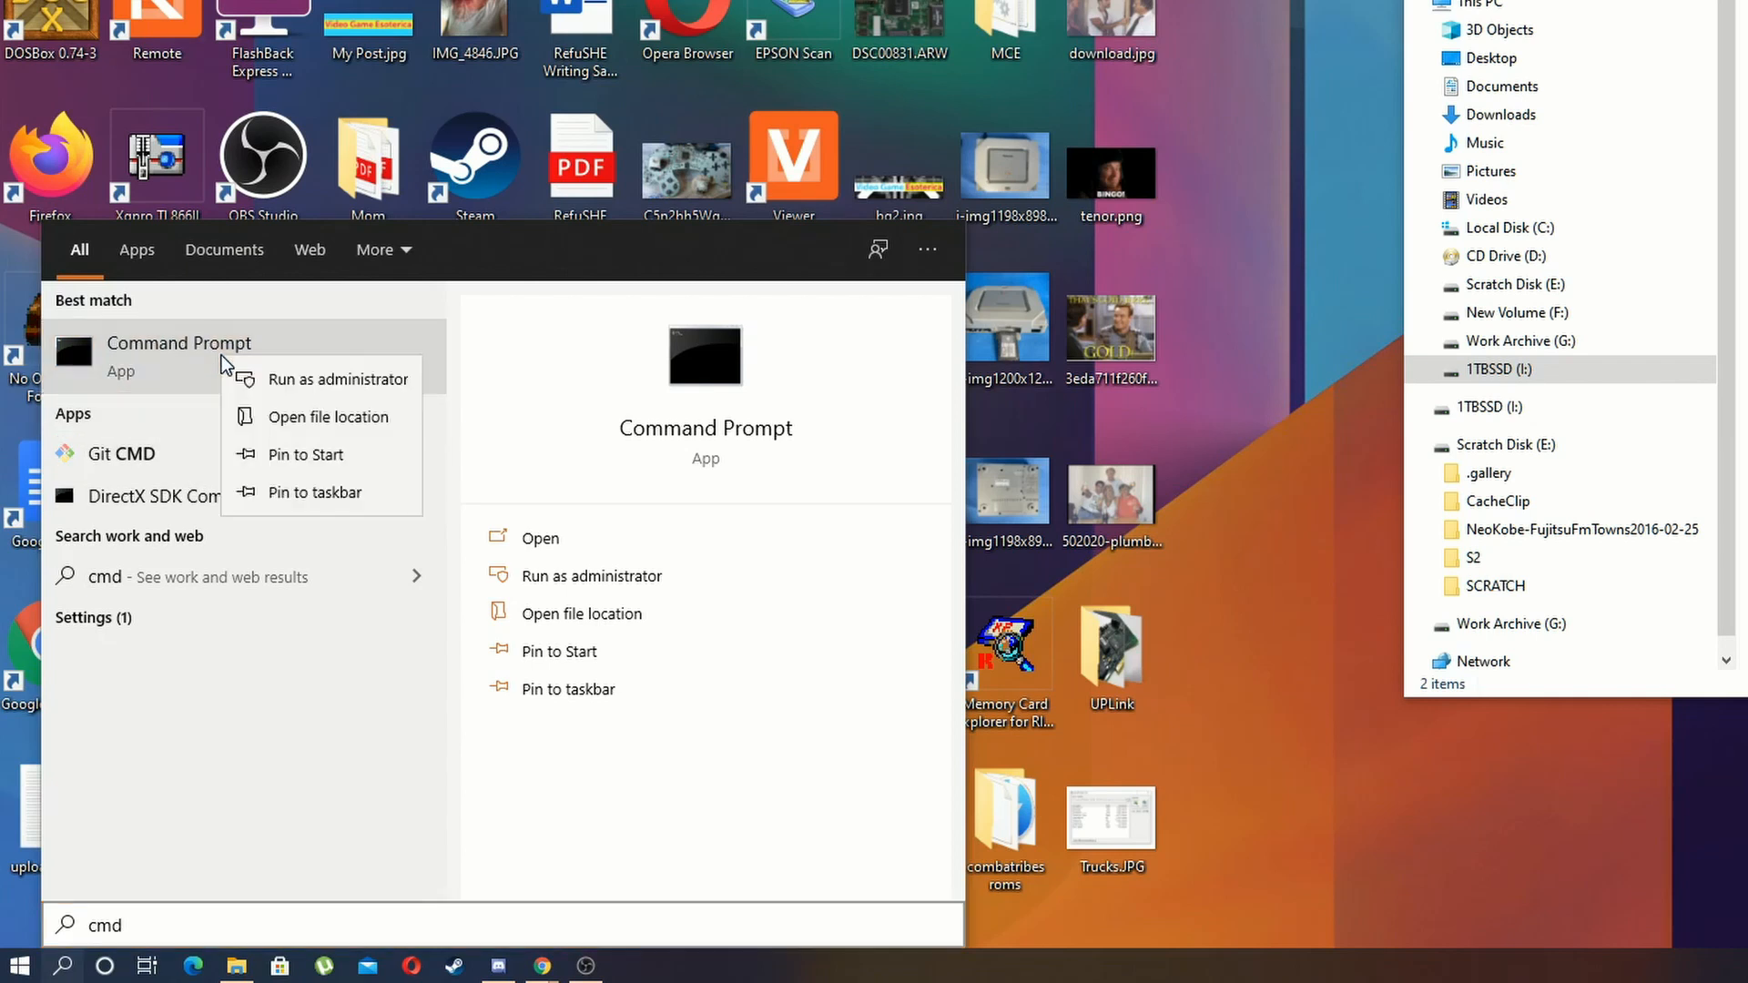
mouse_move(282, 401)
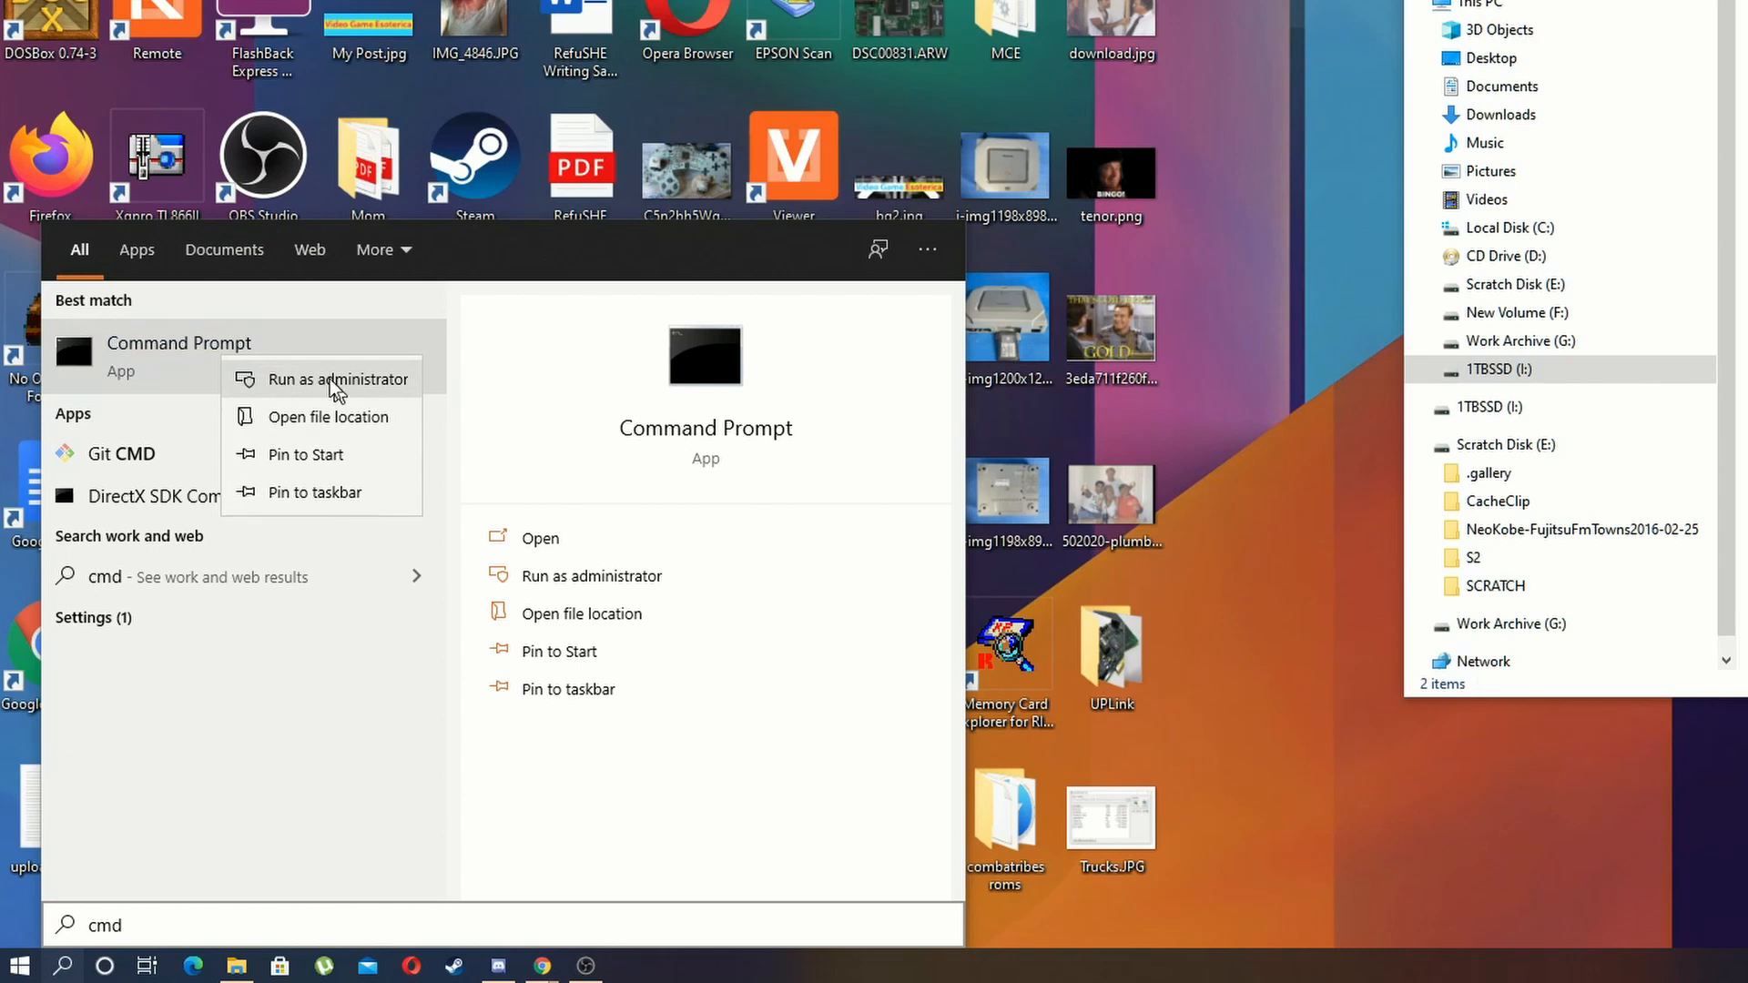
mouse_move(343, 388)
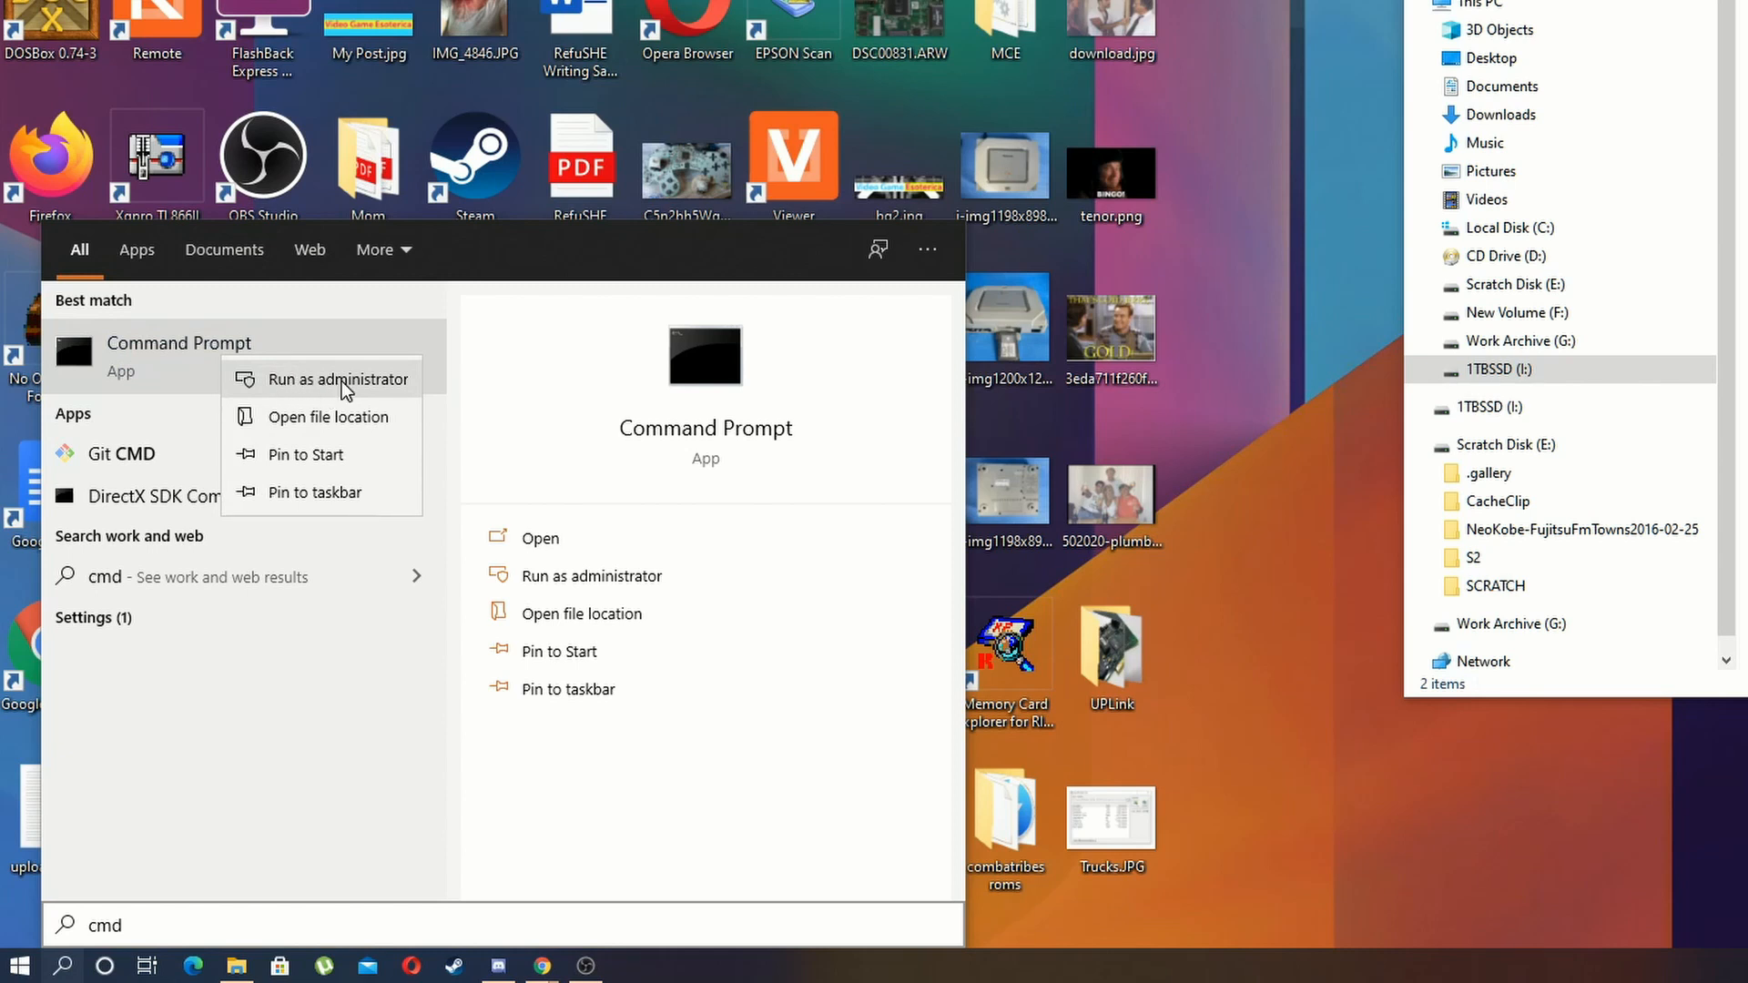
left_click(338, 378)
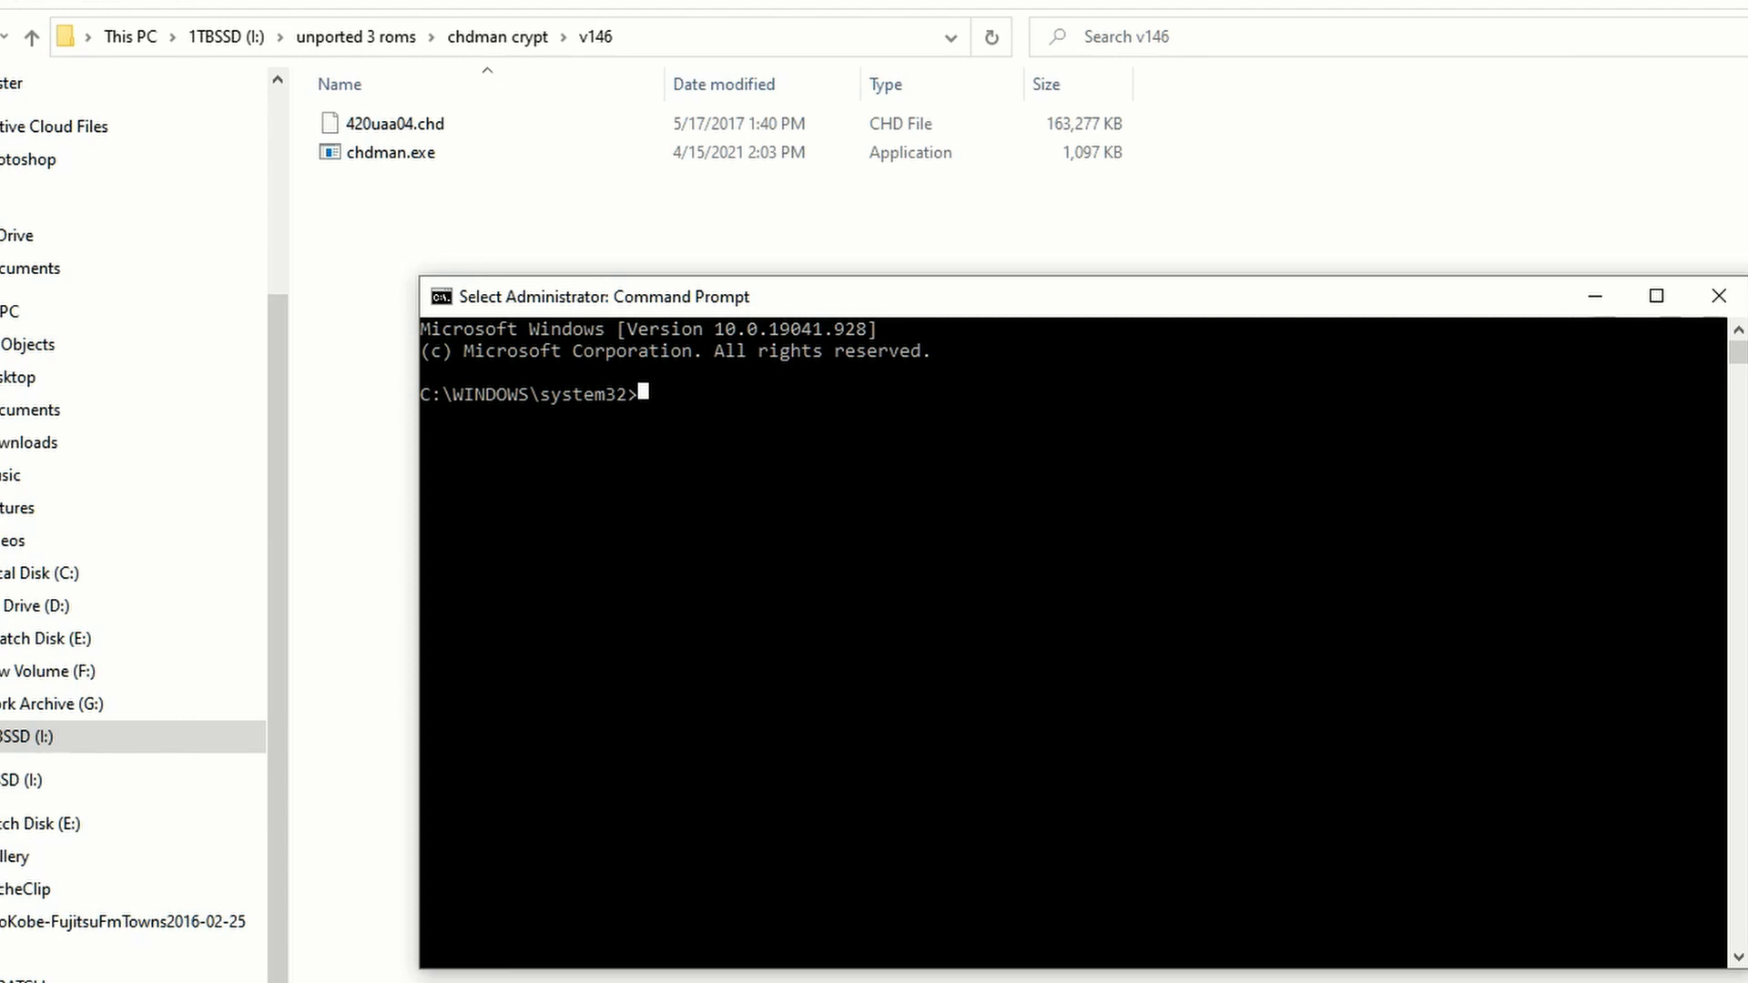
Switch to drive I:, cd into 'unported 3 roms\chdman crypt\v146', and run dir.
type("I:")
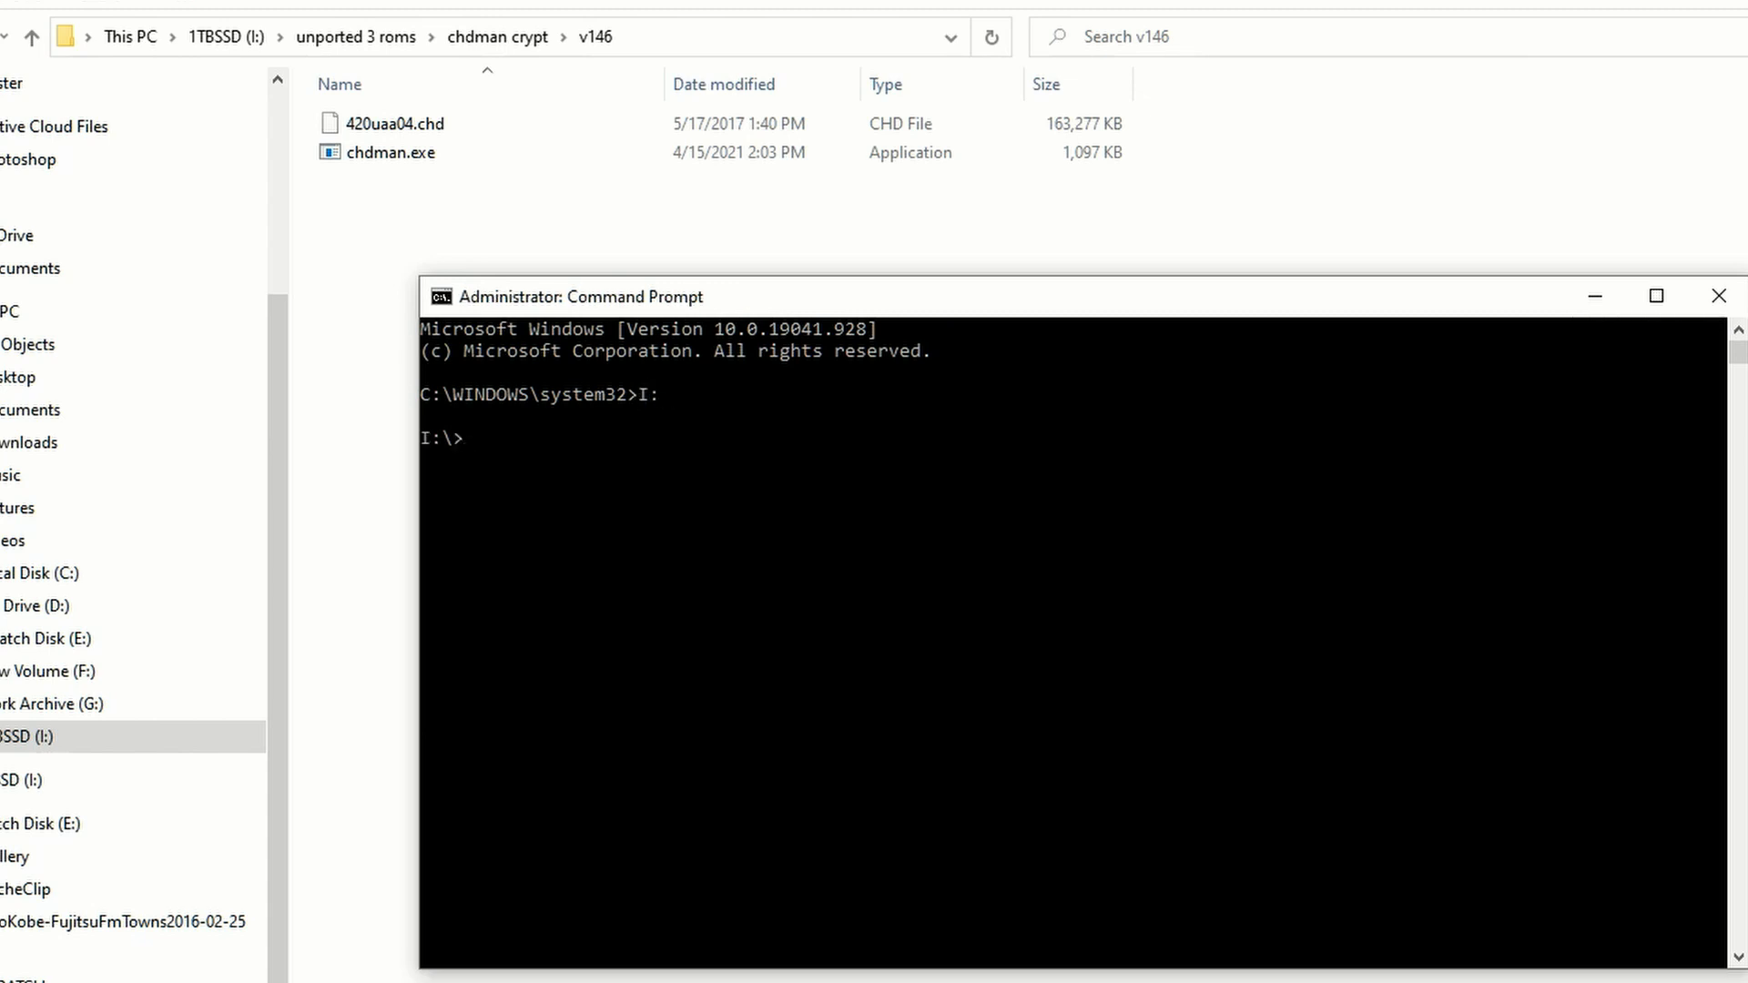
type("dir")
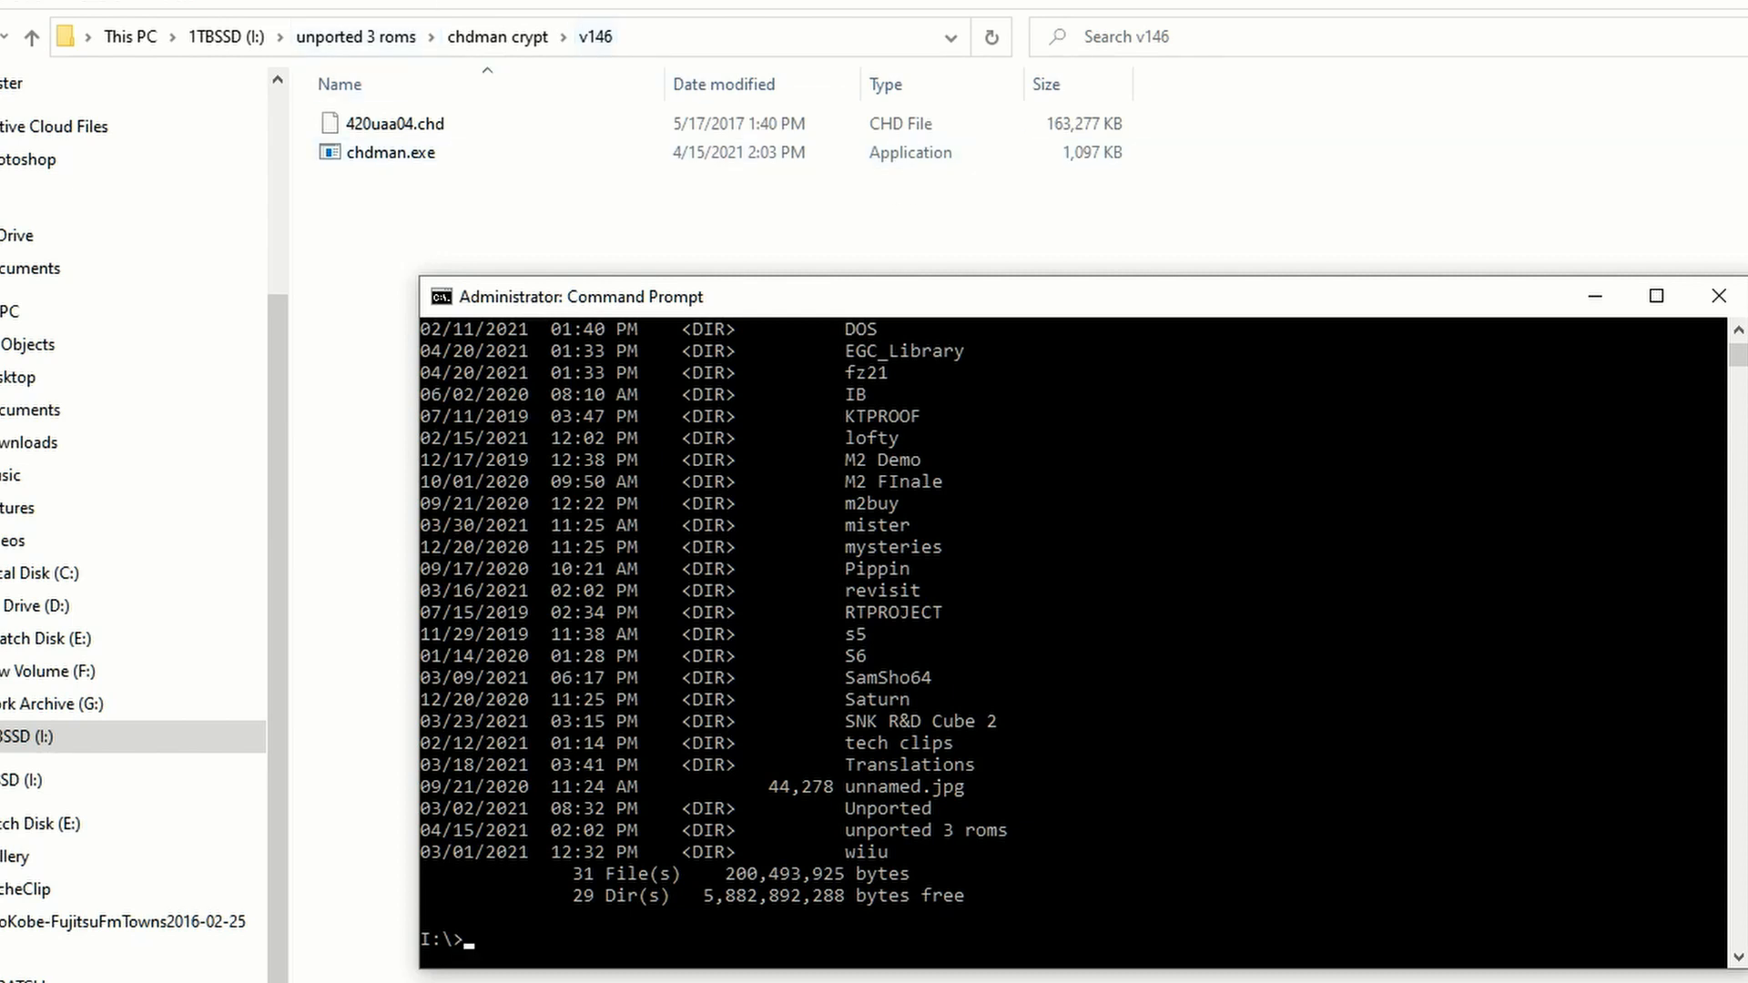
type("cd unported 3 roms")
type("cd v146")
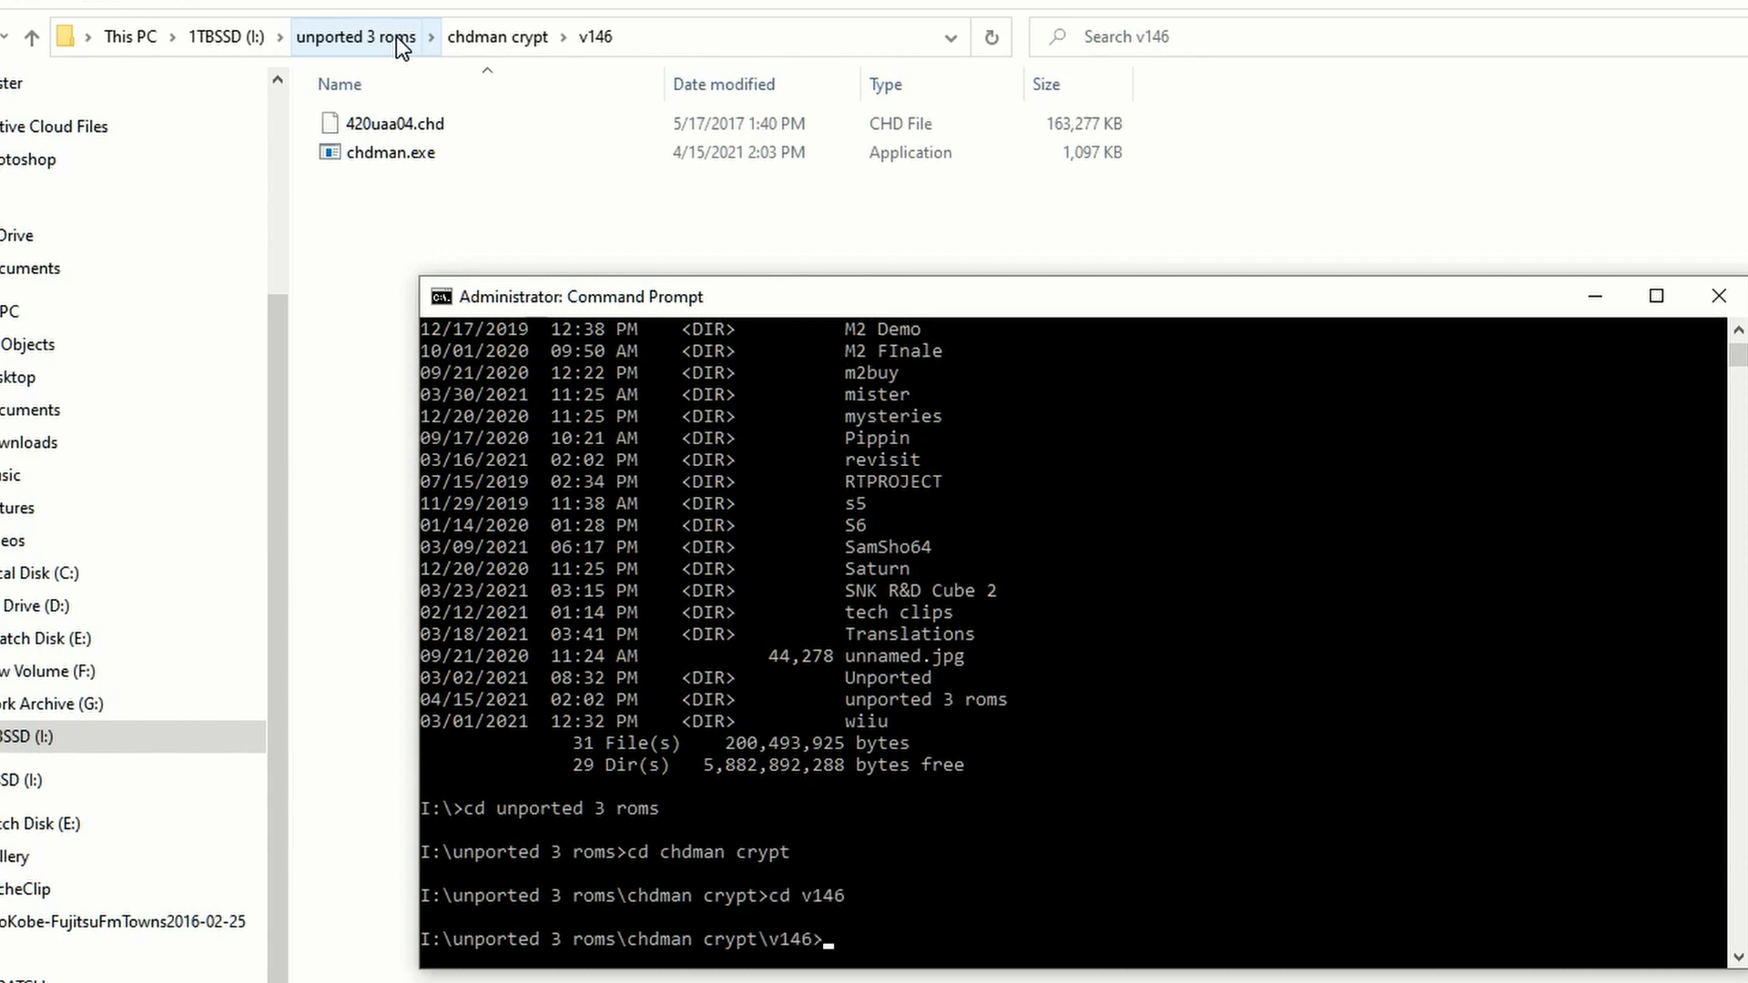
type("dir")
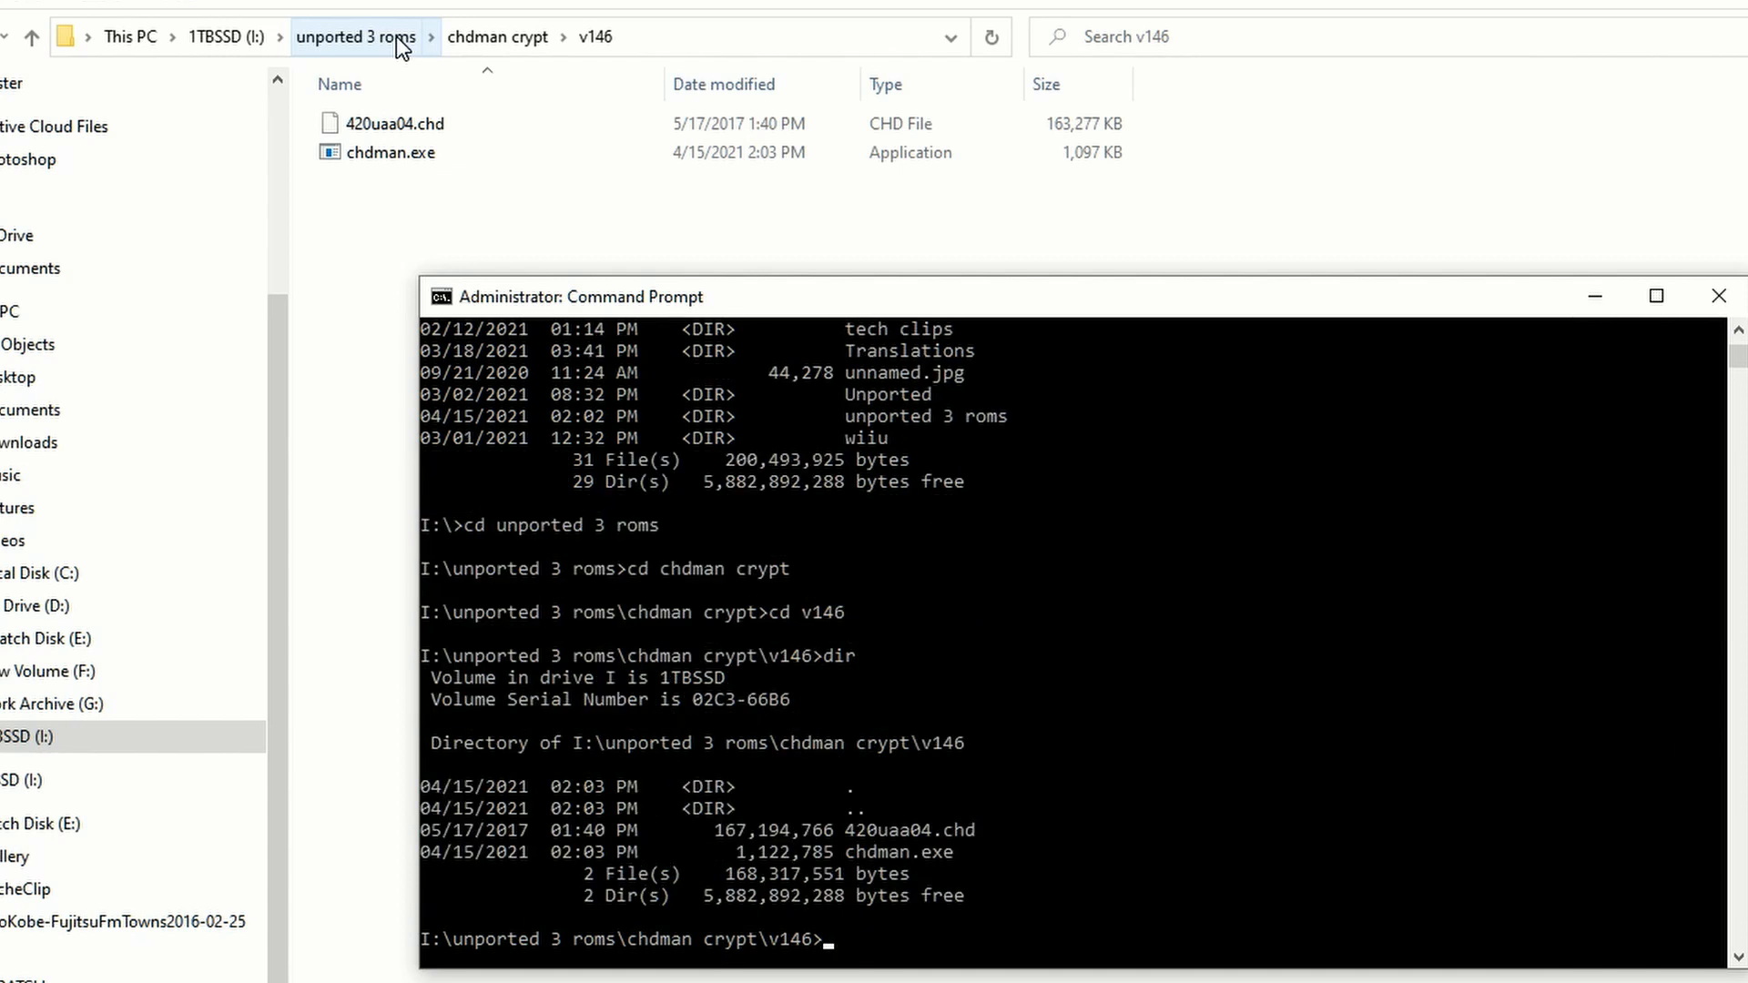
mouse_move(963, 899)
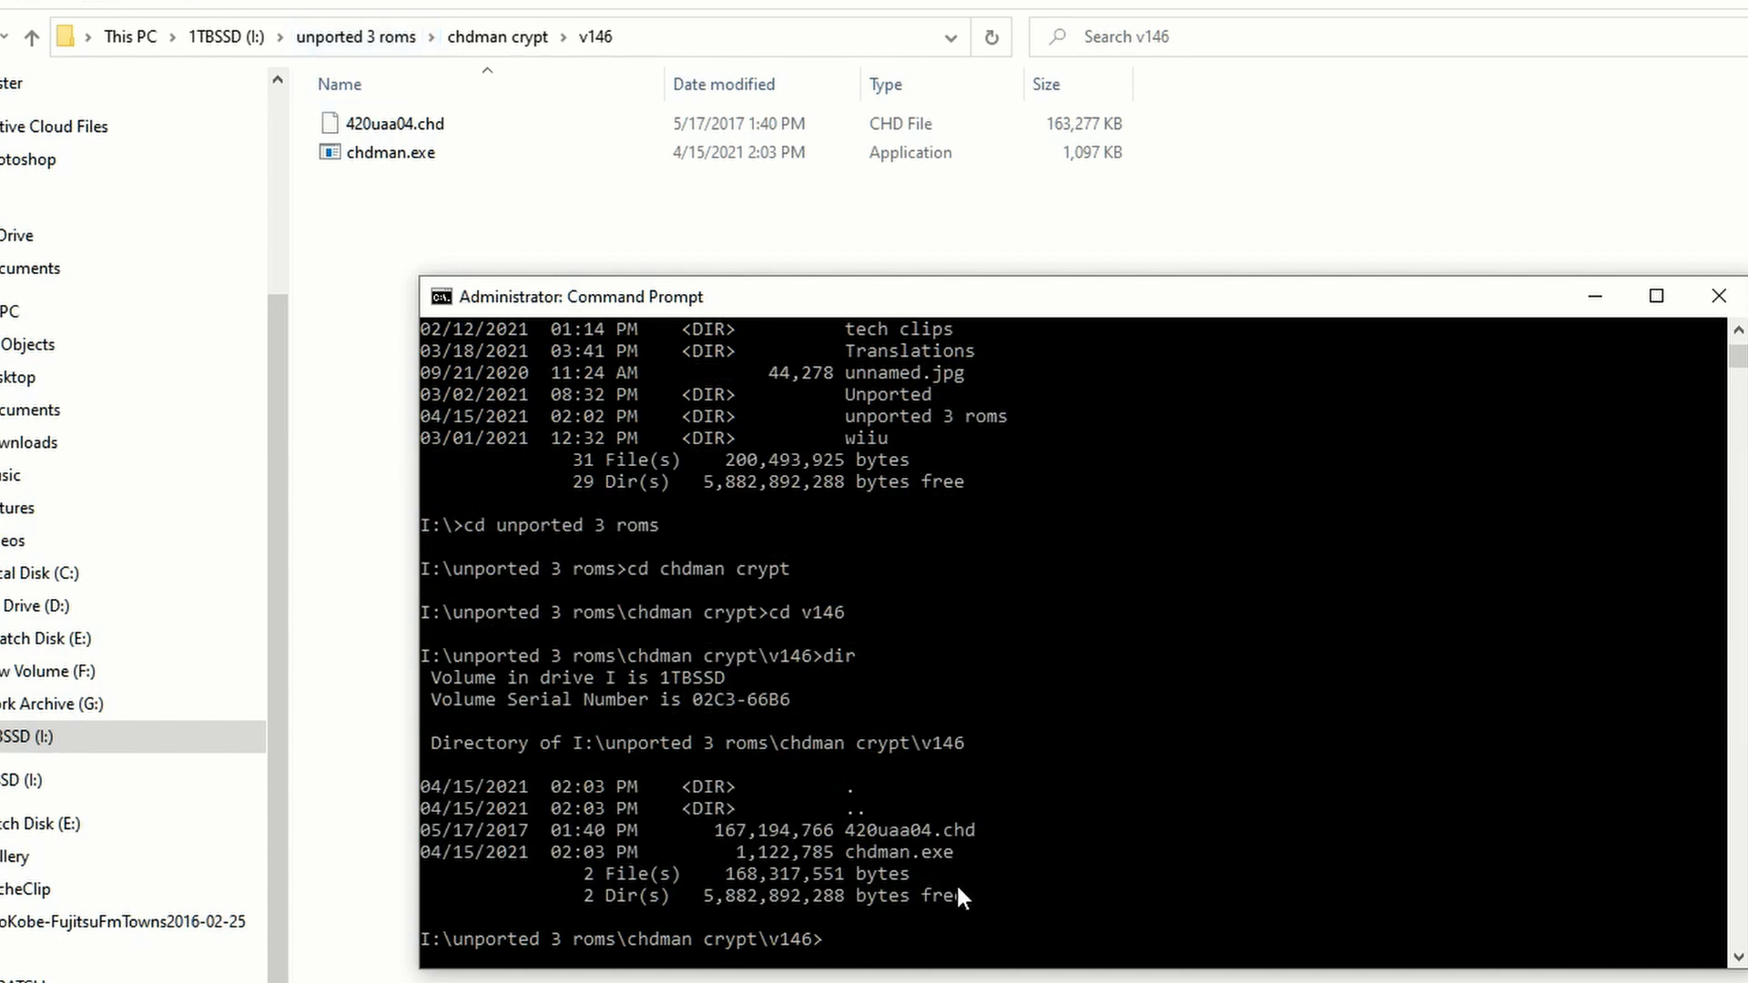
mouse_move(942, 869)
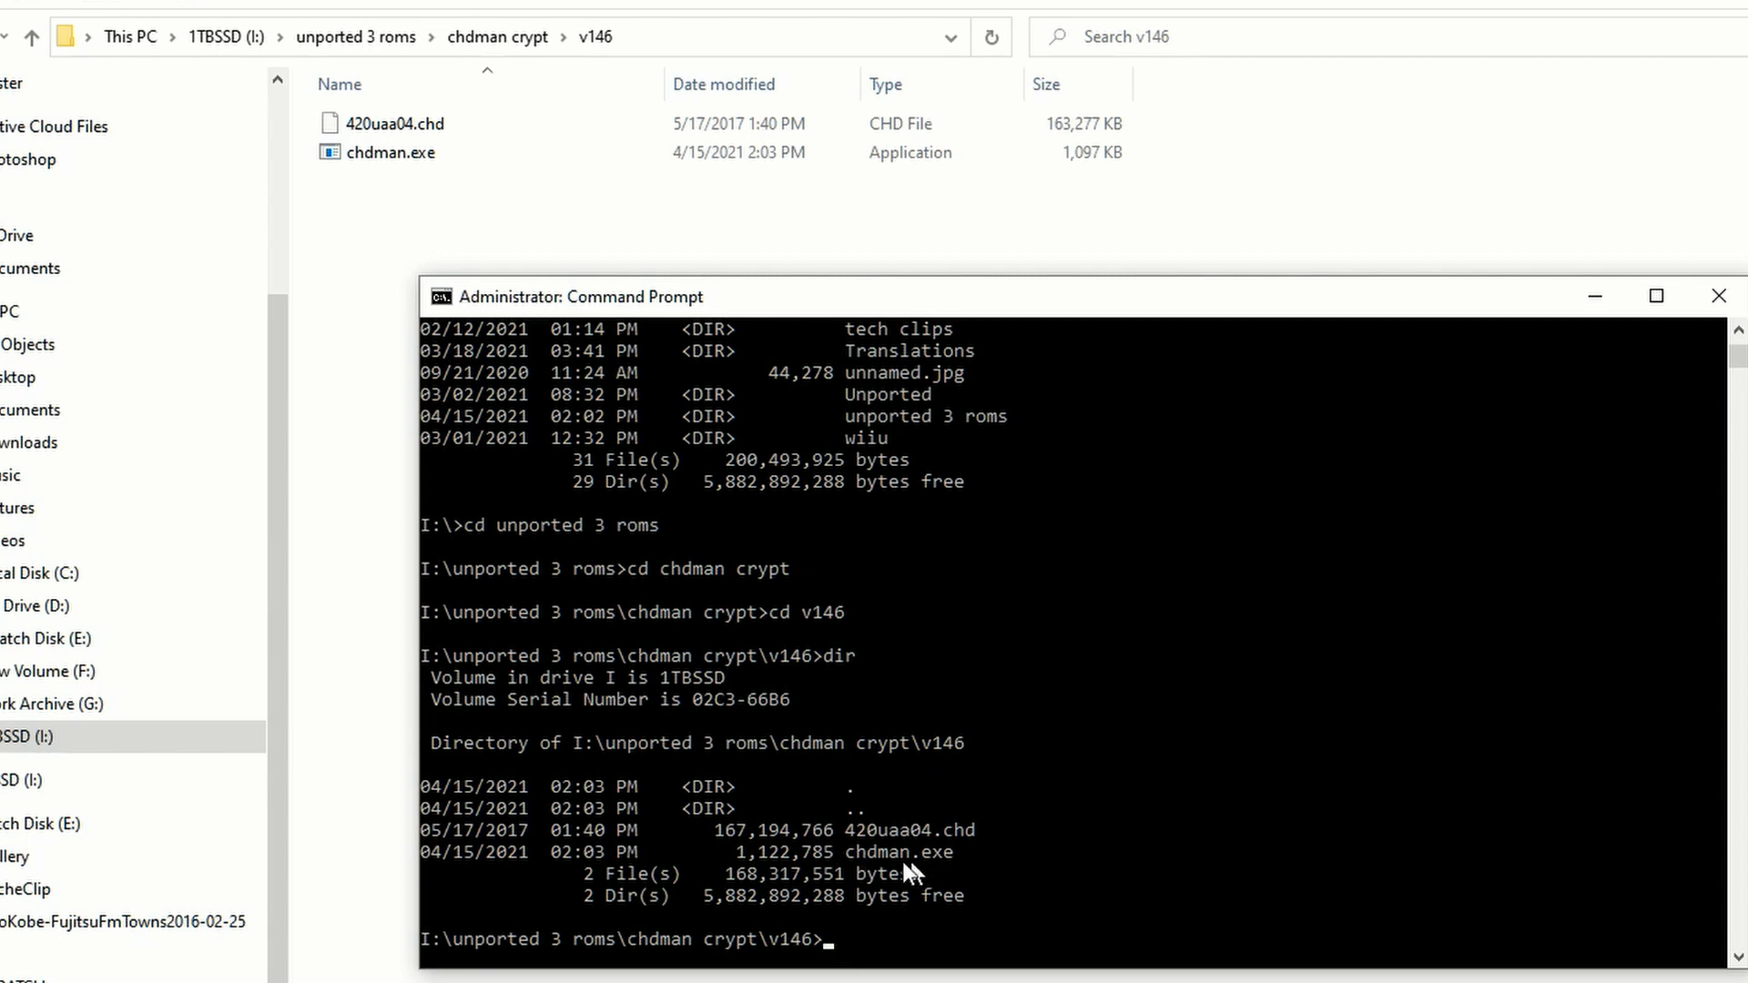
mouse_move(925, 836)
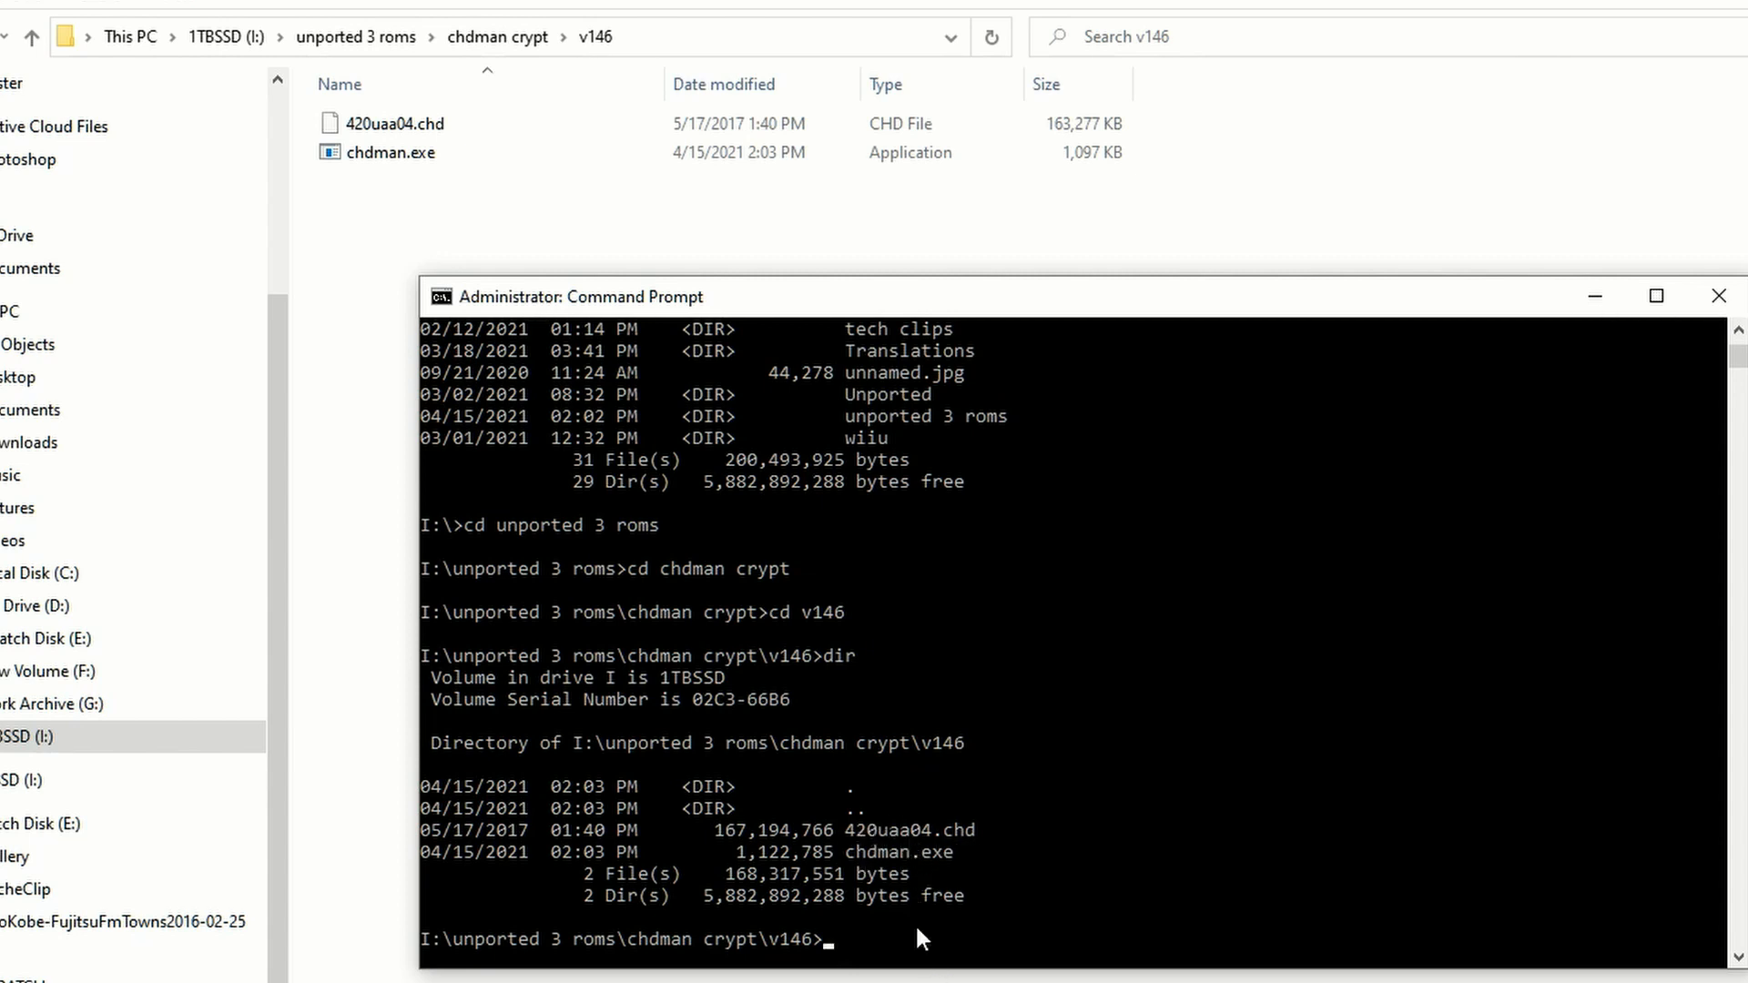
Run chdman for usage, then type 'chdman extracthd -i 420uaa04.chd -o \\.\'.
type("chdman")
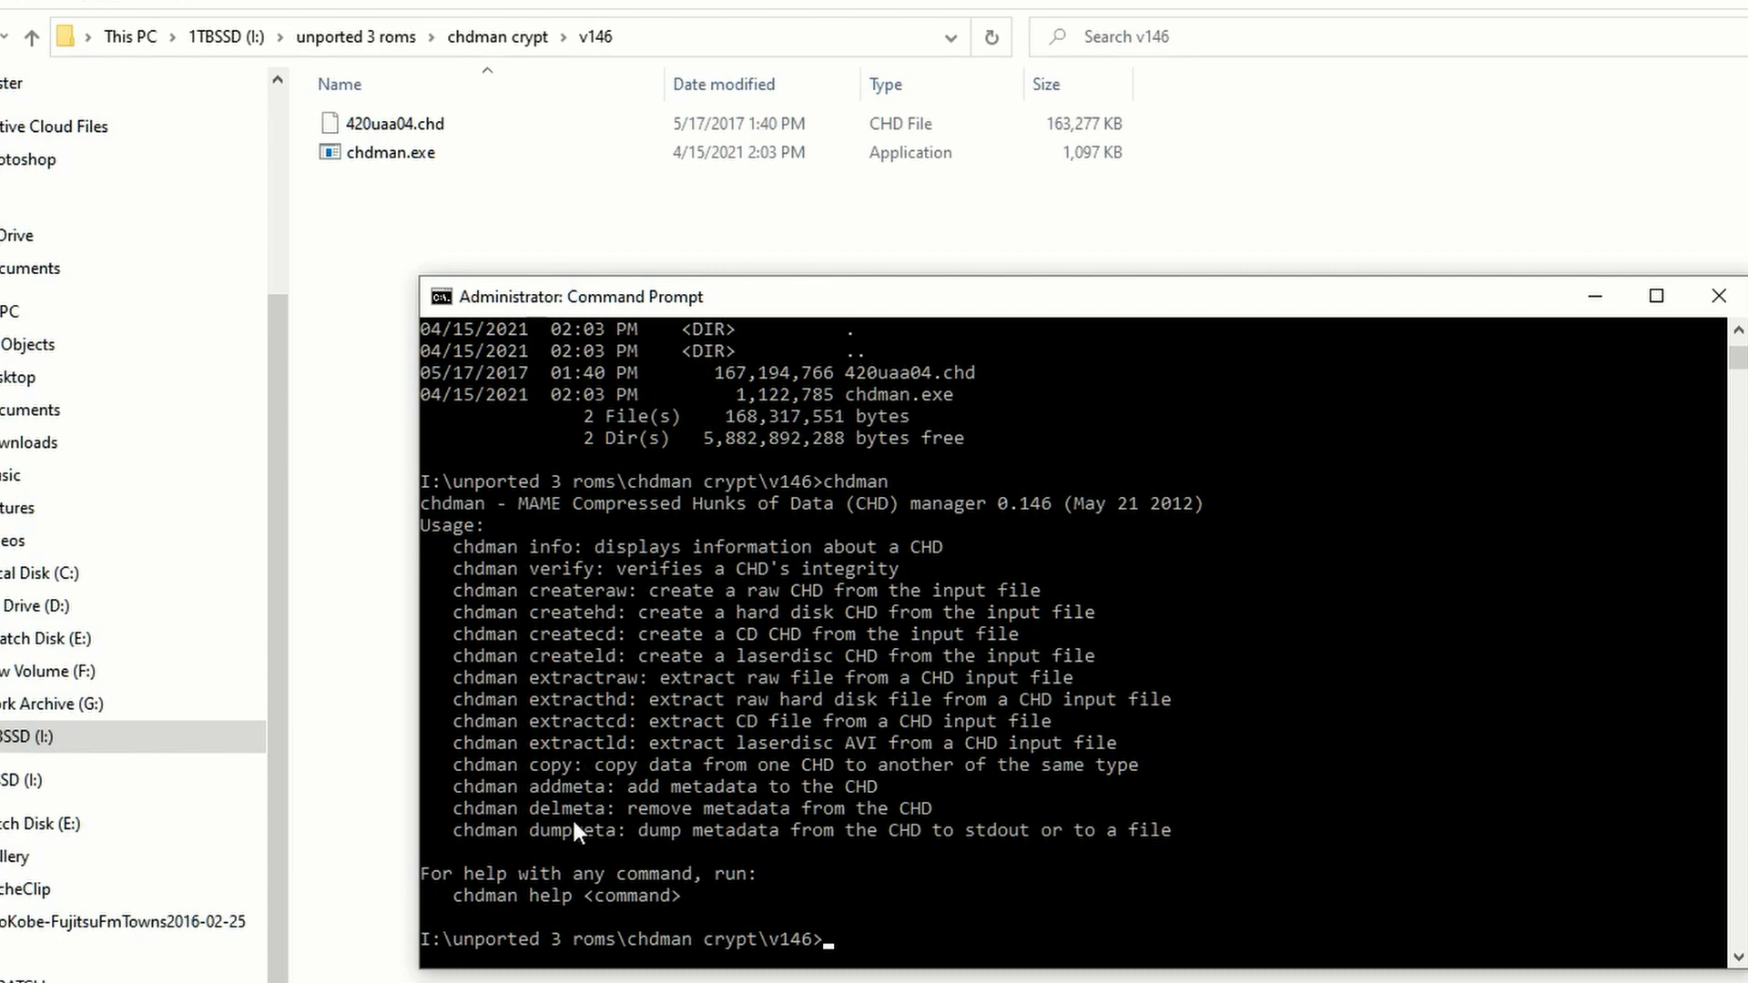
mouse_move(582, 554)
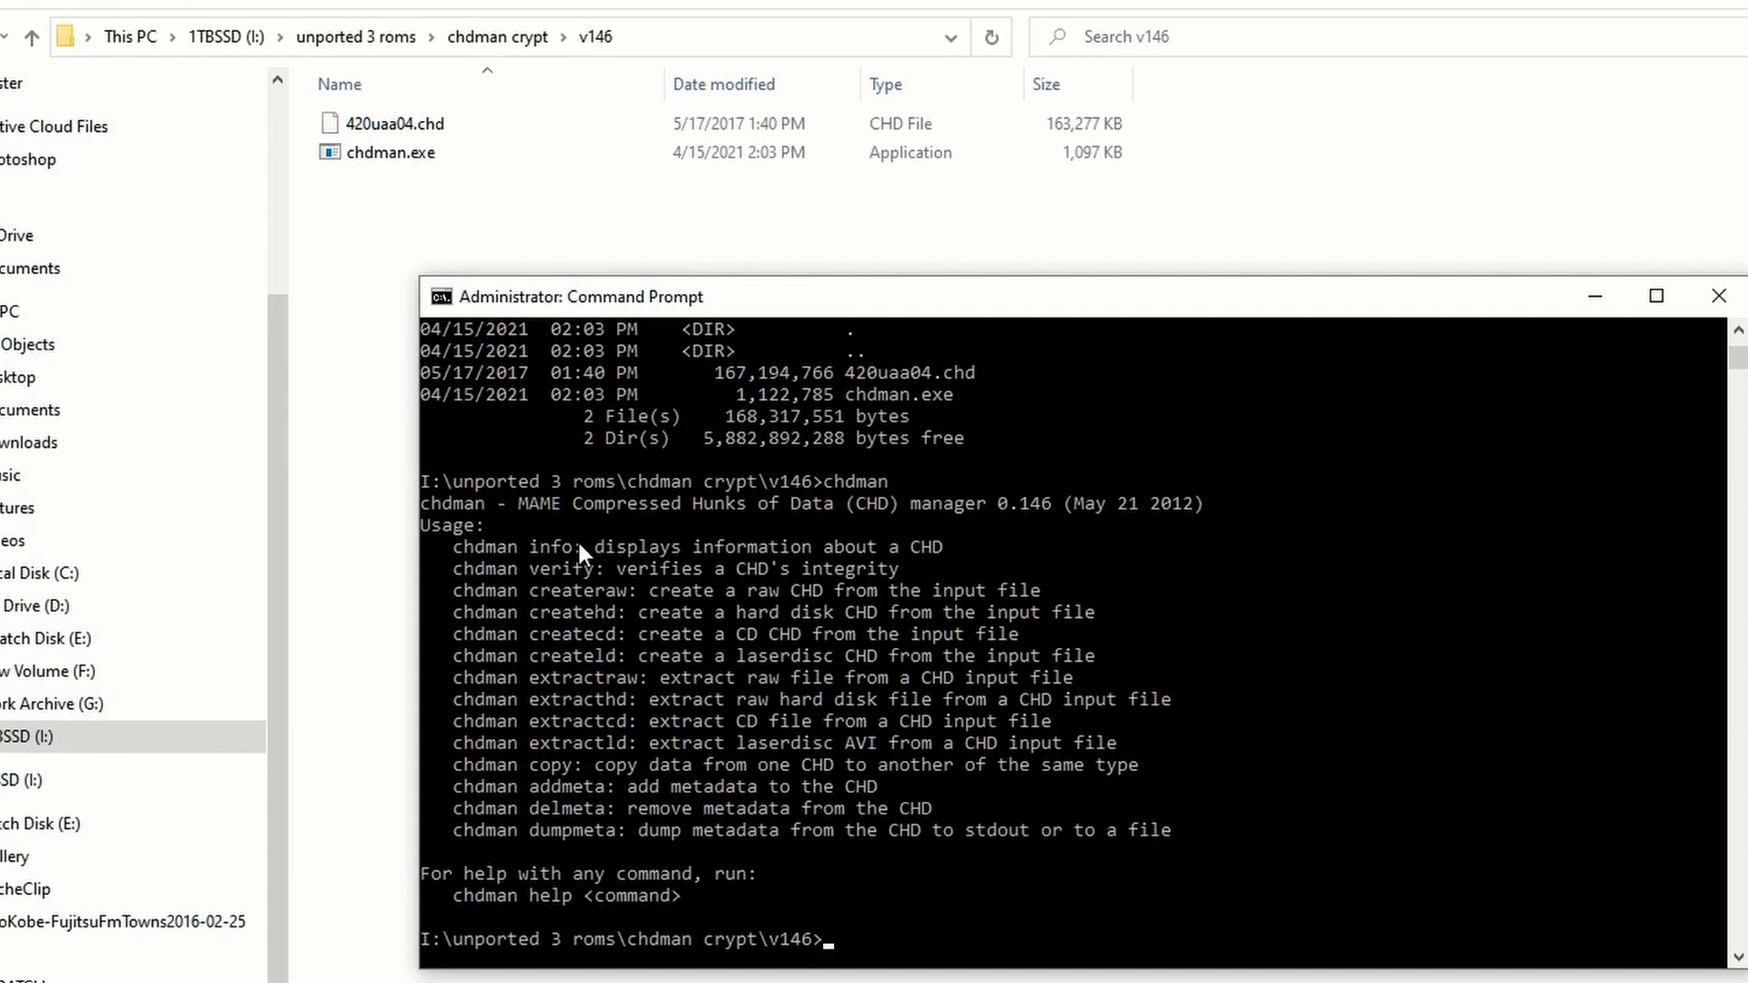
mouse_move(596, 666)
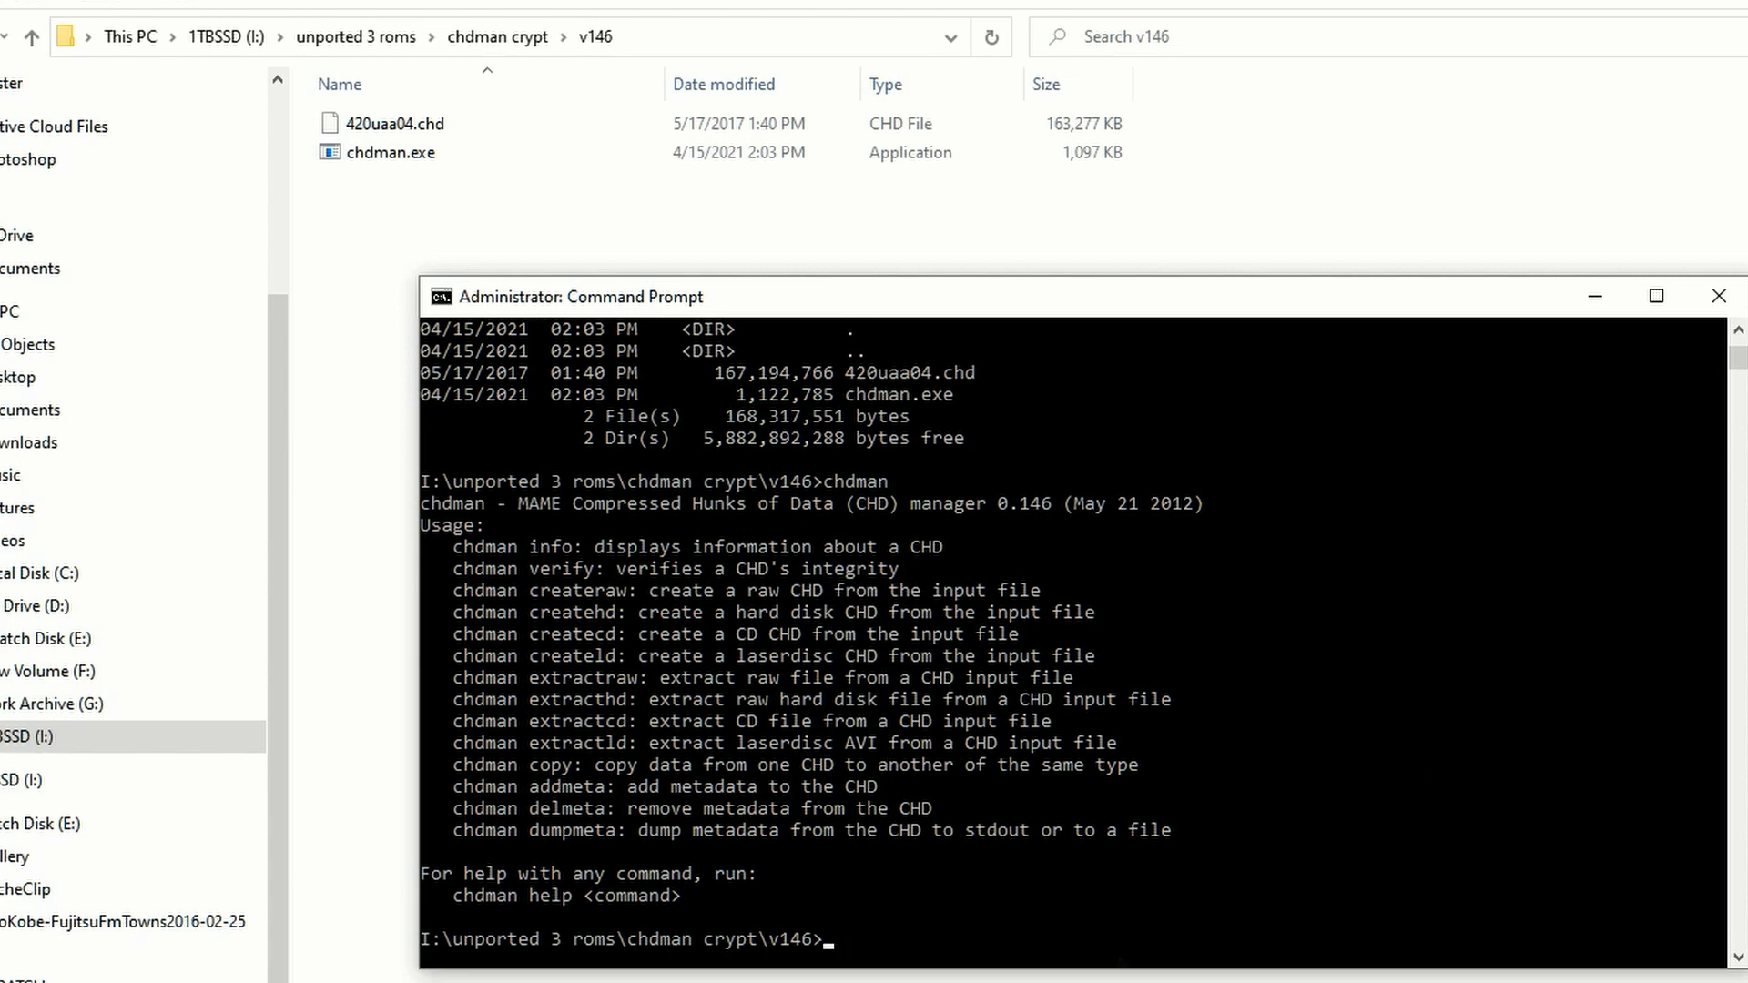
type("chdman")
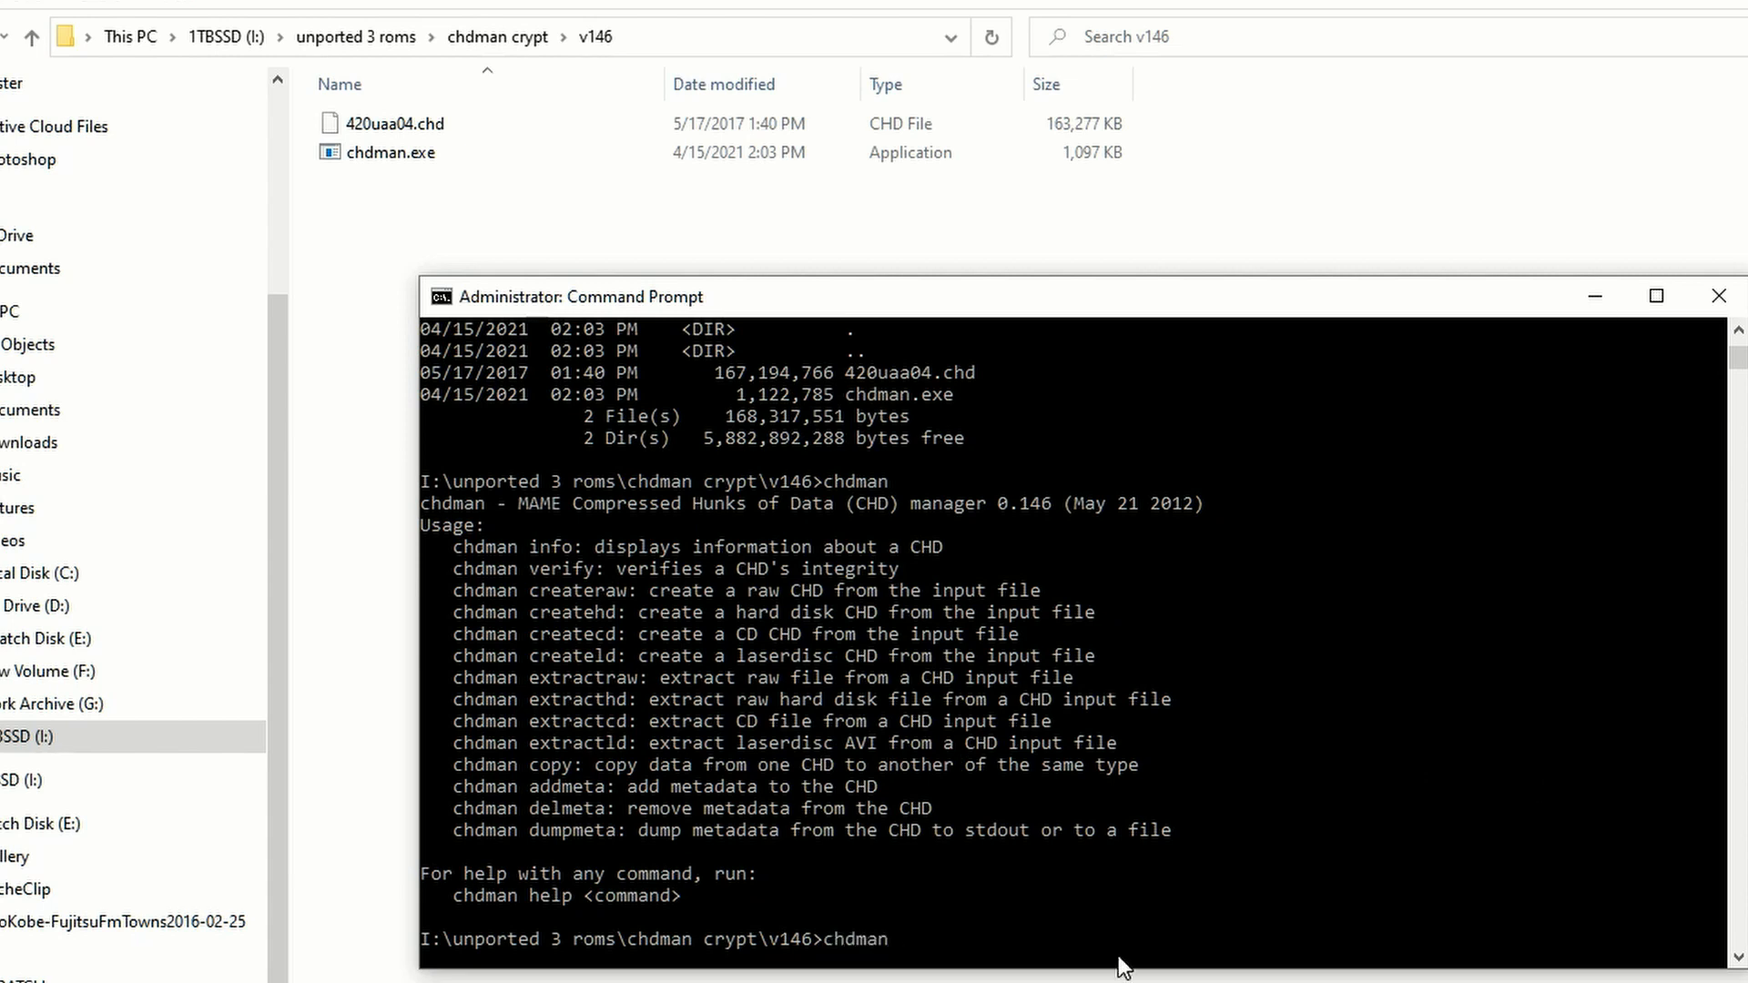
type("extracthd")
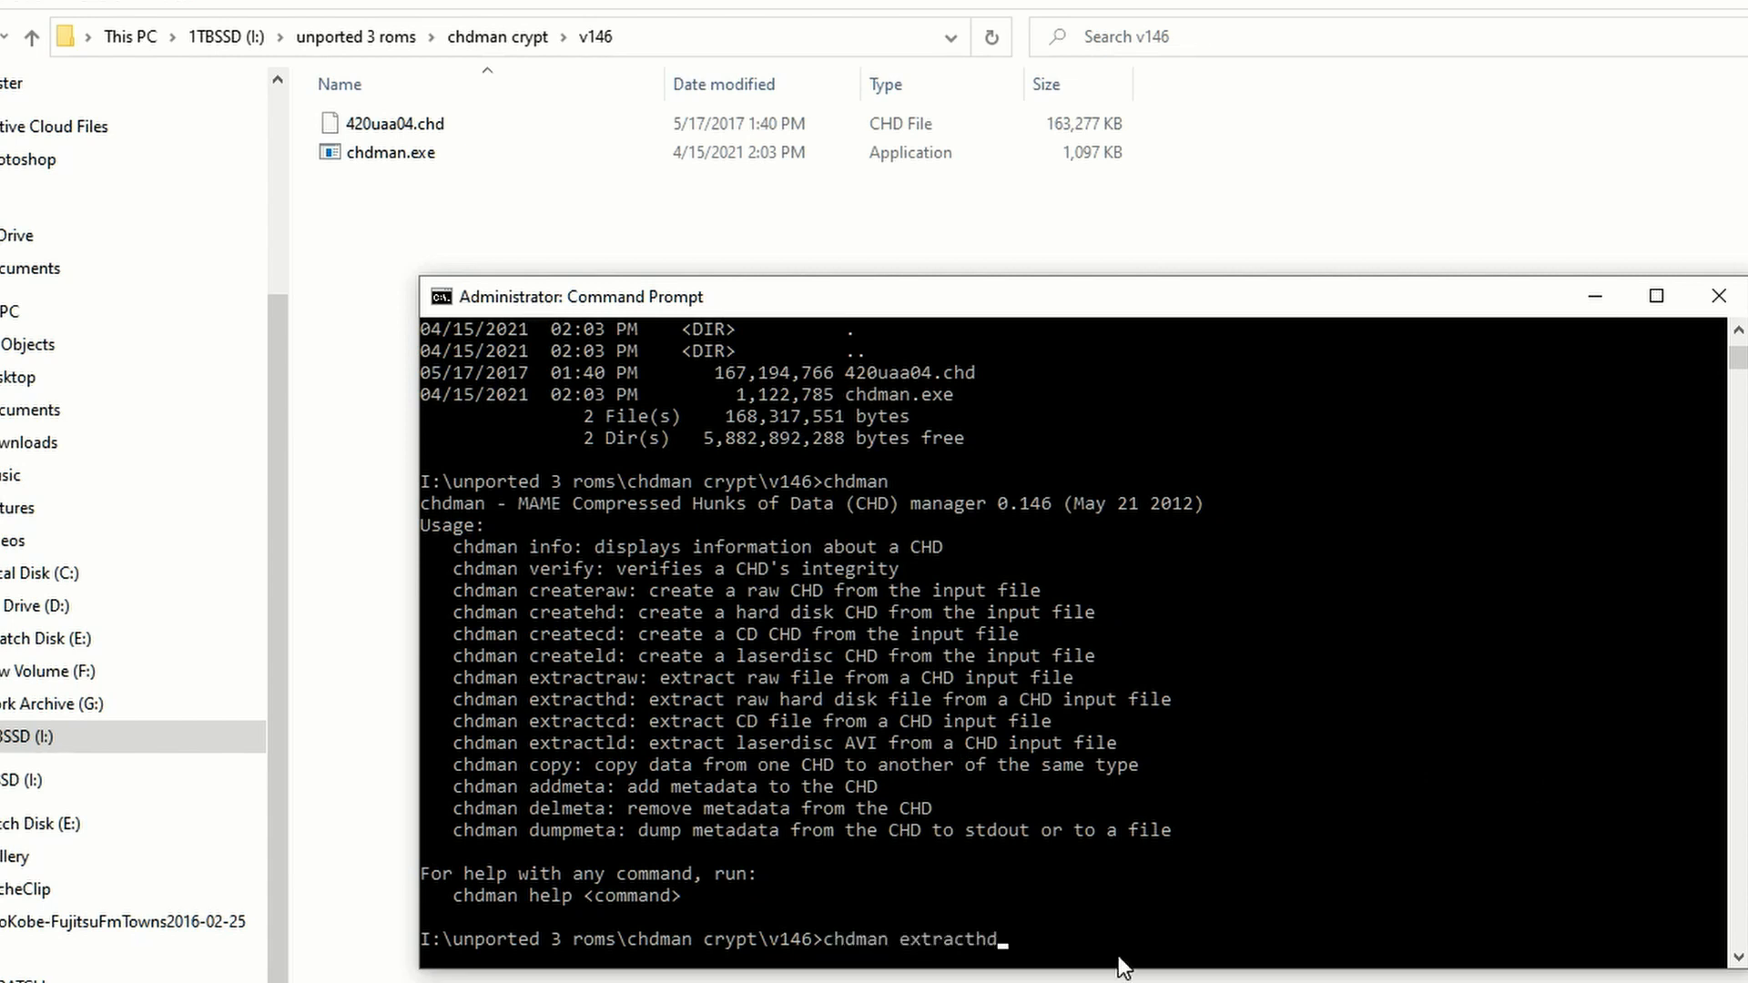
type("-i")
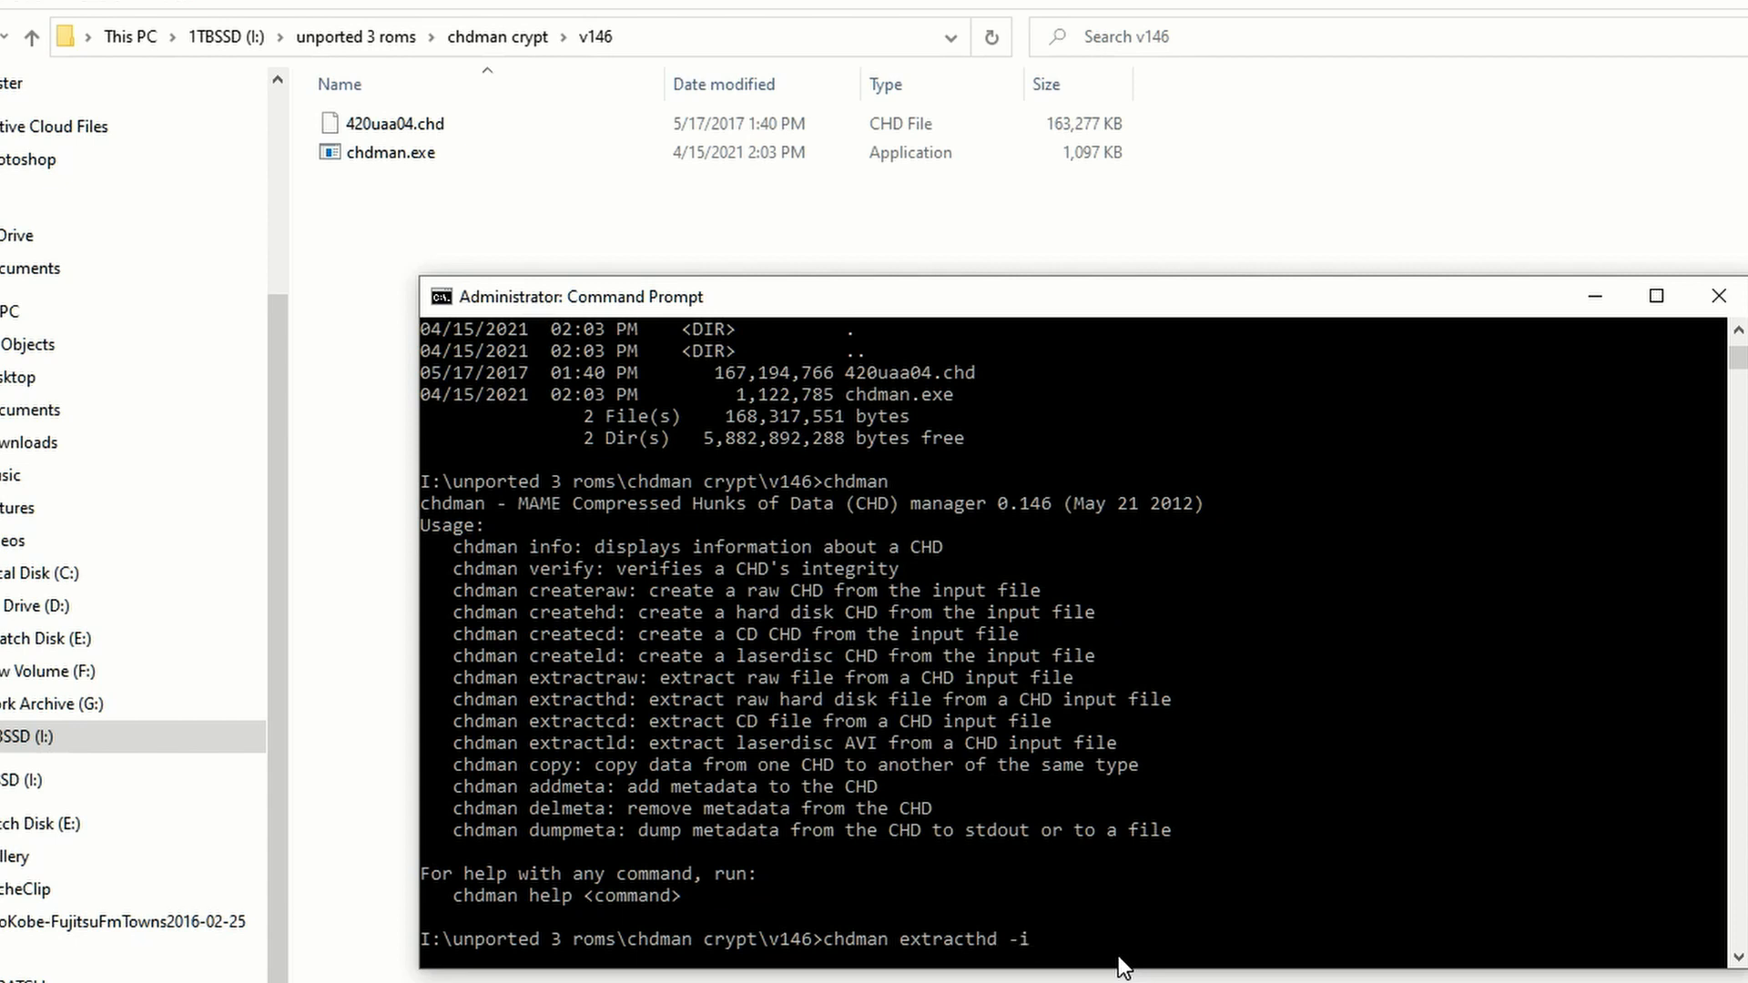
type("420")
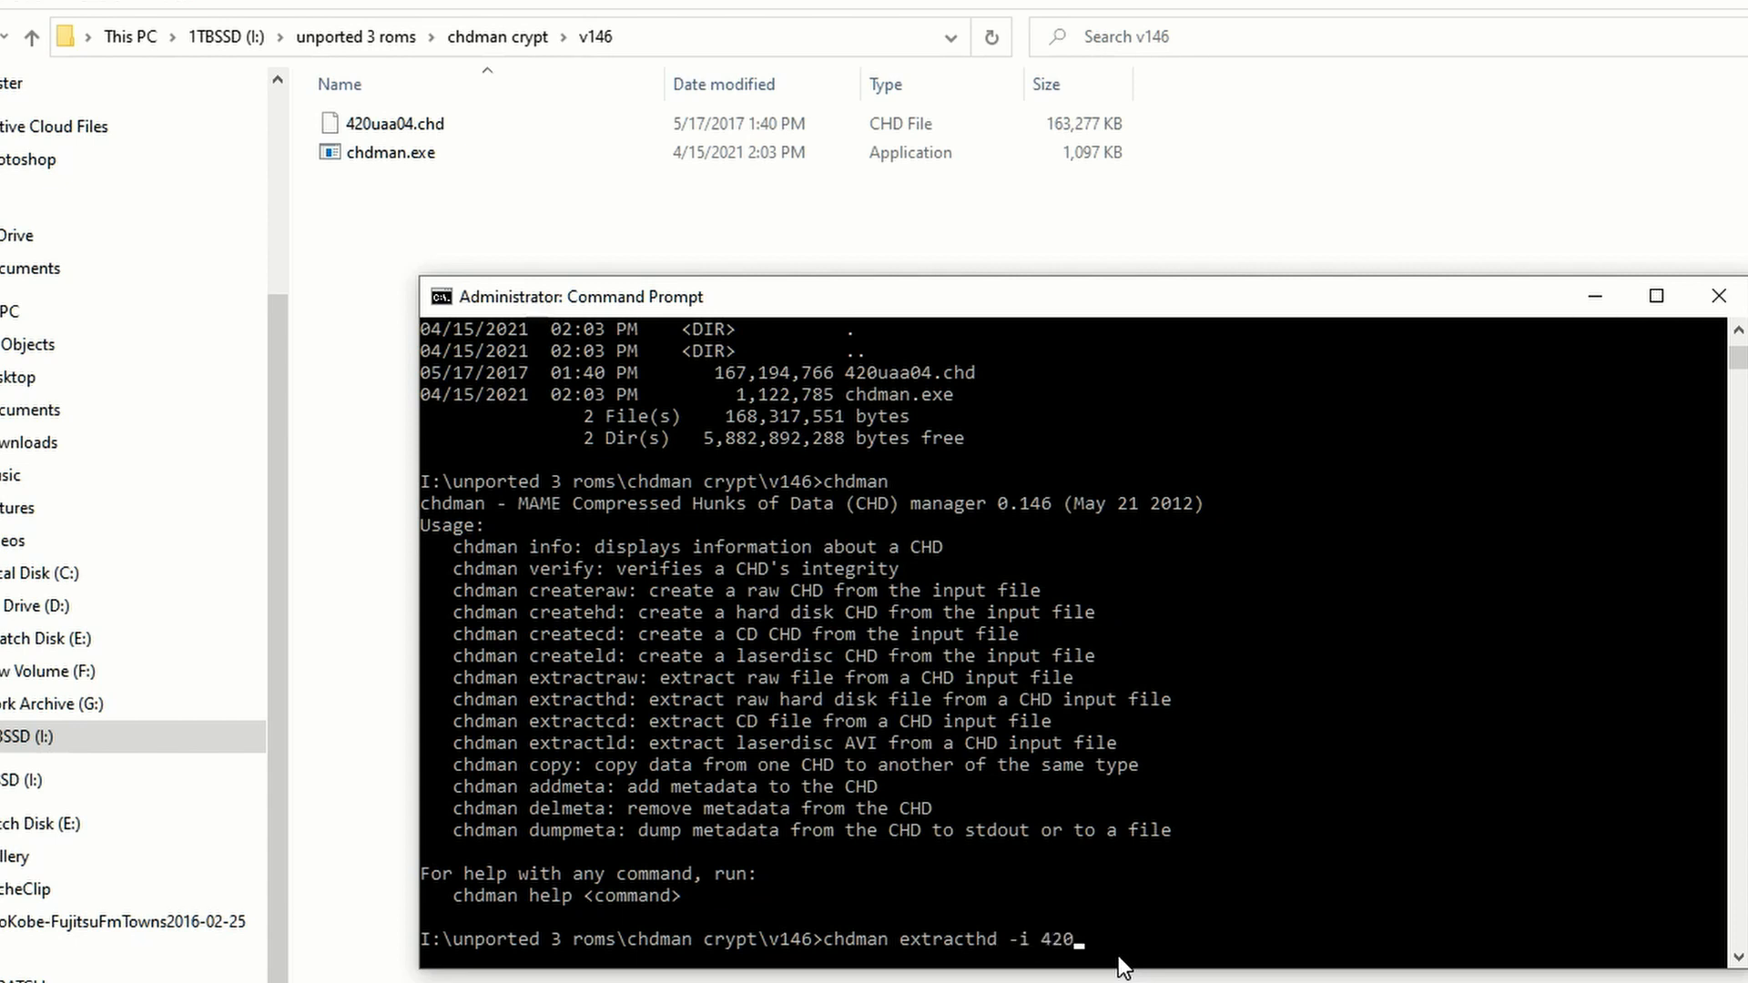
type("uaa04")
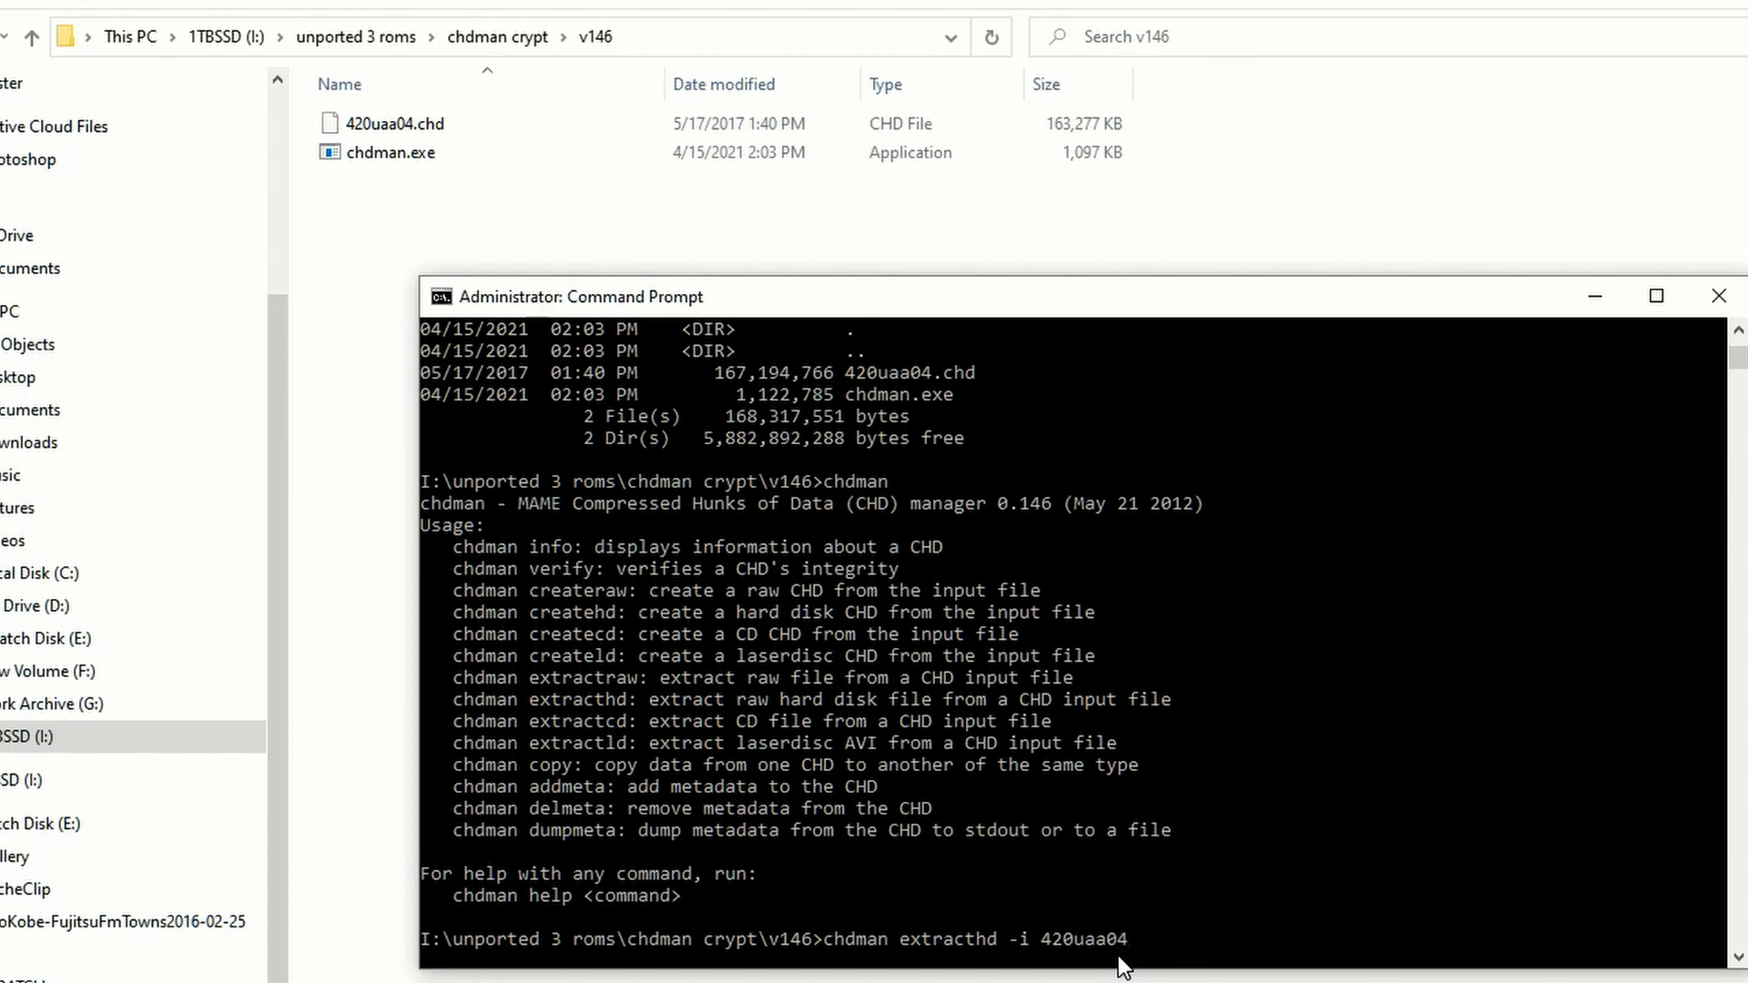
type(".chd")
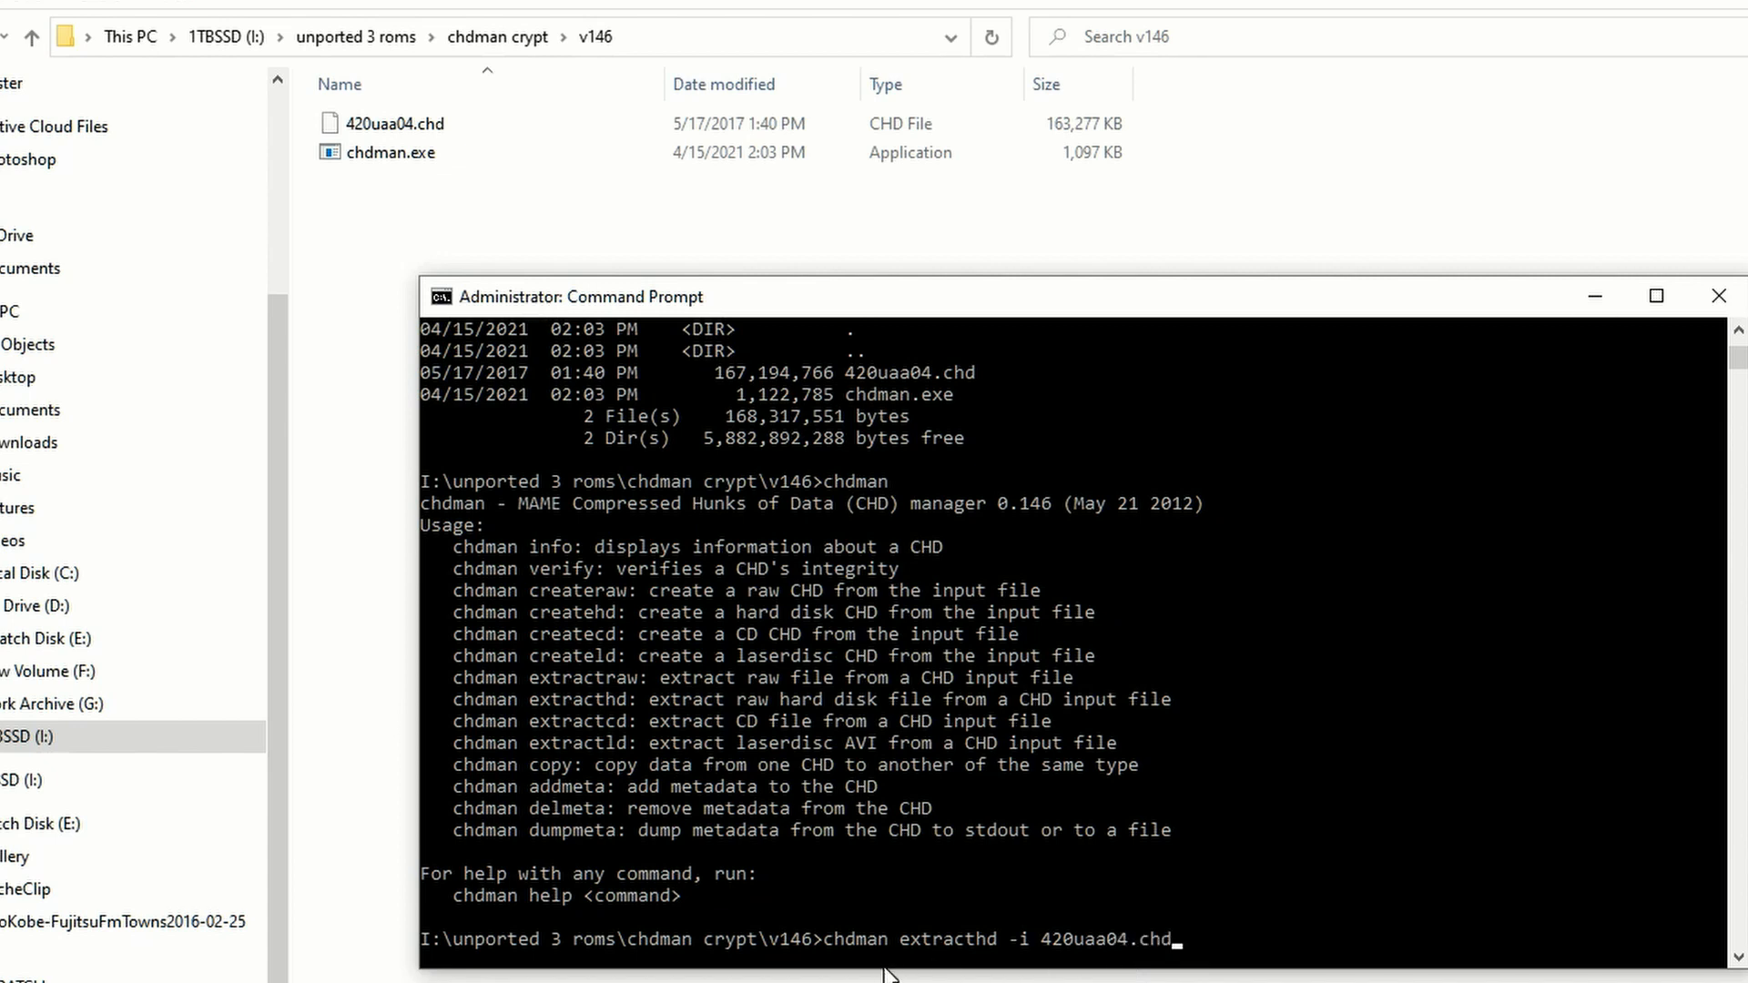
mouse_move(965, 959)
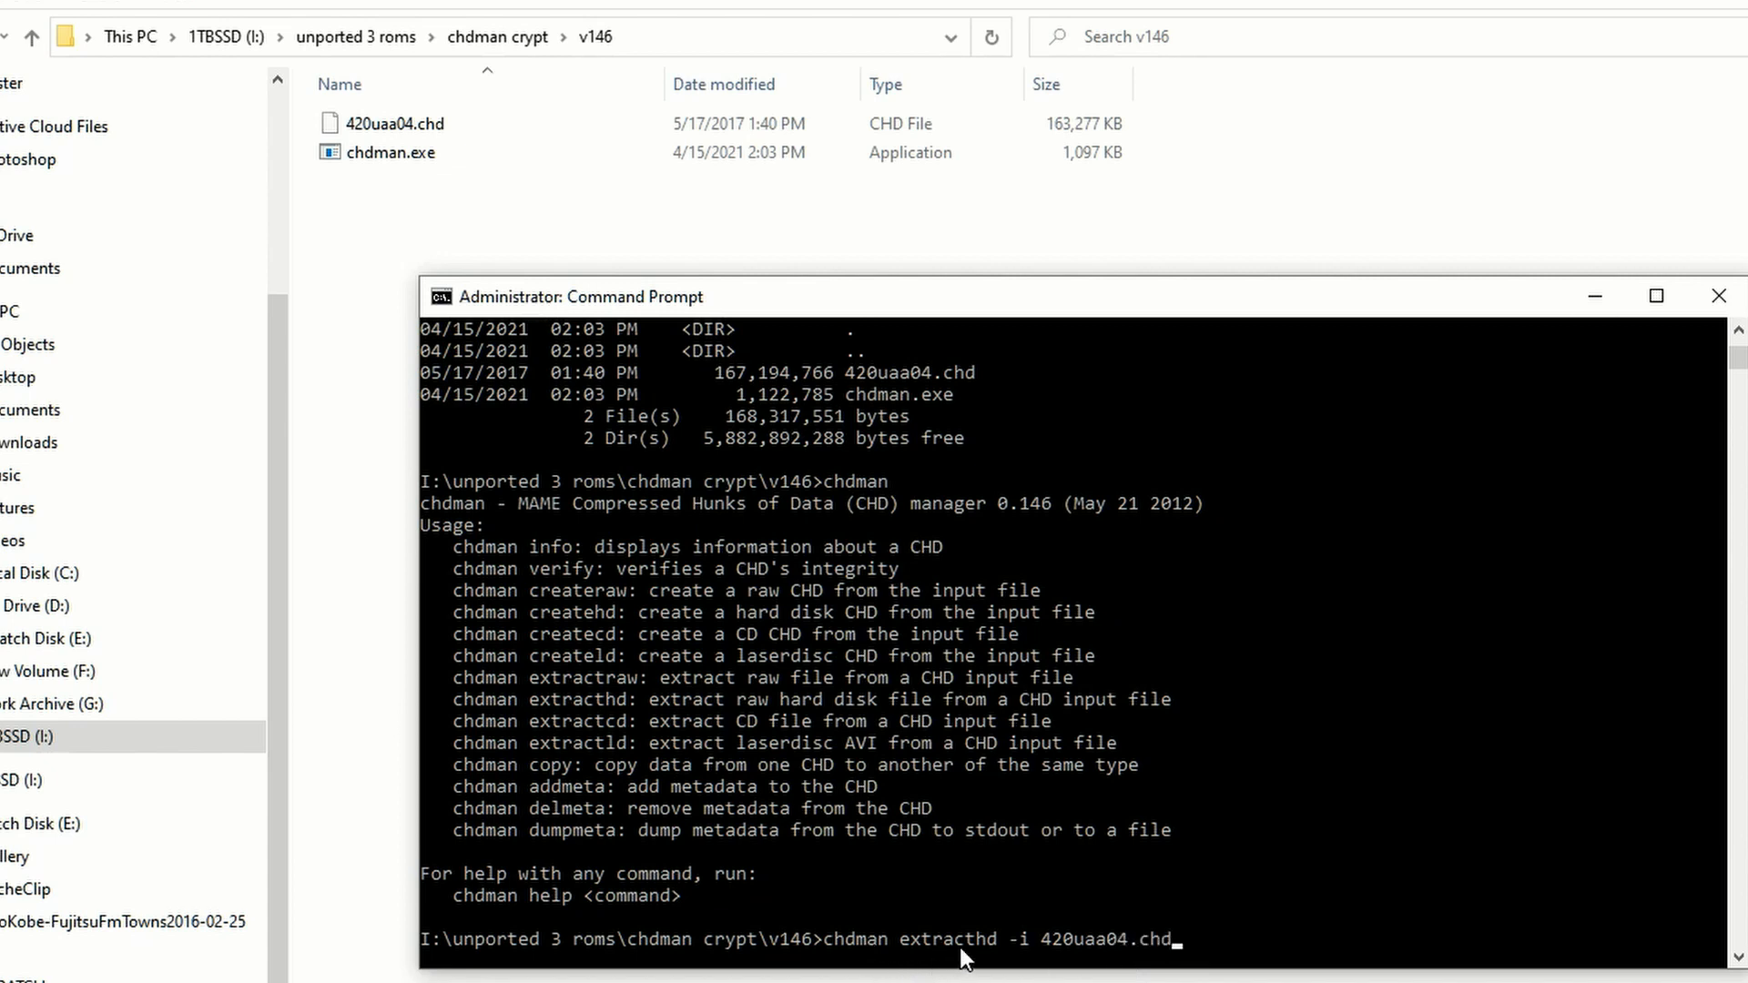
mouse_move(666, 669)
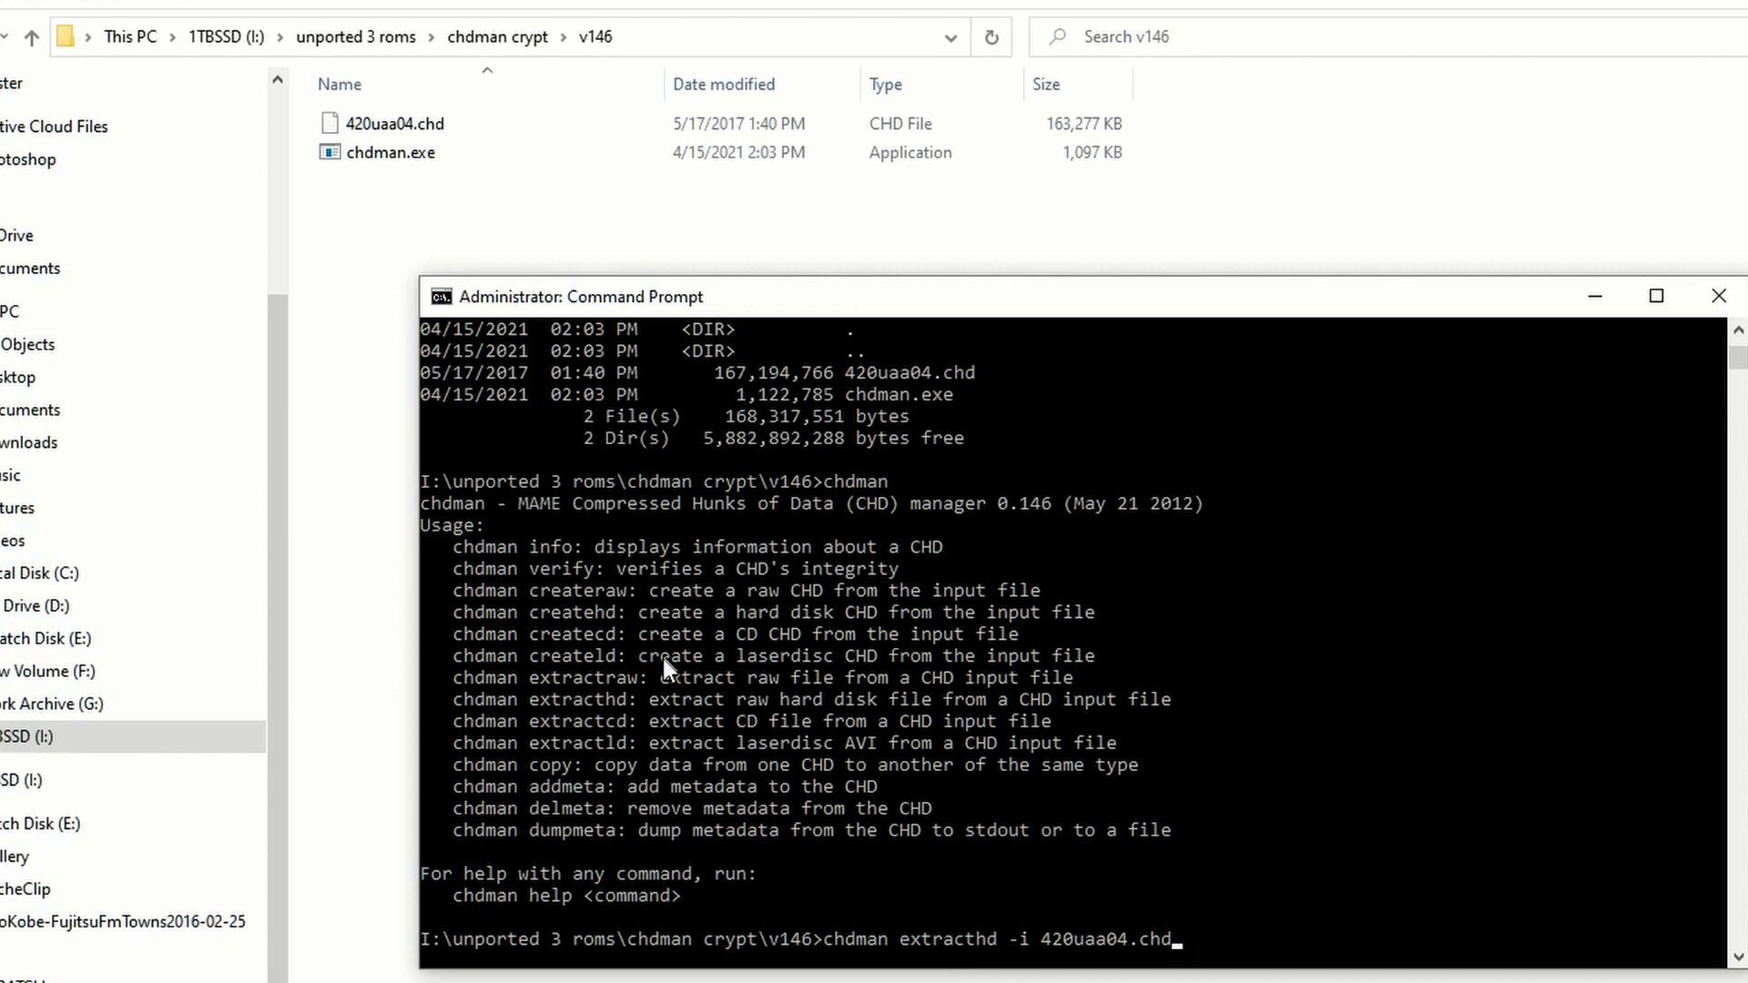
mouse_move(1013, 958)
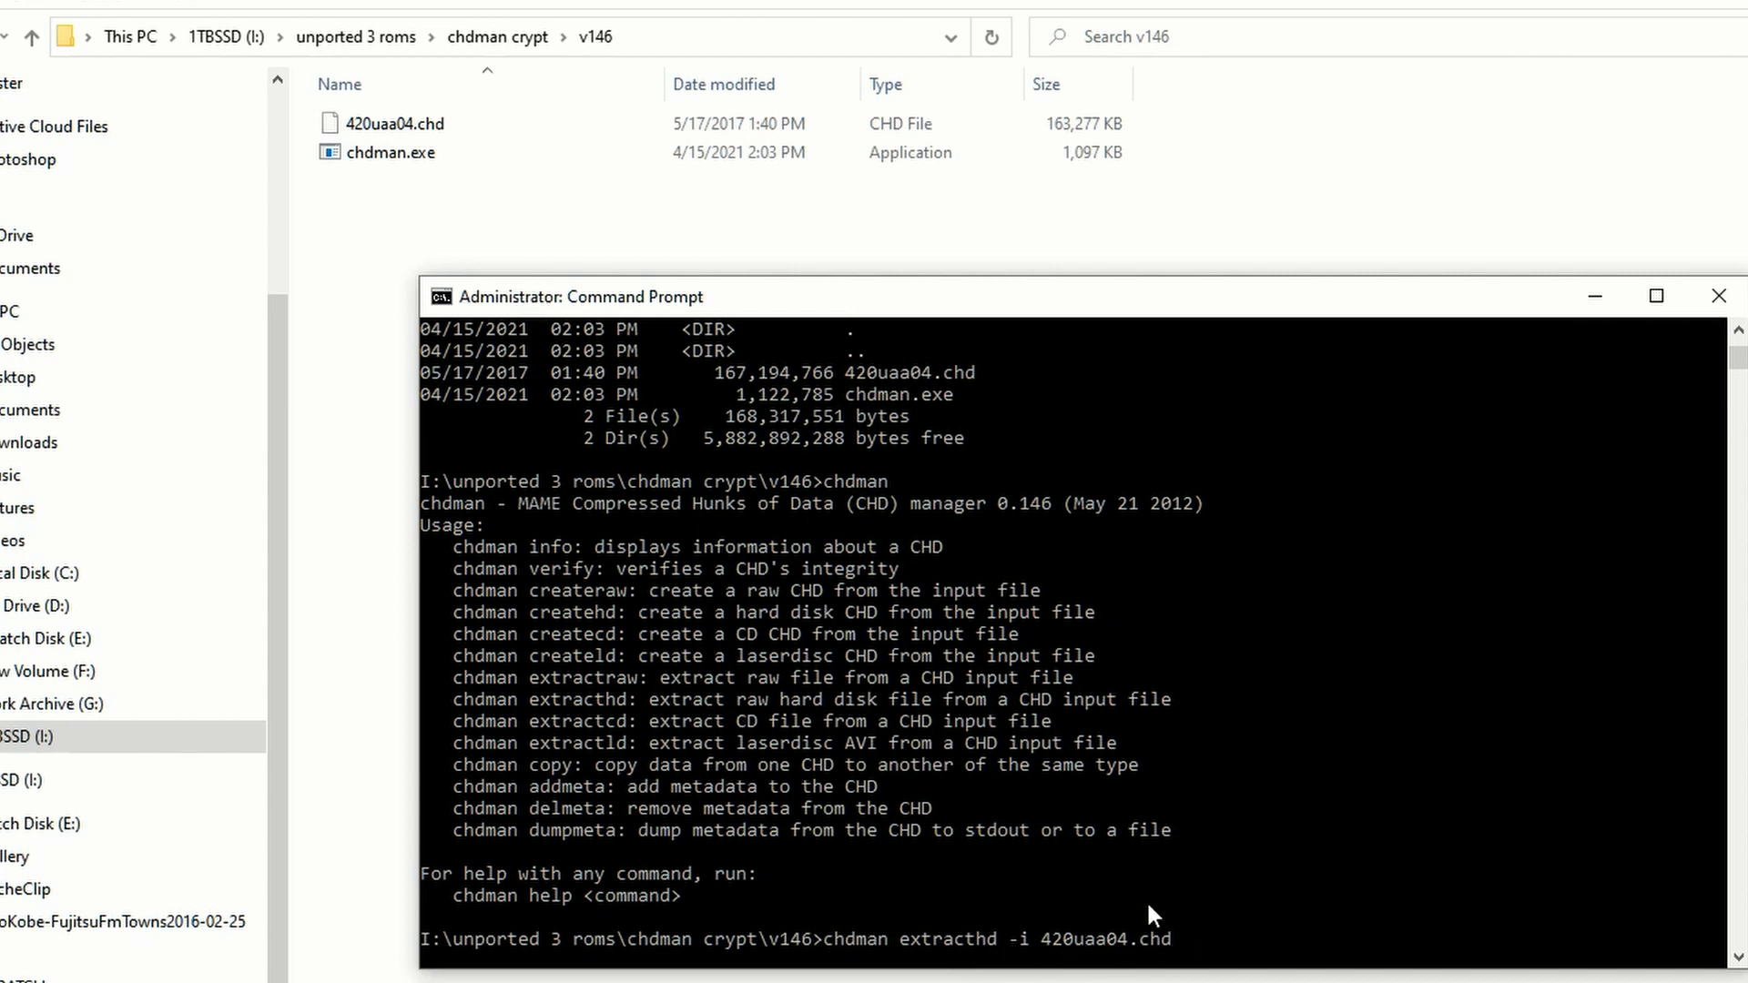
mouse_move(979, 396)
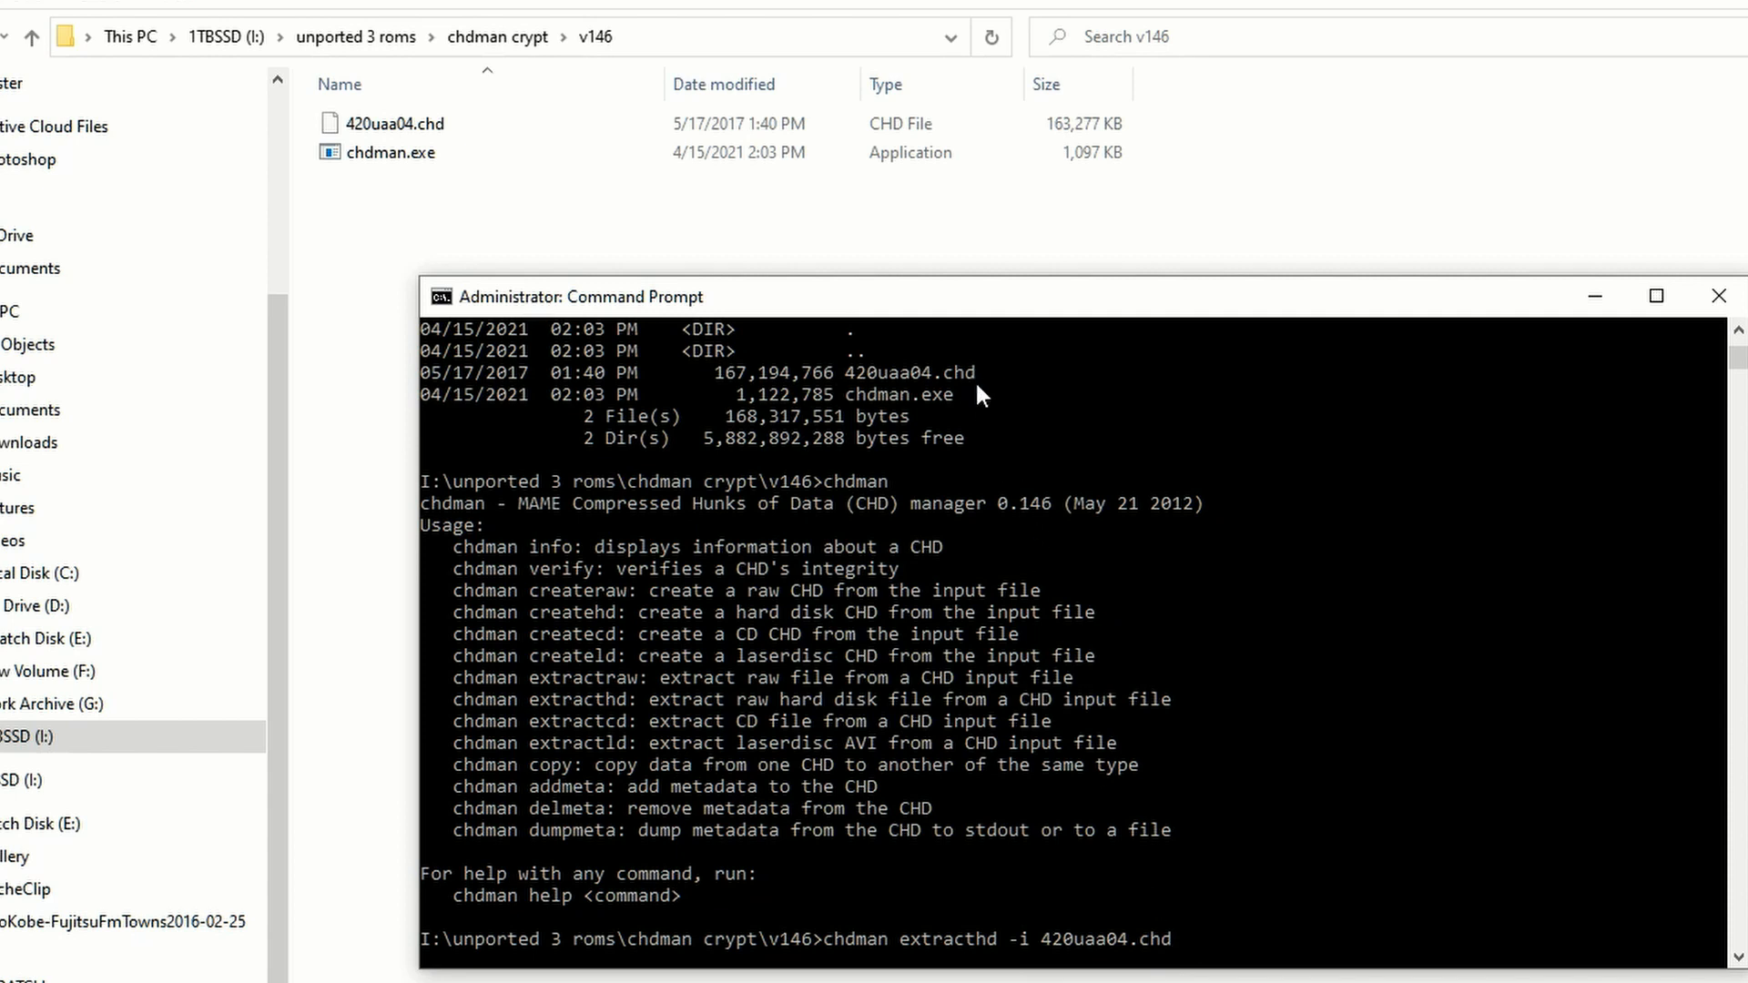
mouse_move(1135, 914)
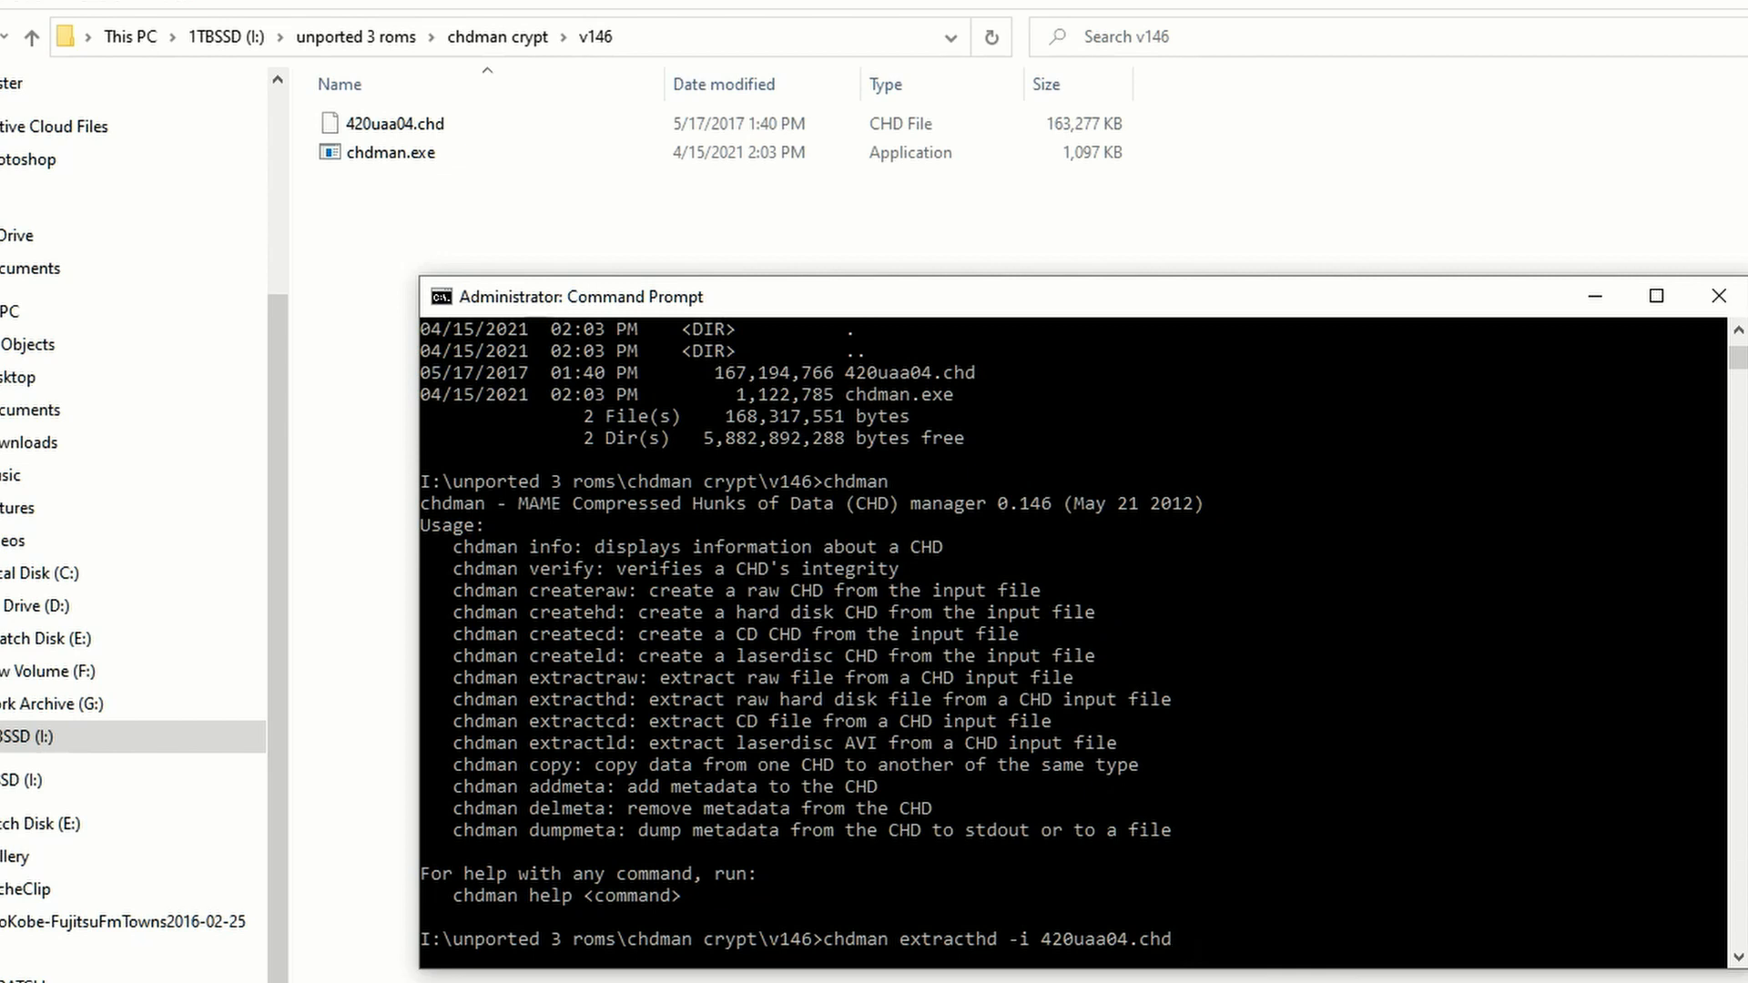
type("-")
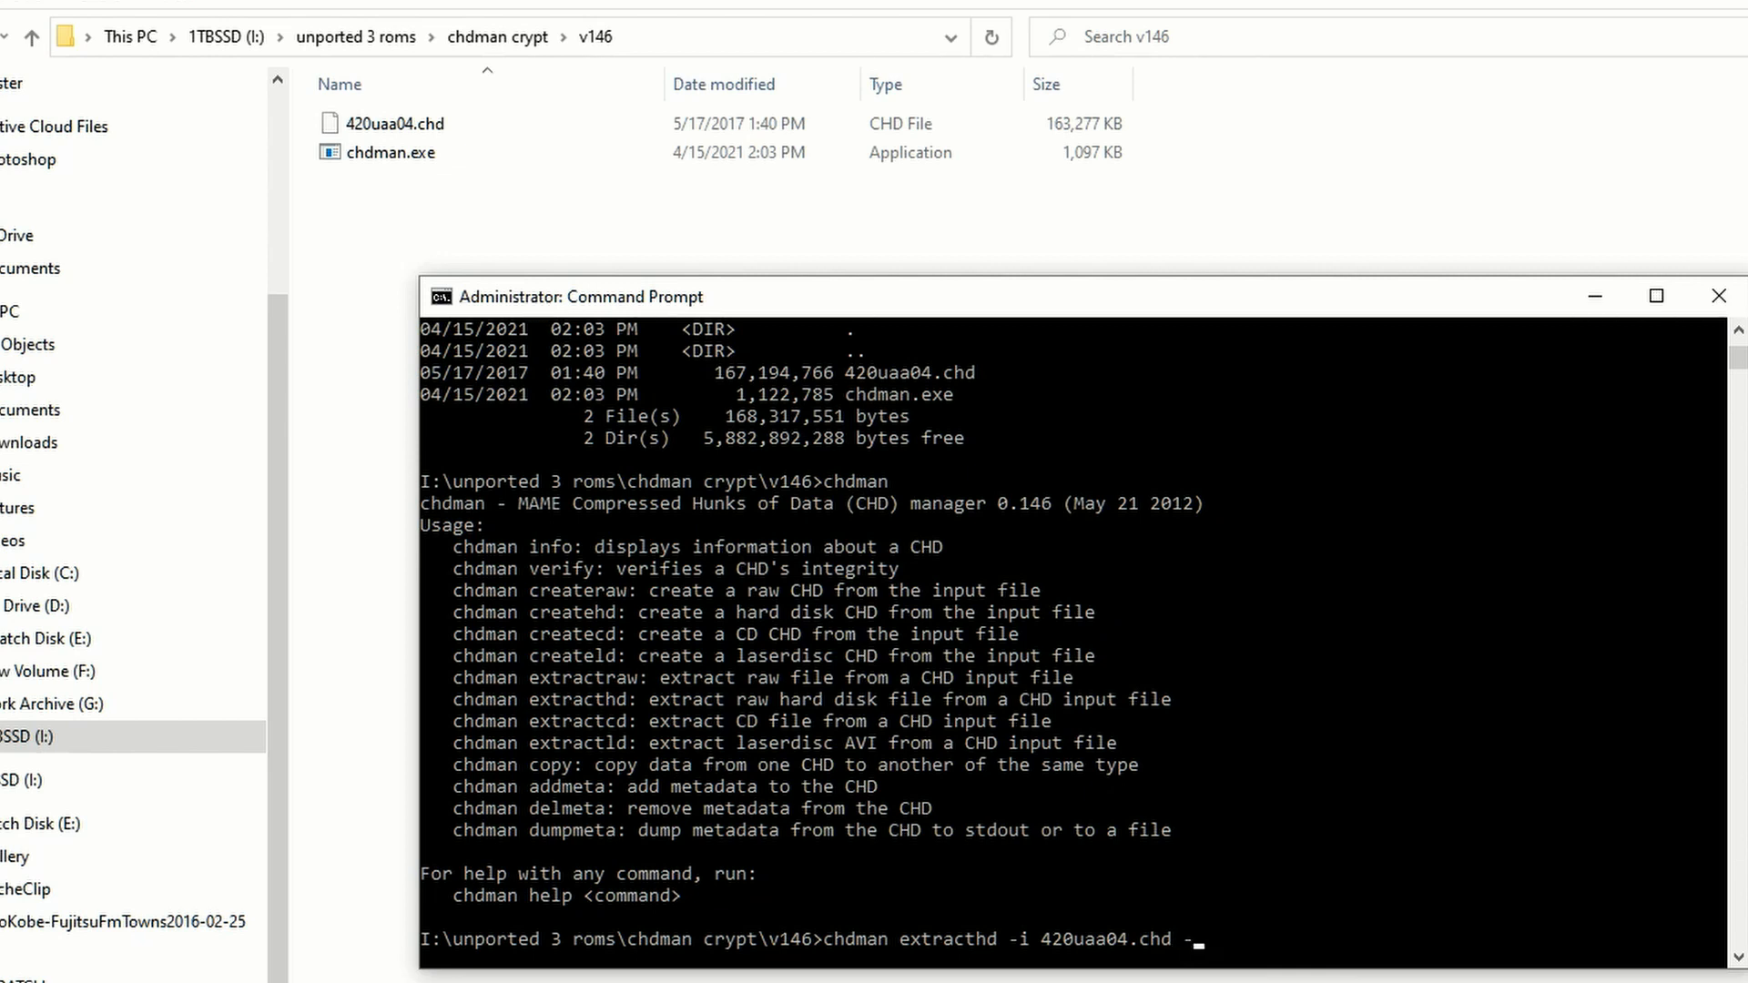
type("o \\\\.\\")
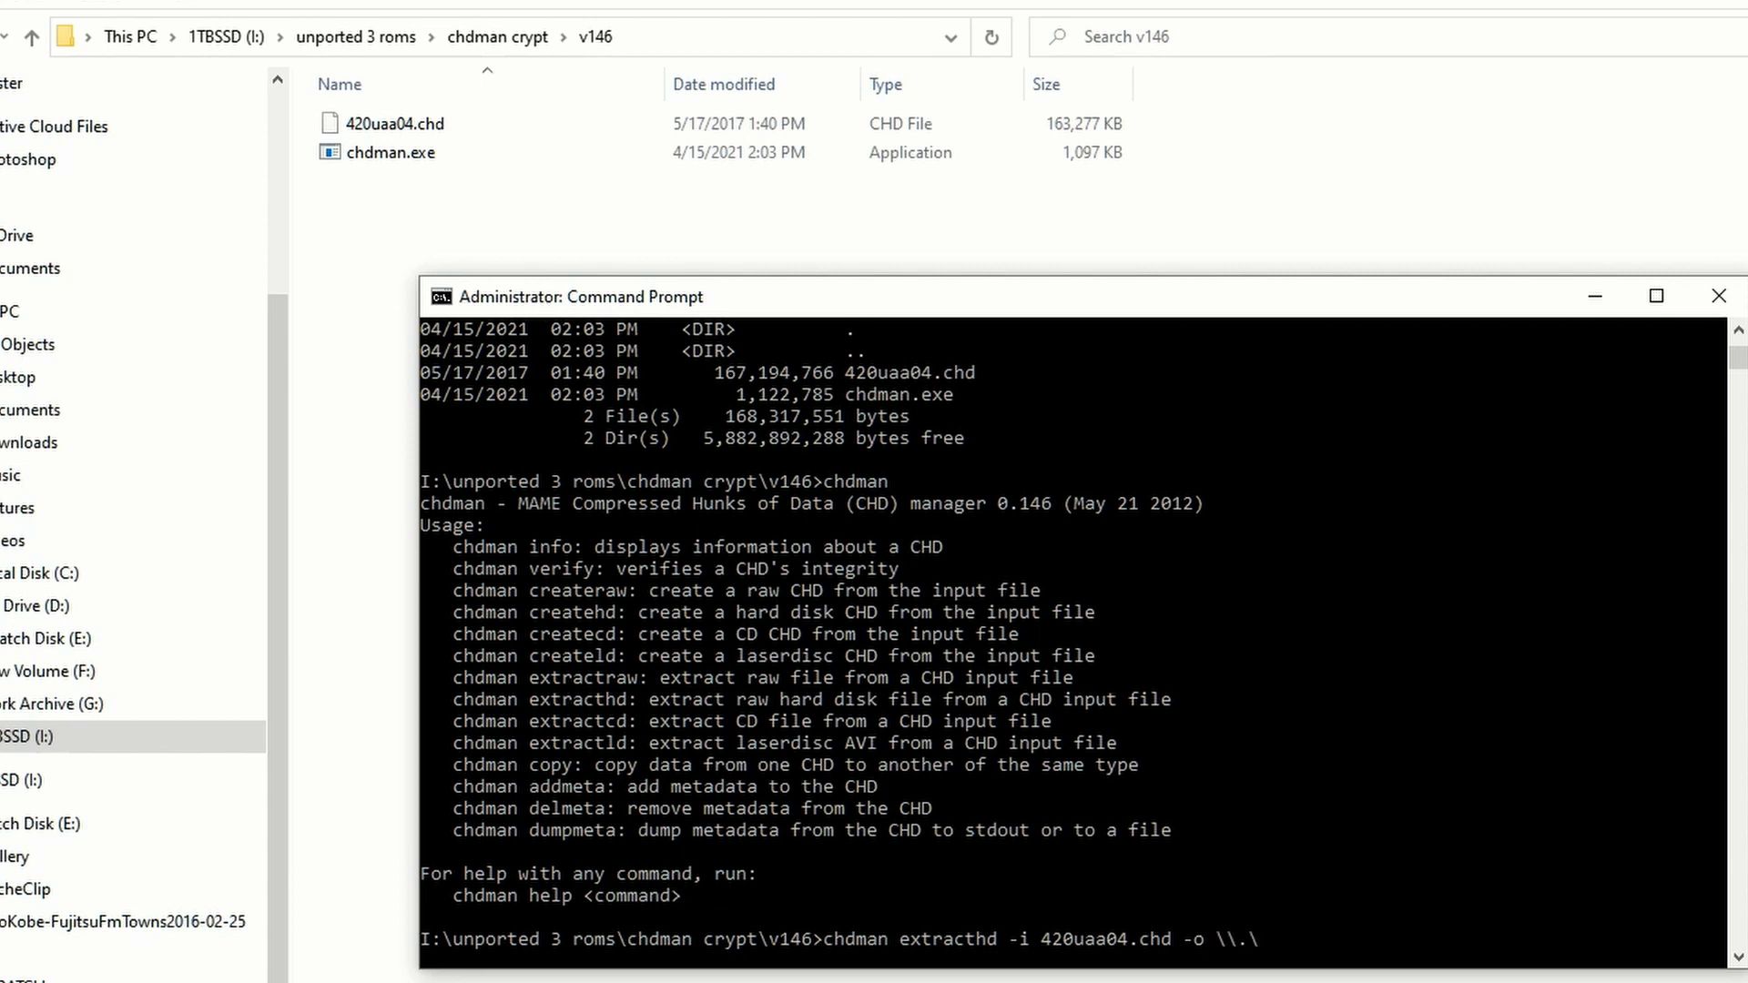
mouse_move(1306, 954)
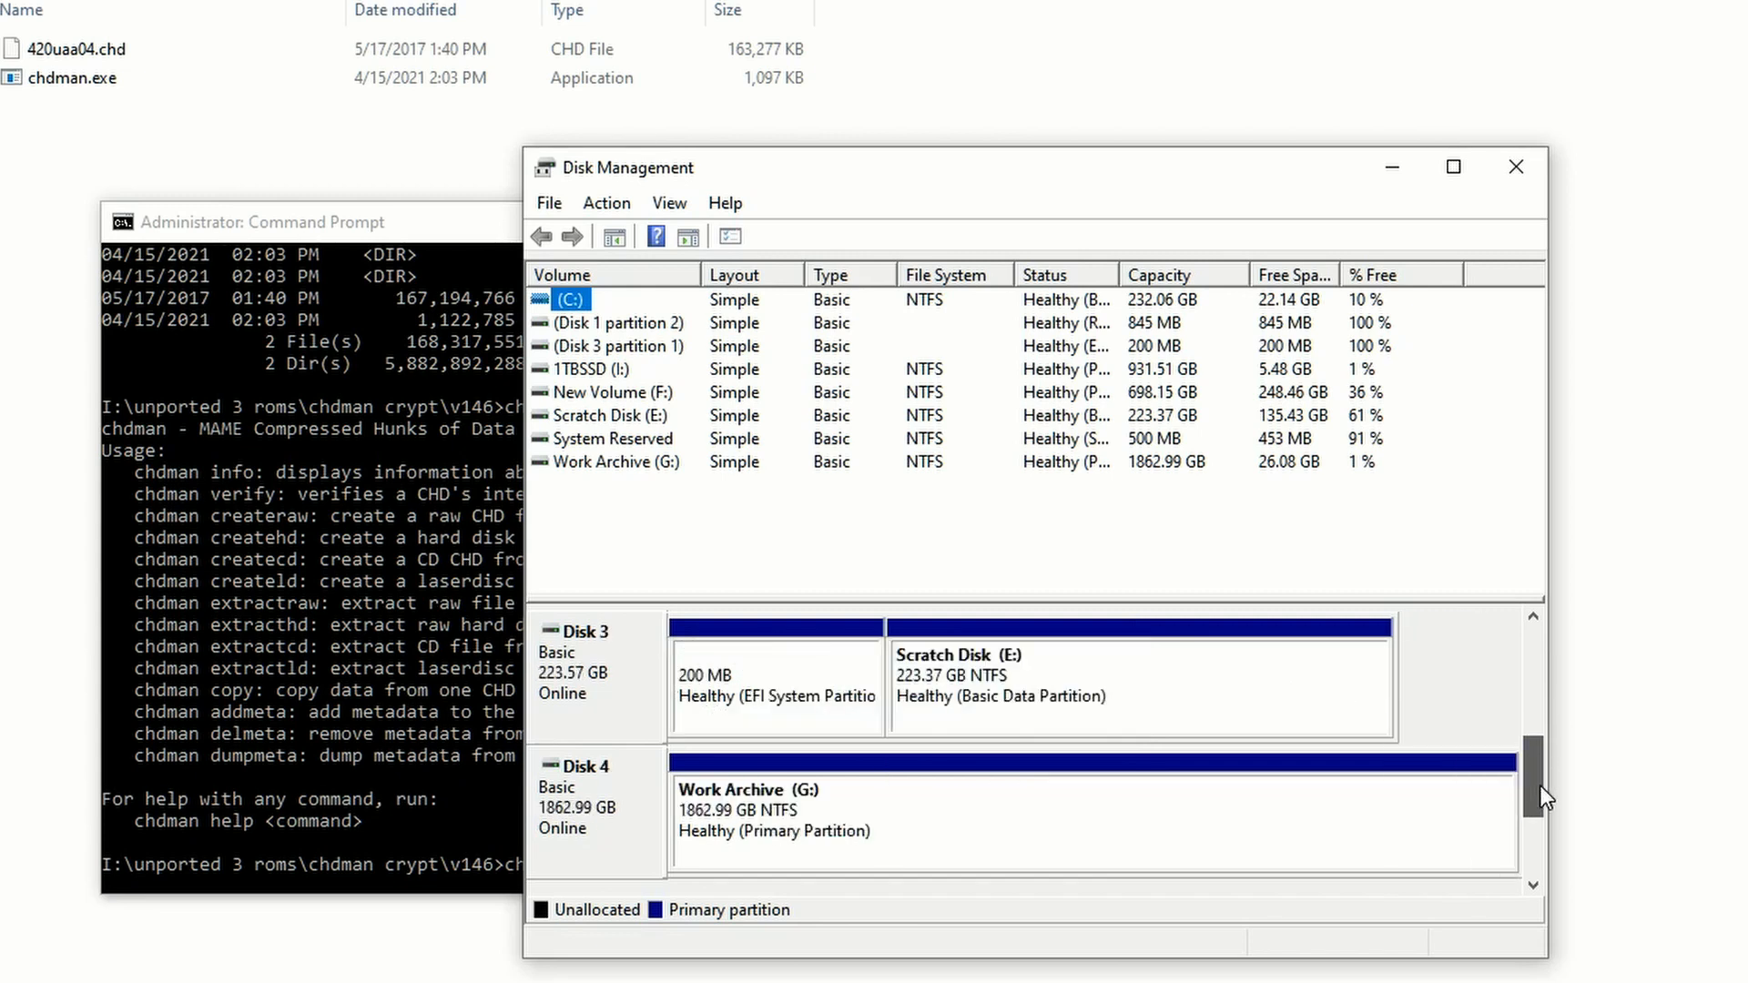
mouse_move(686, 834)
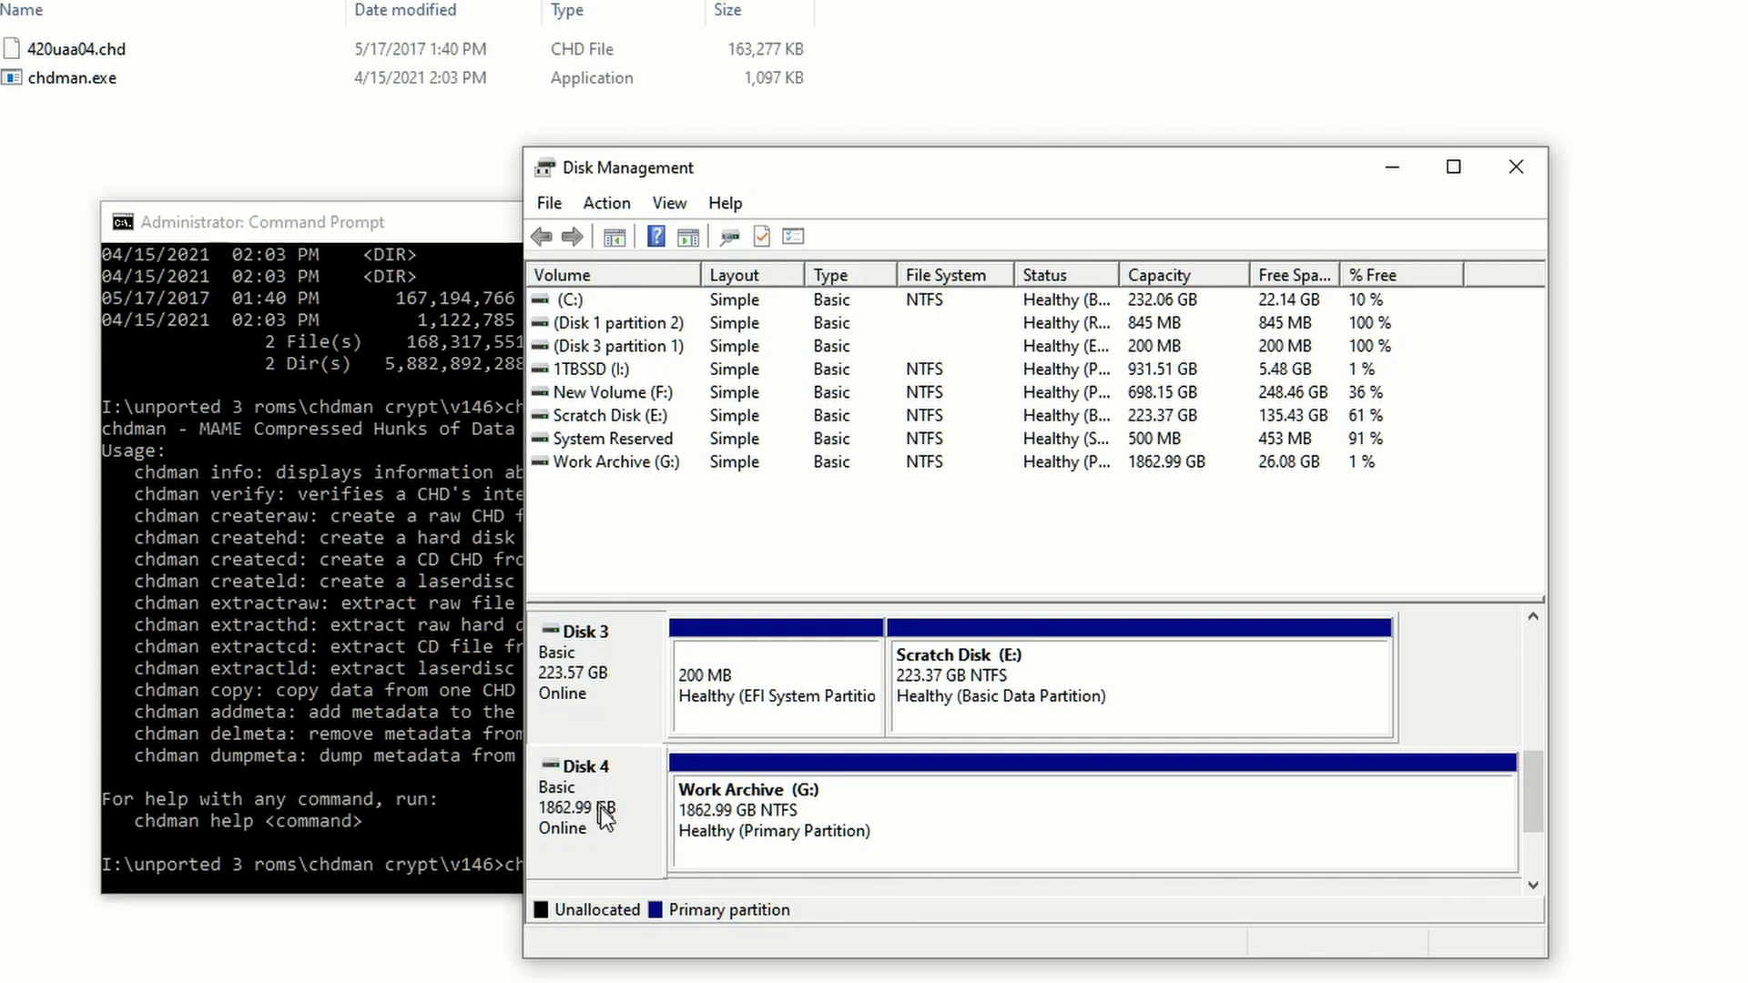
mouse_move(606, 823)
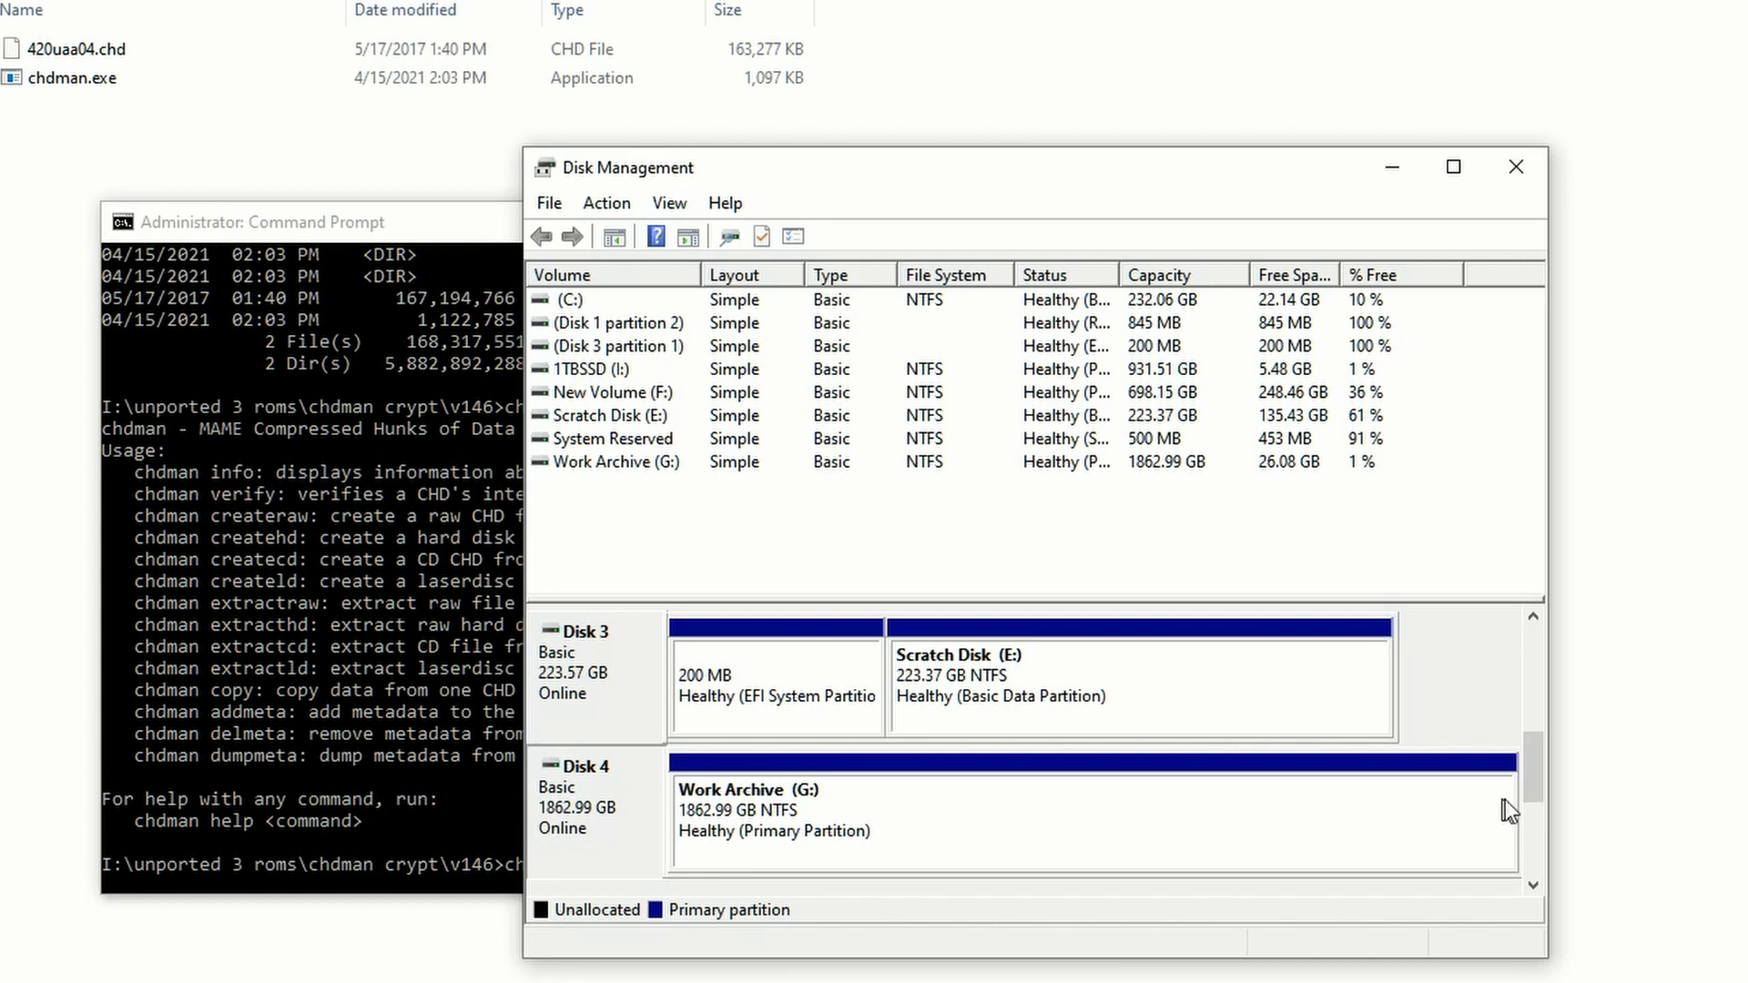
Scroll the disk pane down to removable Disk 5 (60.37 GB exFAT, J:).
scroll("down", 3)
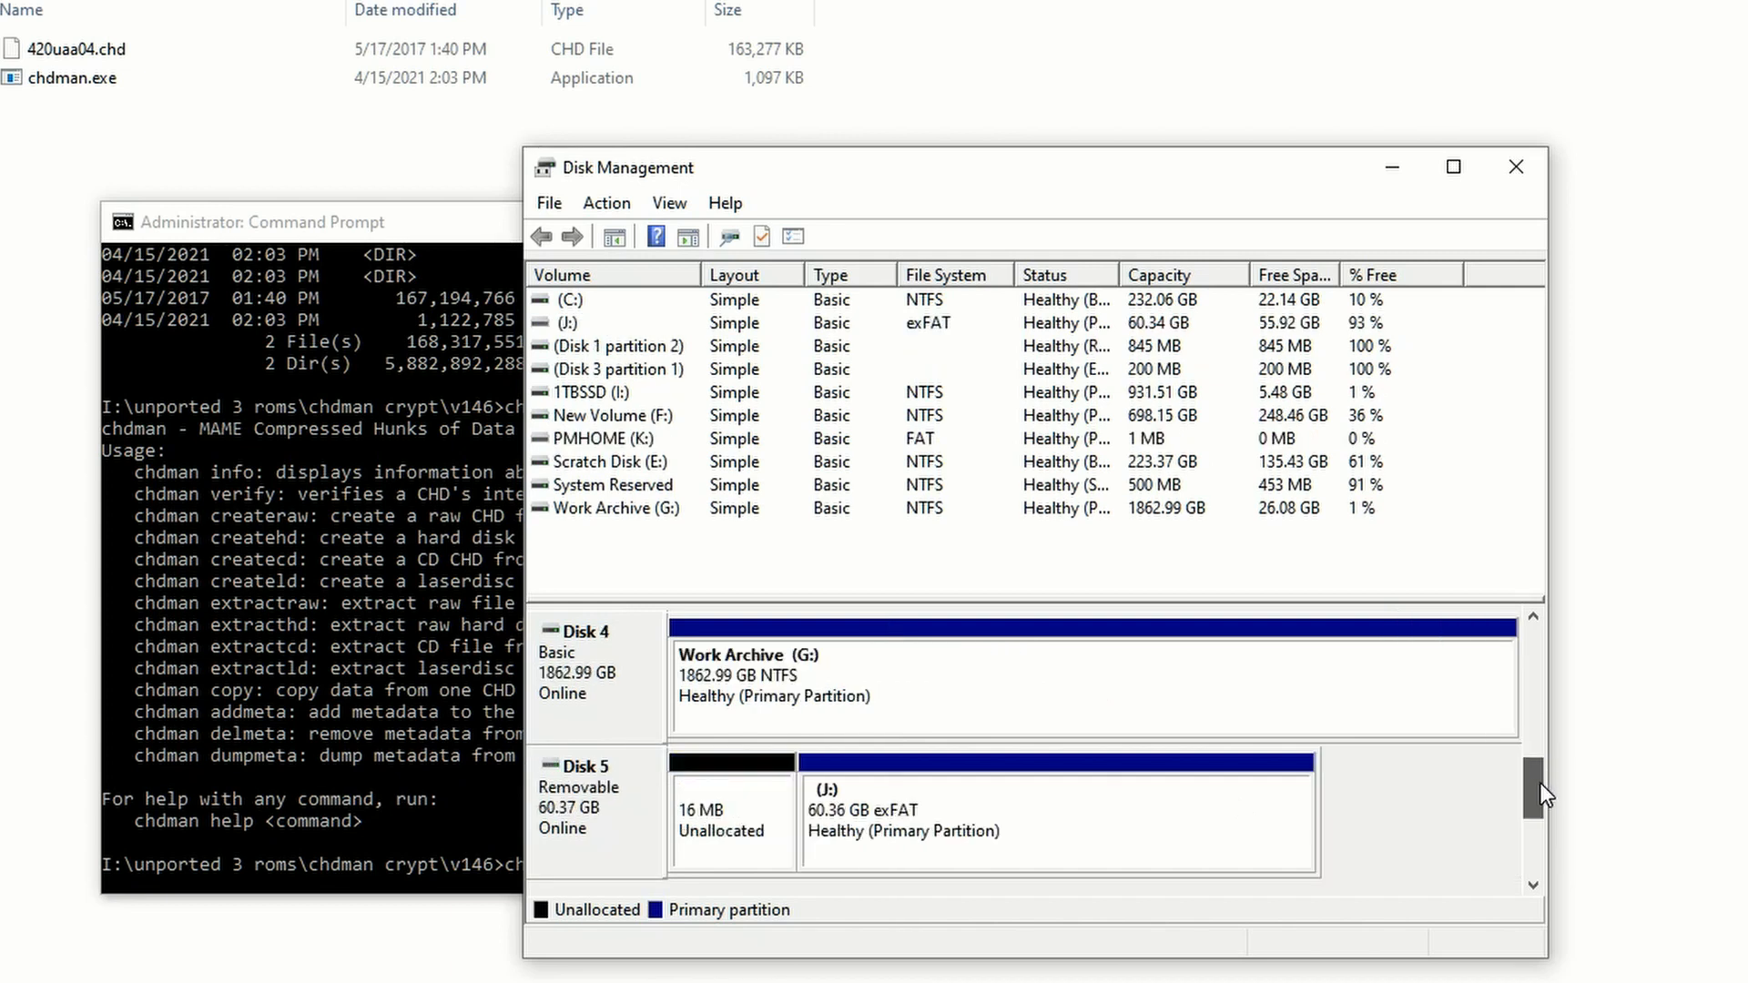
scroll("down", 3)
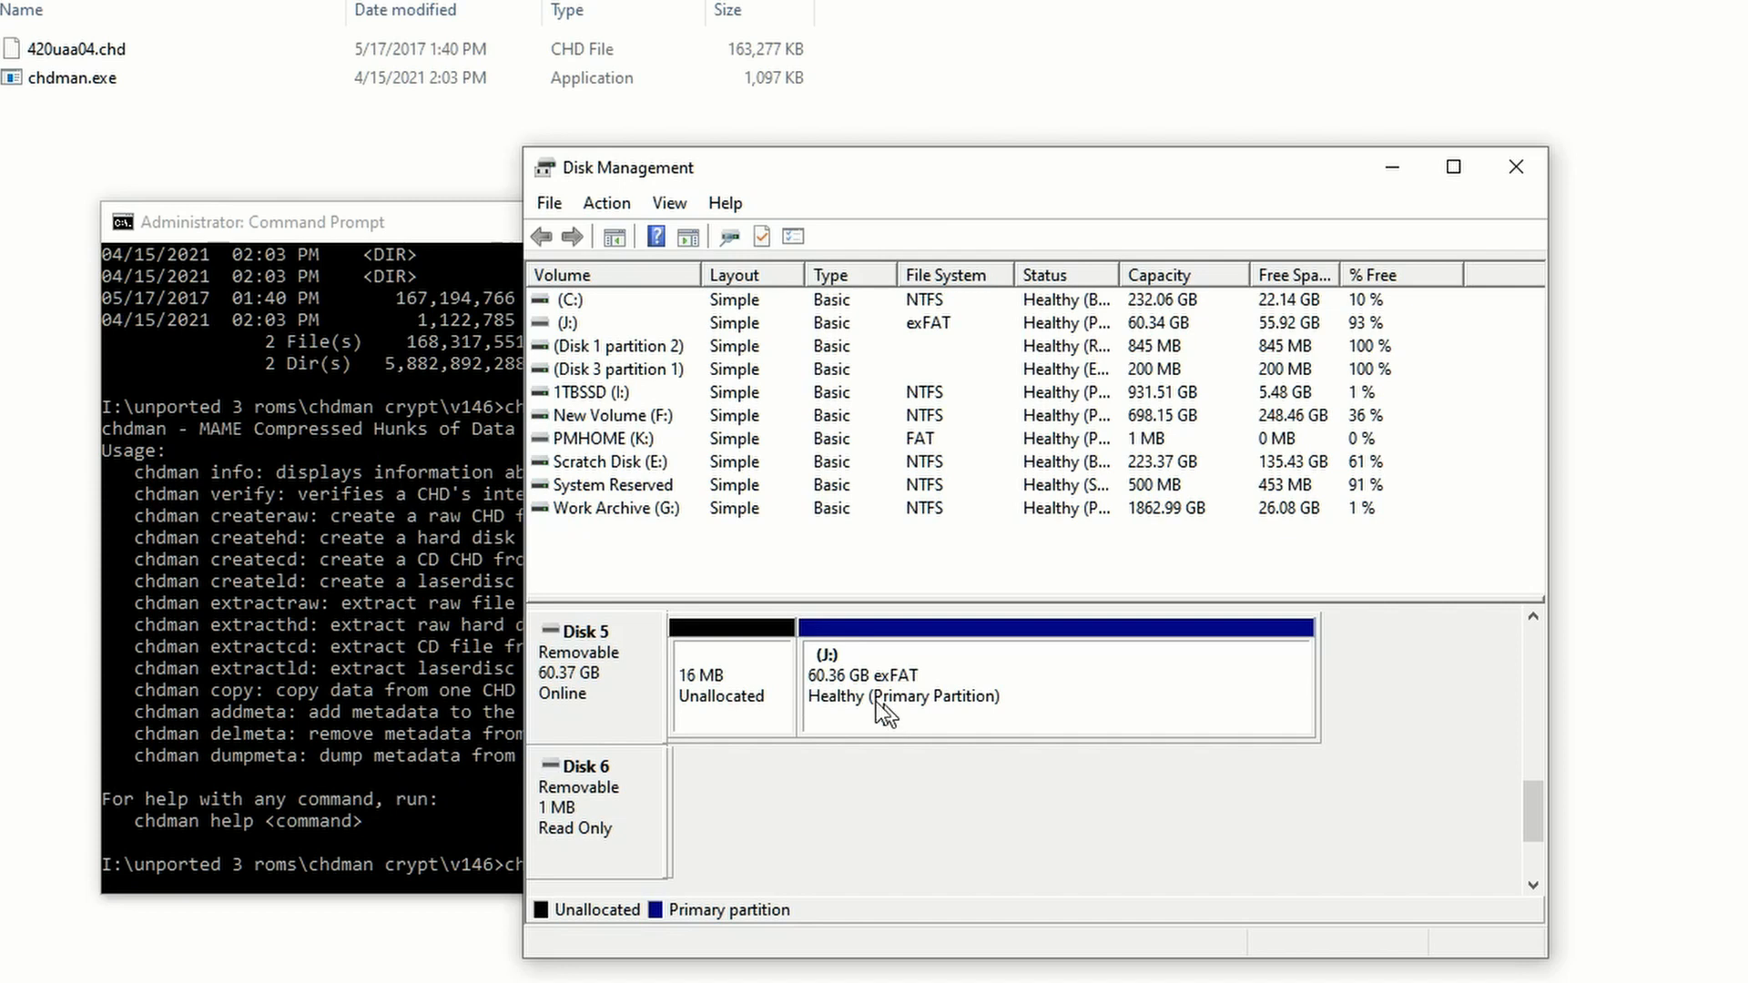
mouse_move(589, 659)
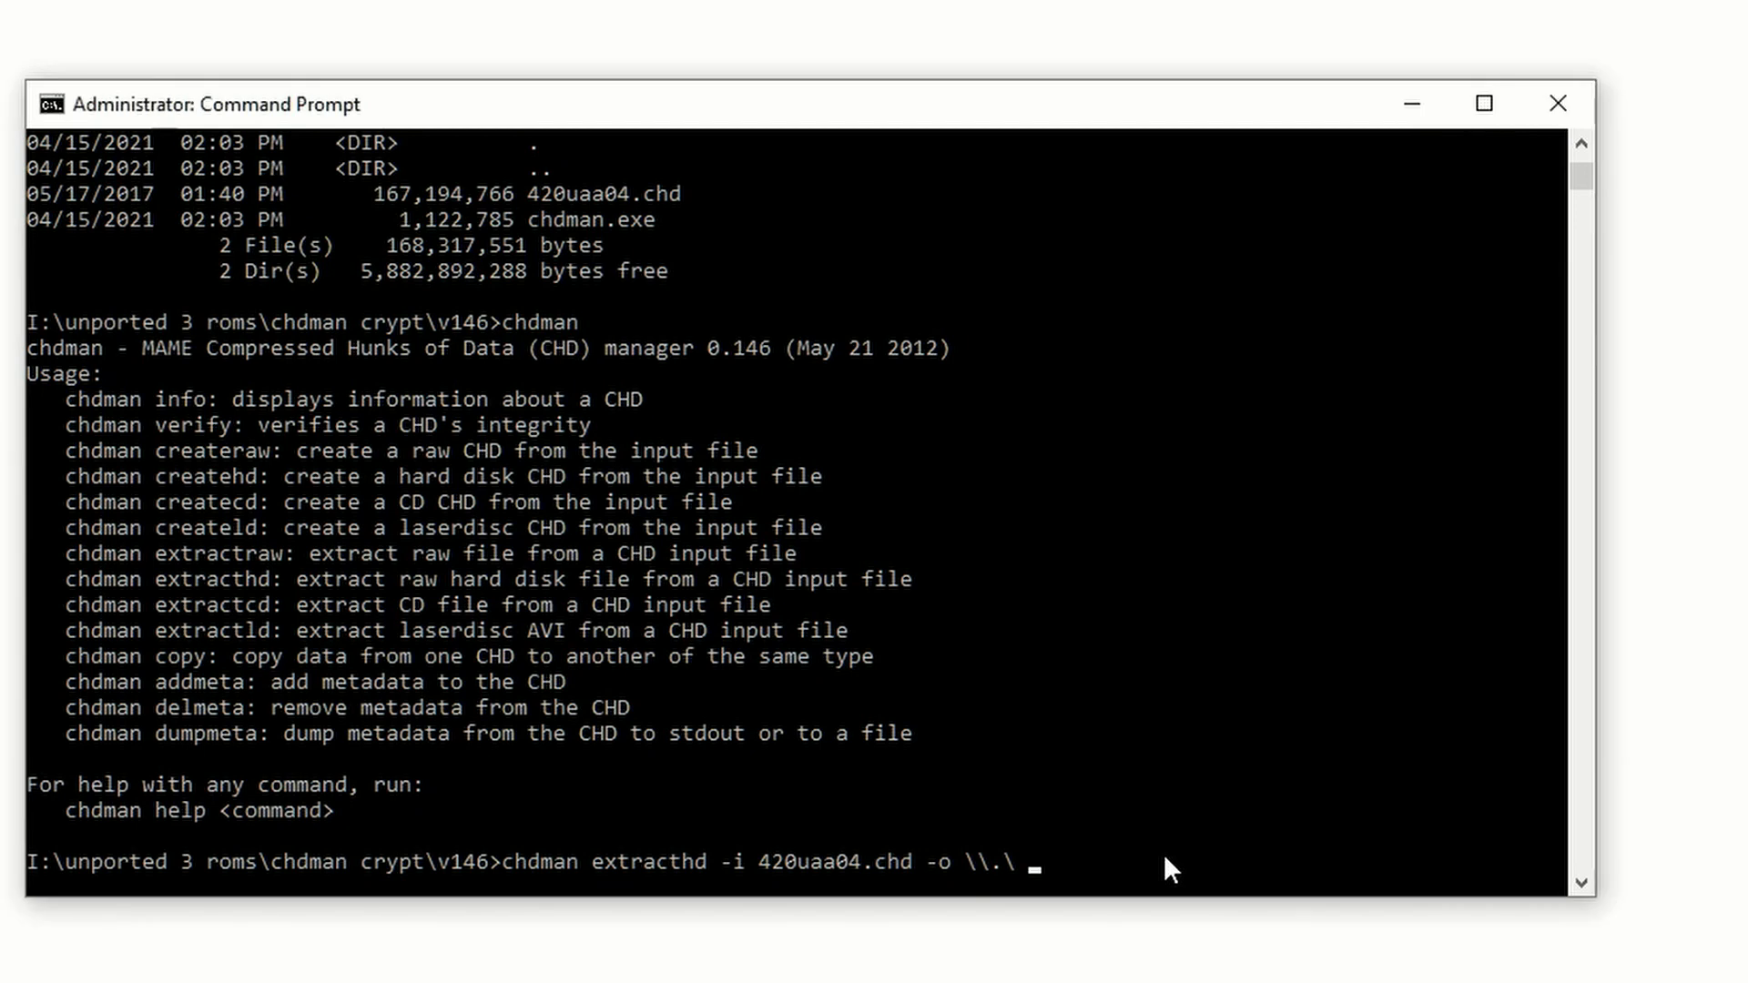
Finish the output as \\.\PHYSICALDRIVE5 and append the -f option.
type("PH")
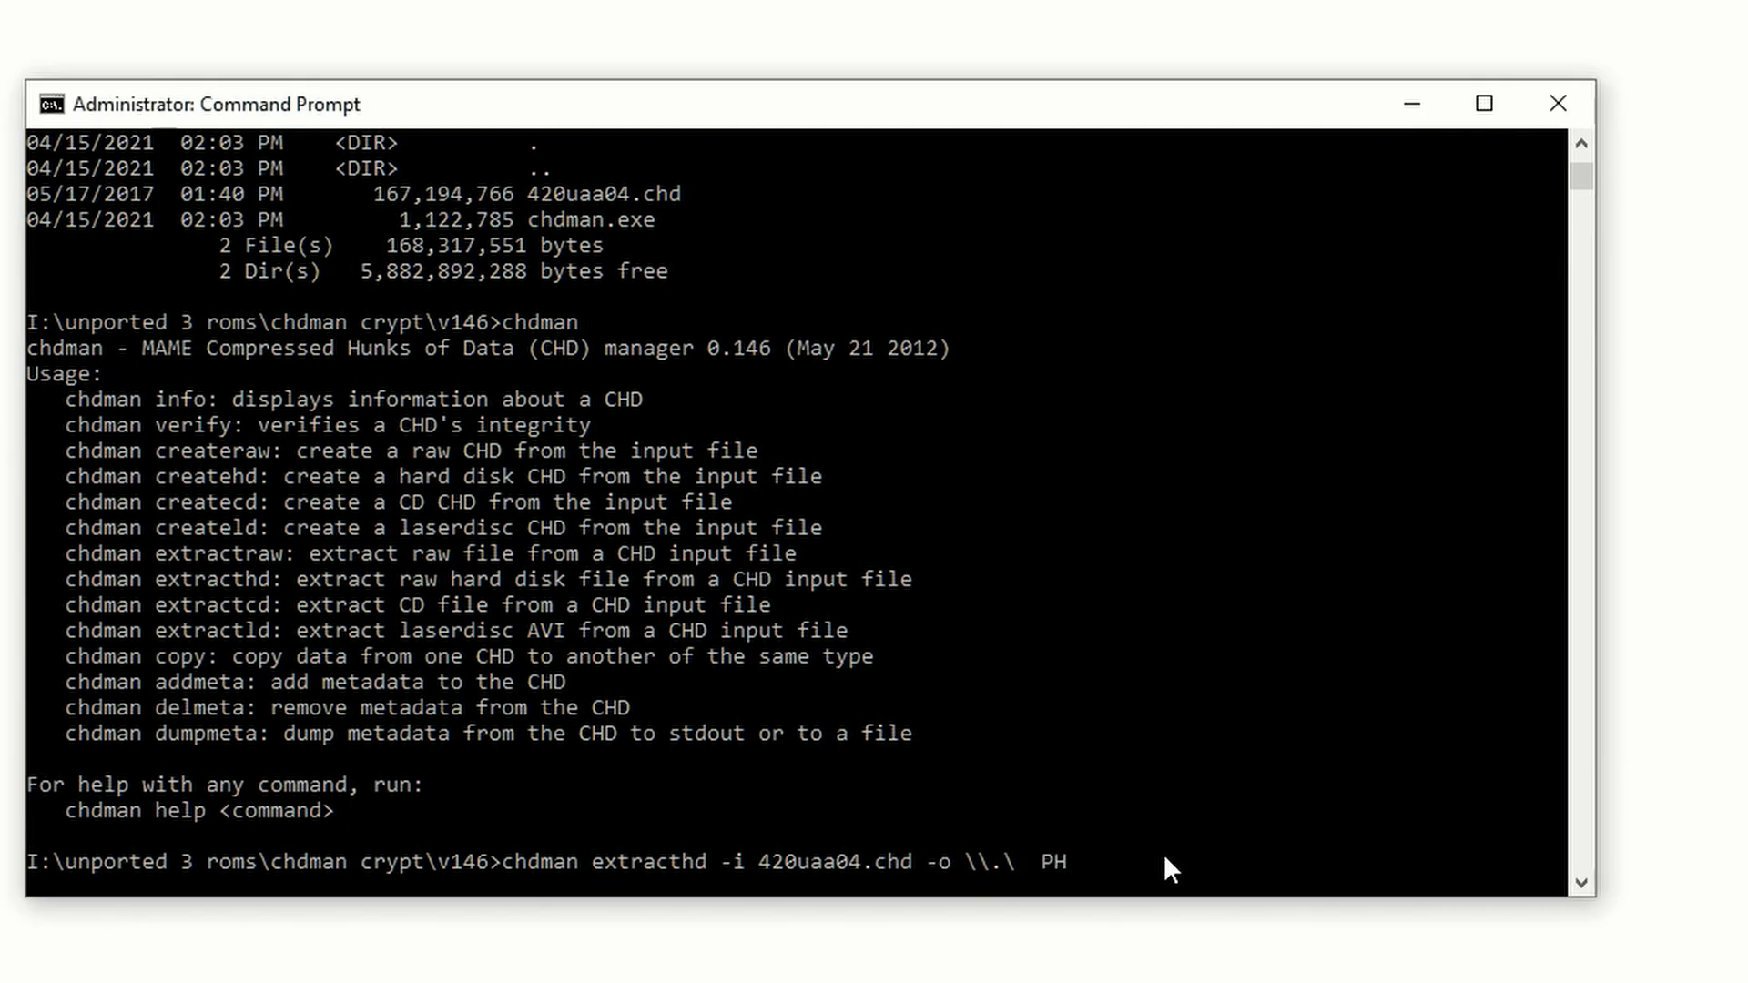
type("YSICALDRIVE")
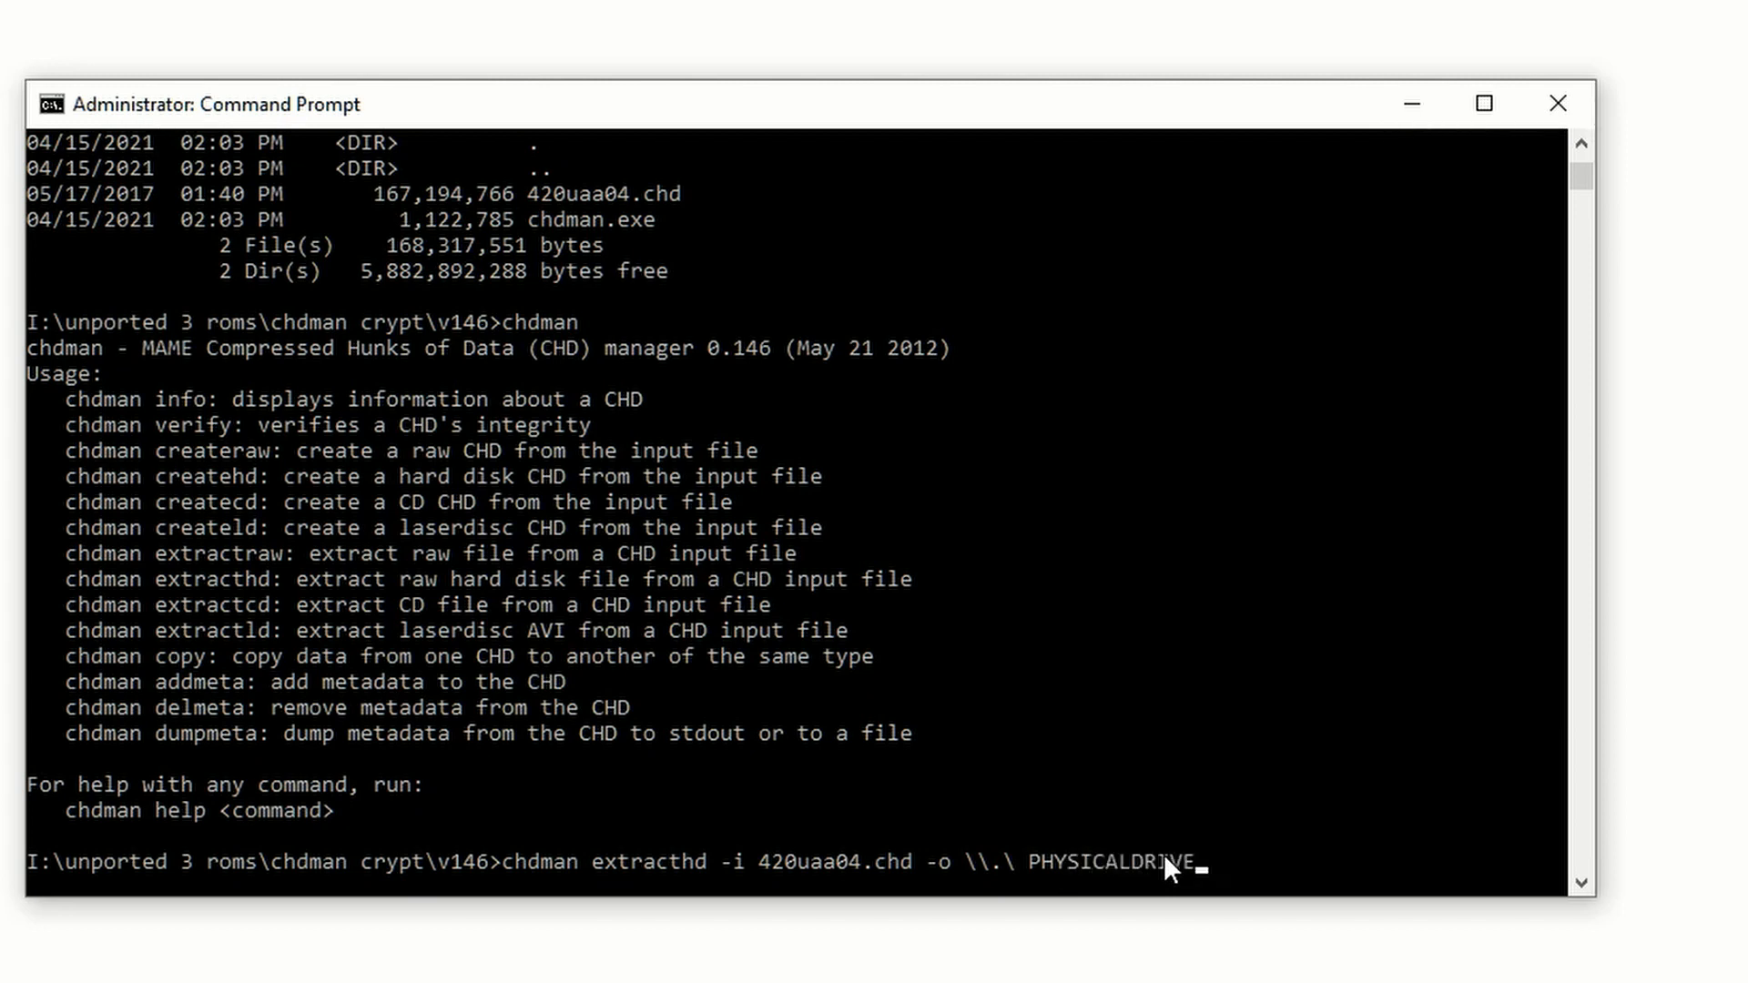
type("5")
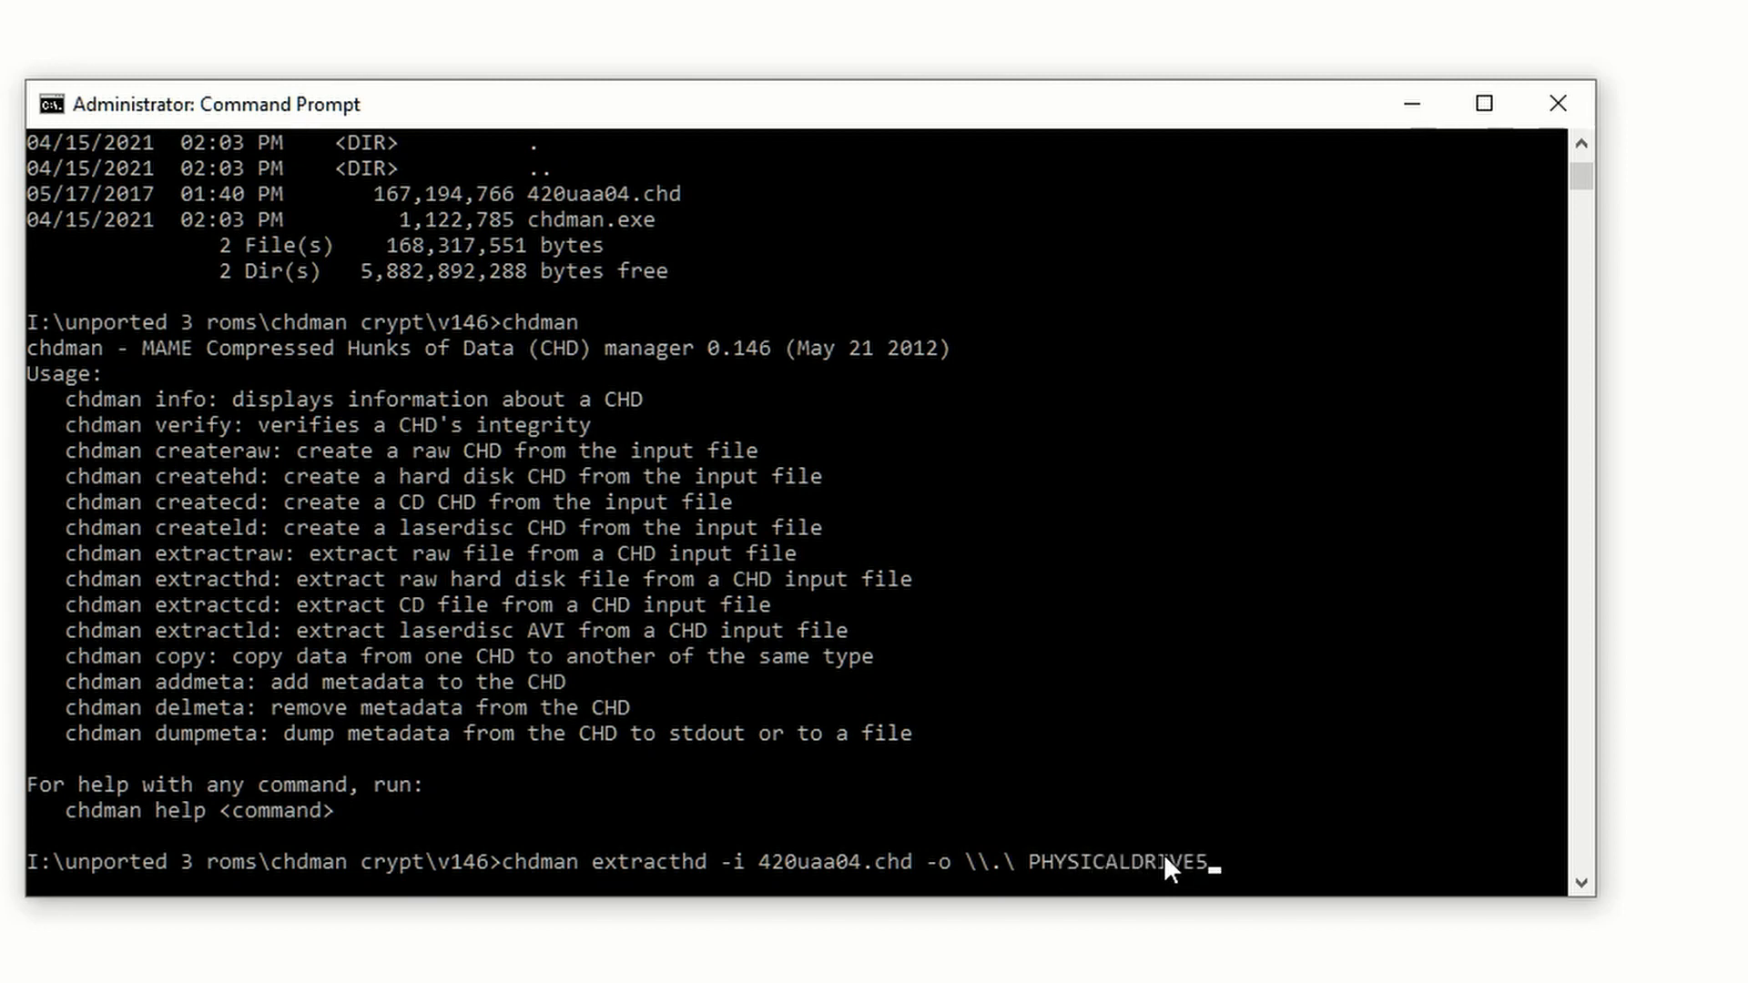
type("-f")
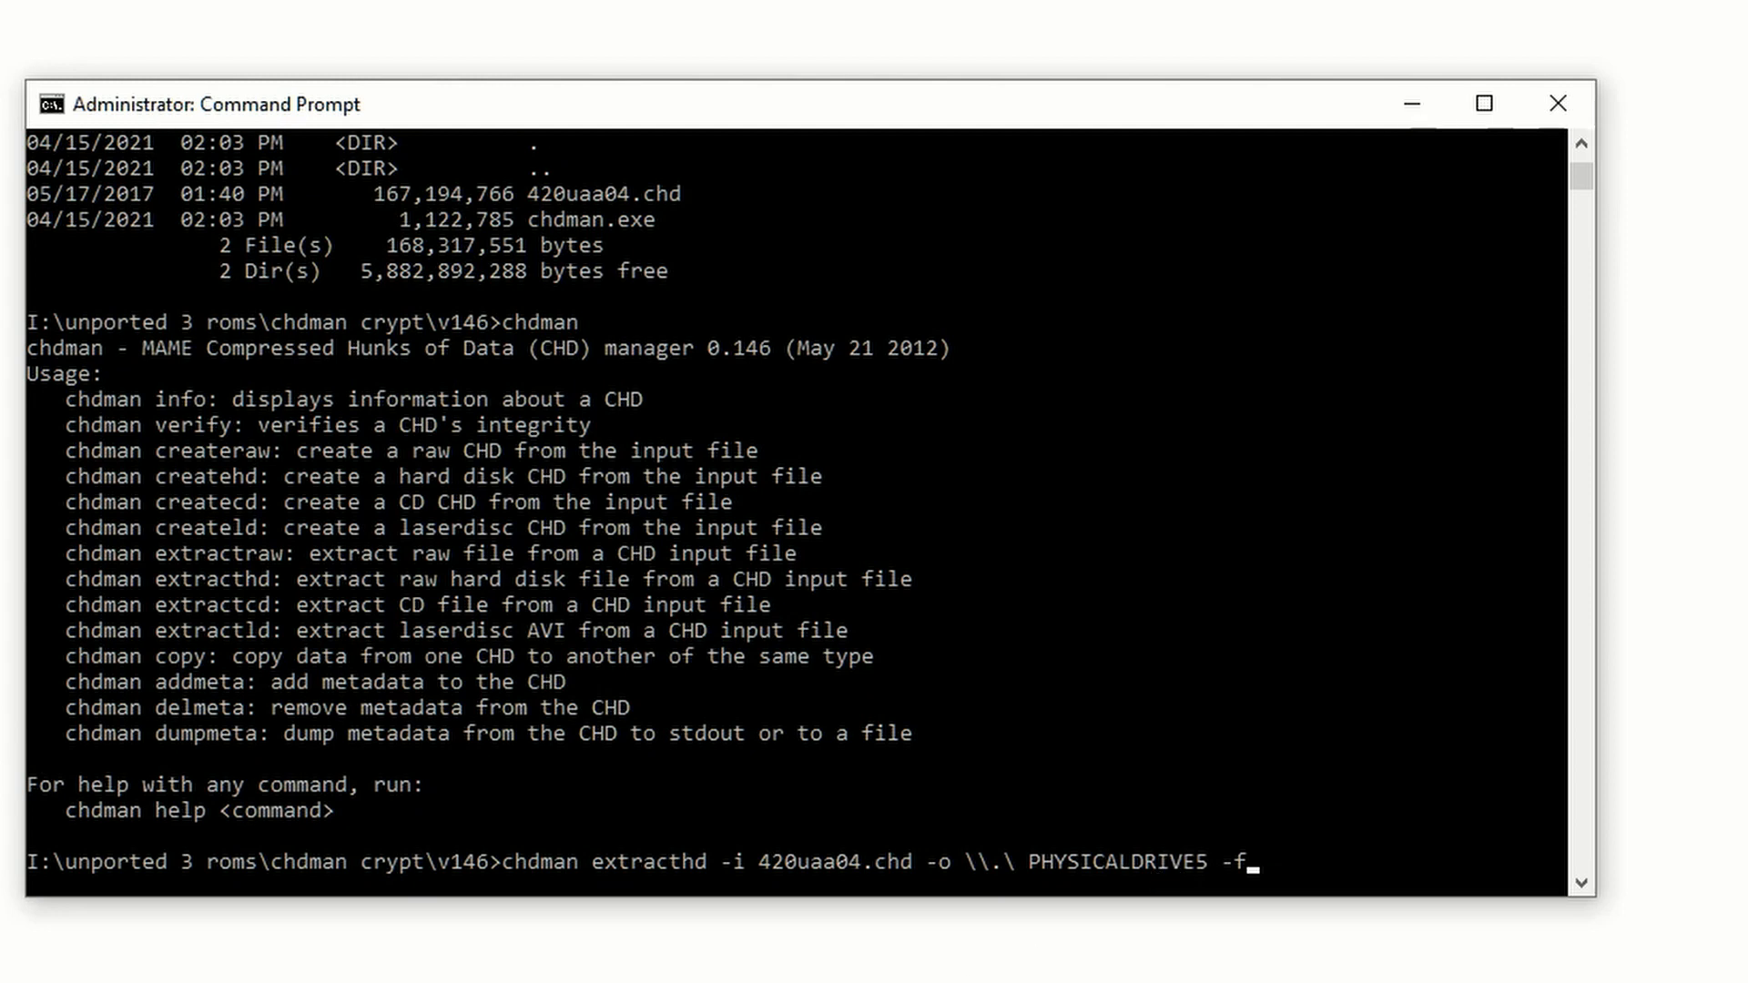
mouse_move(635, 899)
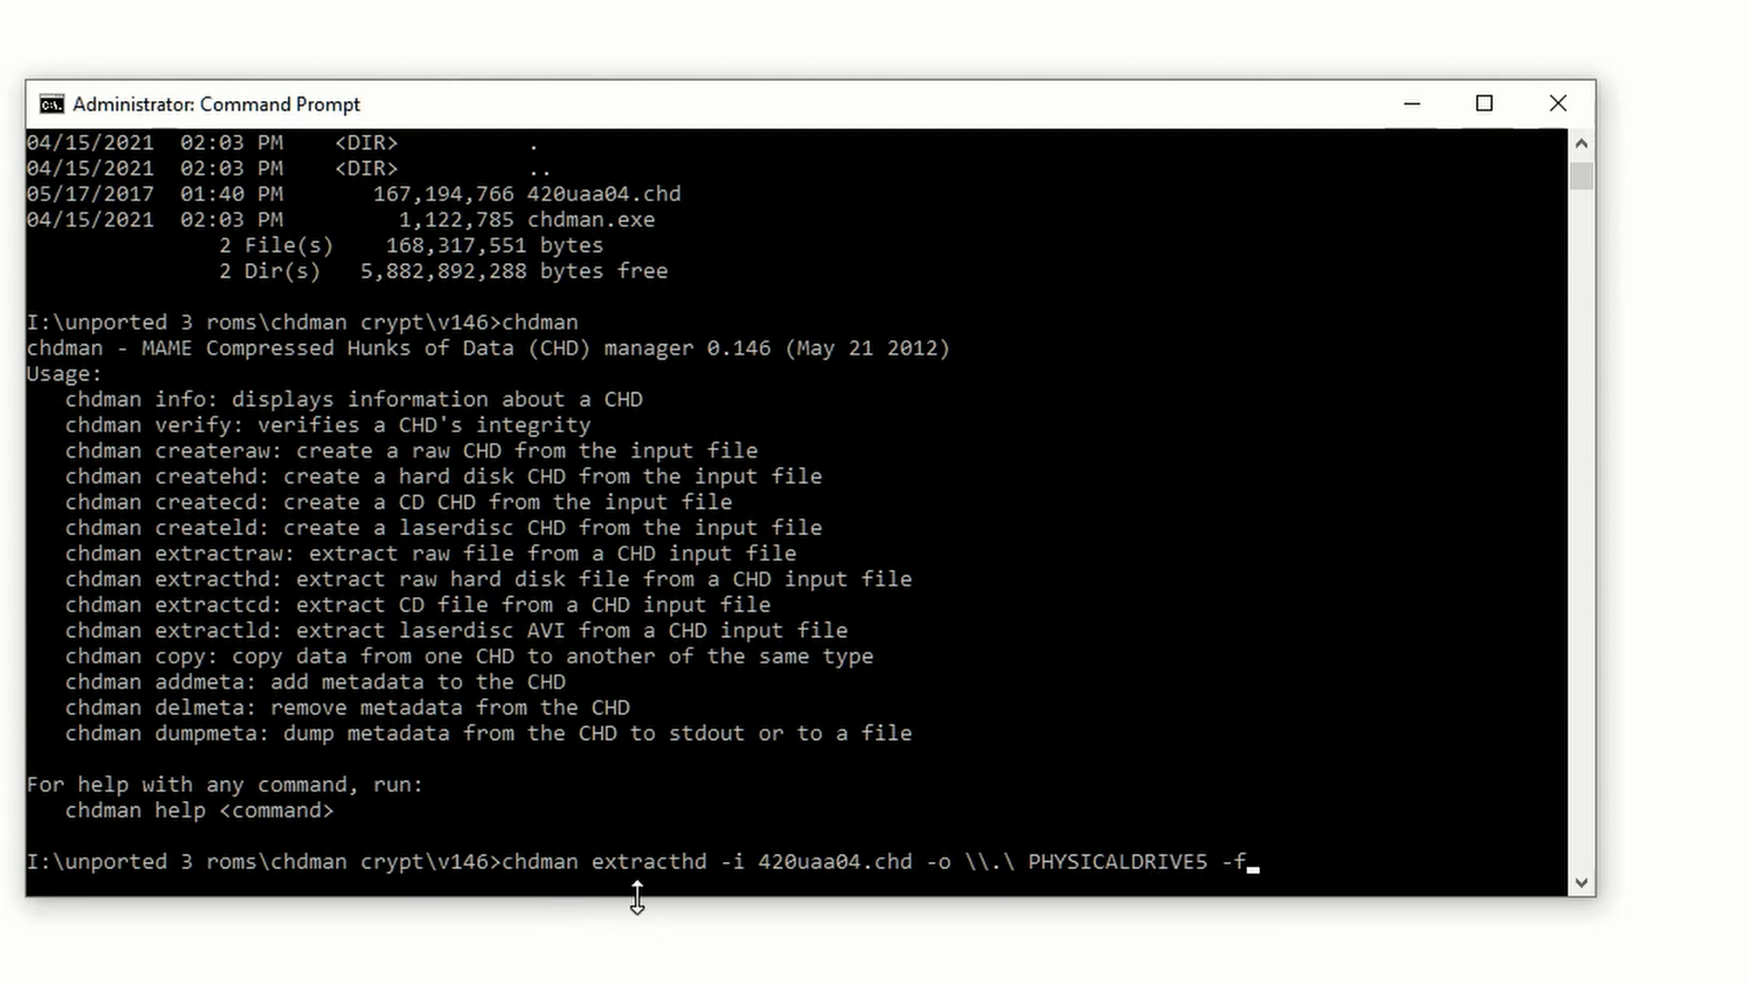
mouse_move(828, 884)
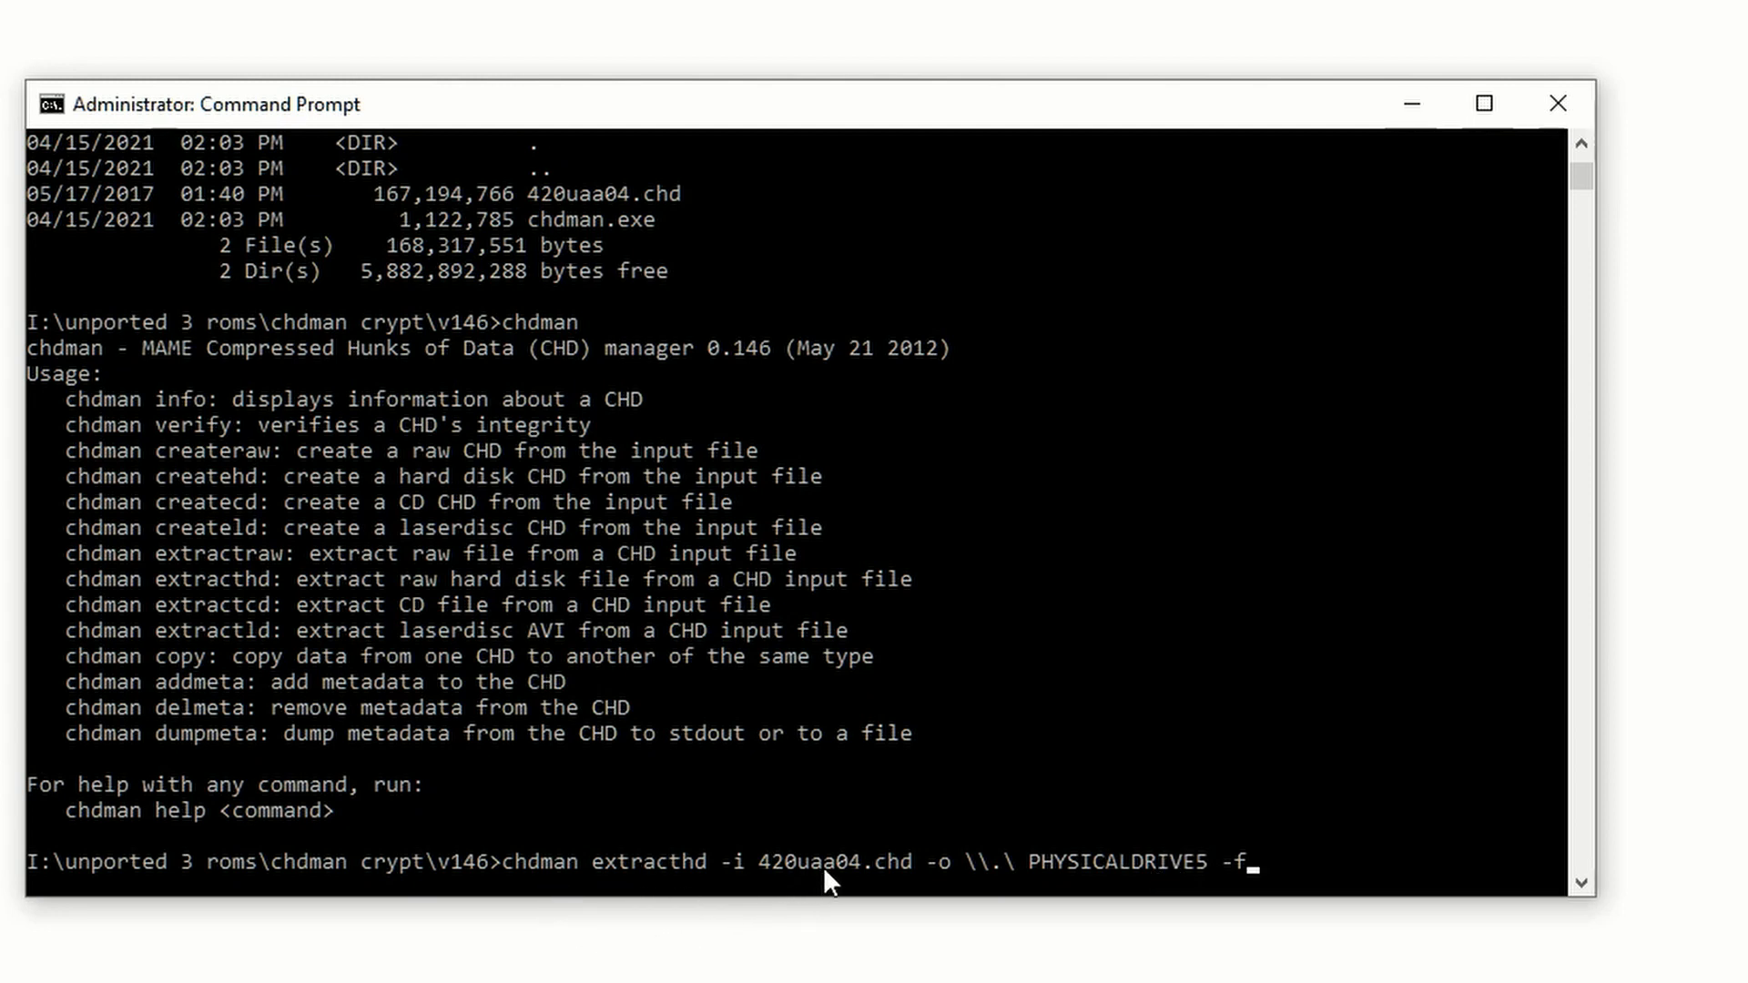
mouse_move(964, 881)
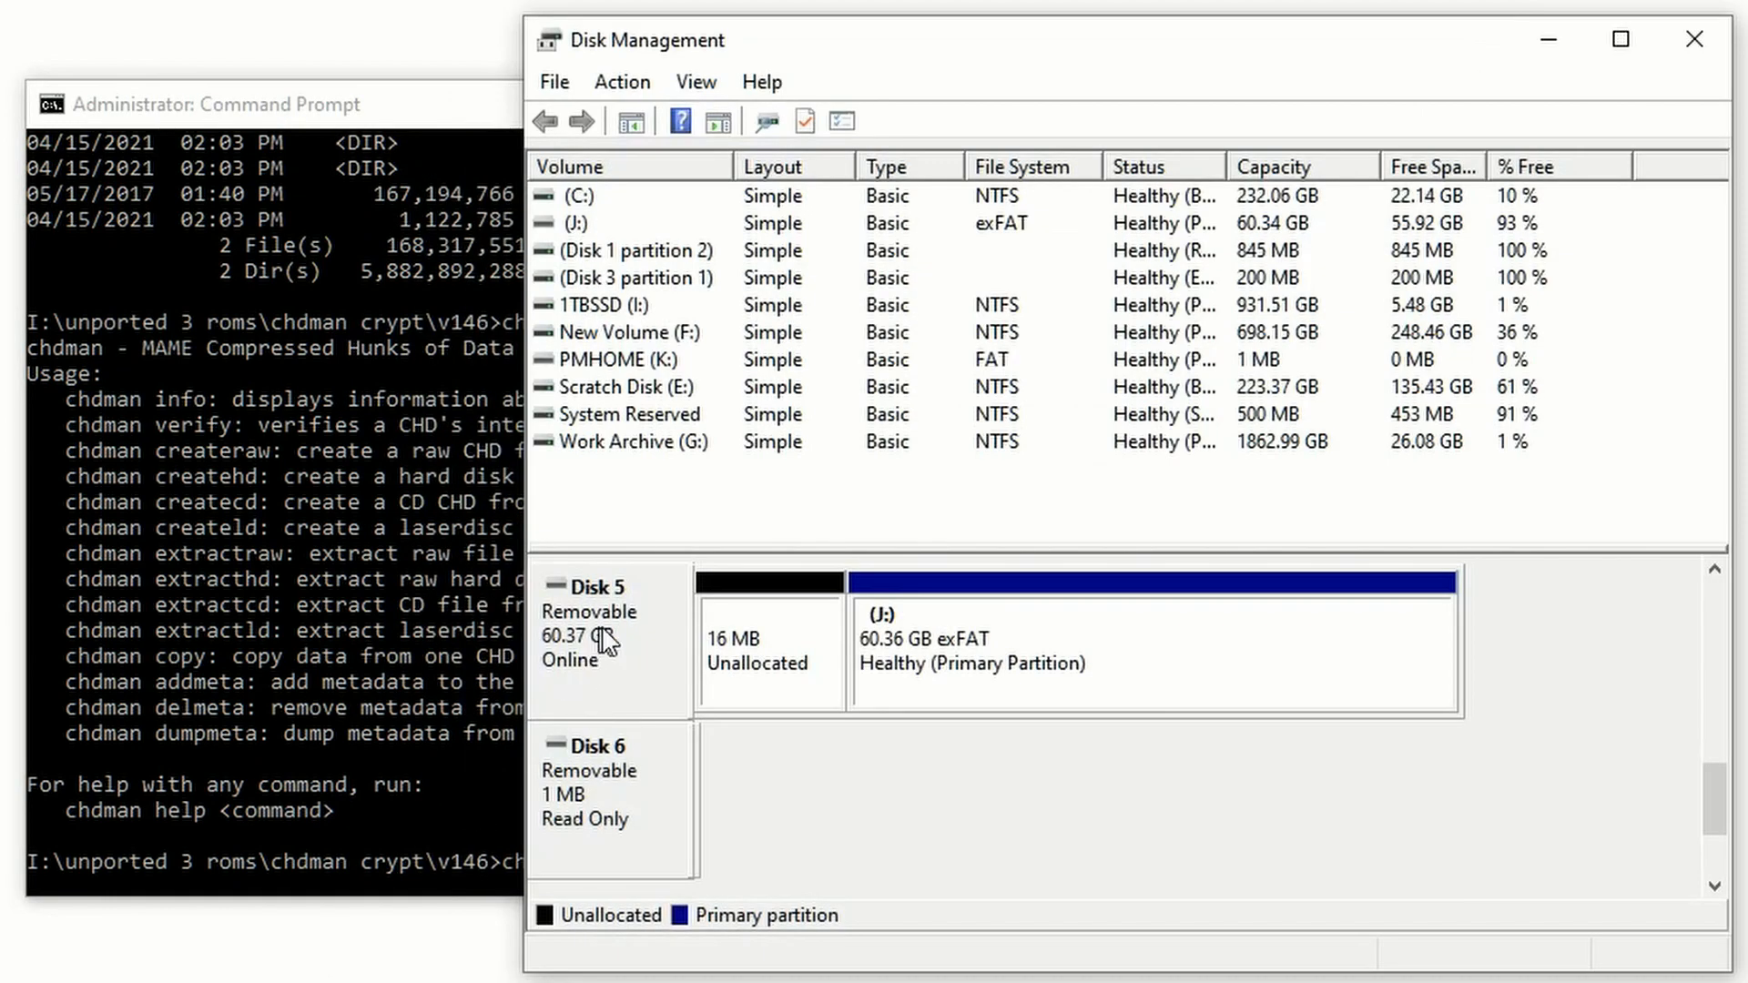
mouse_move(657, 632)
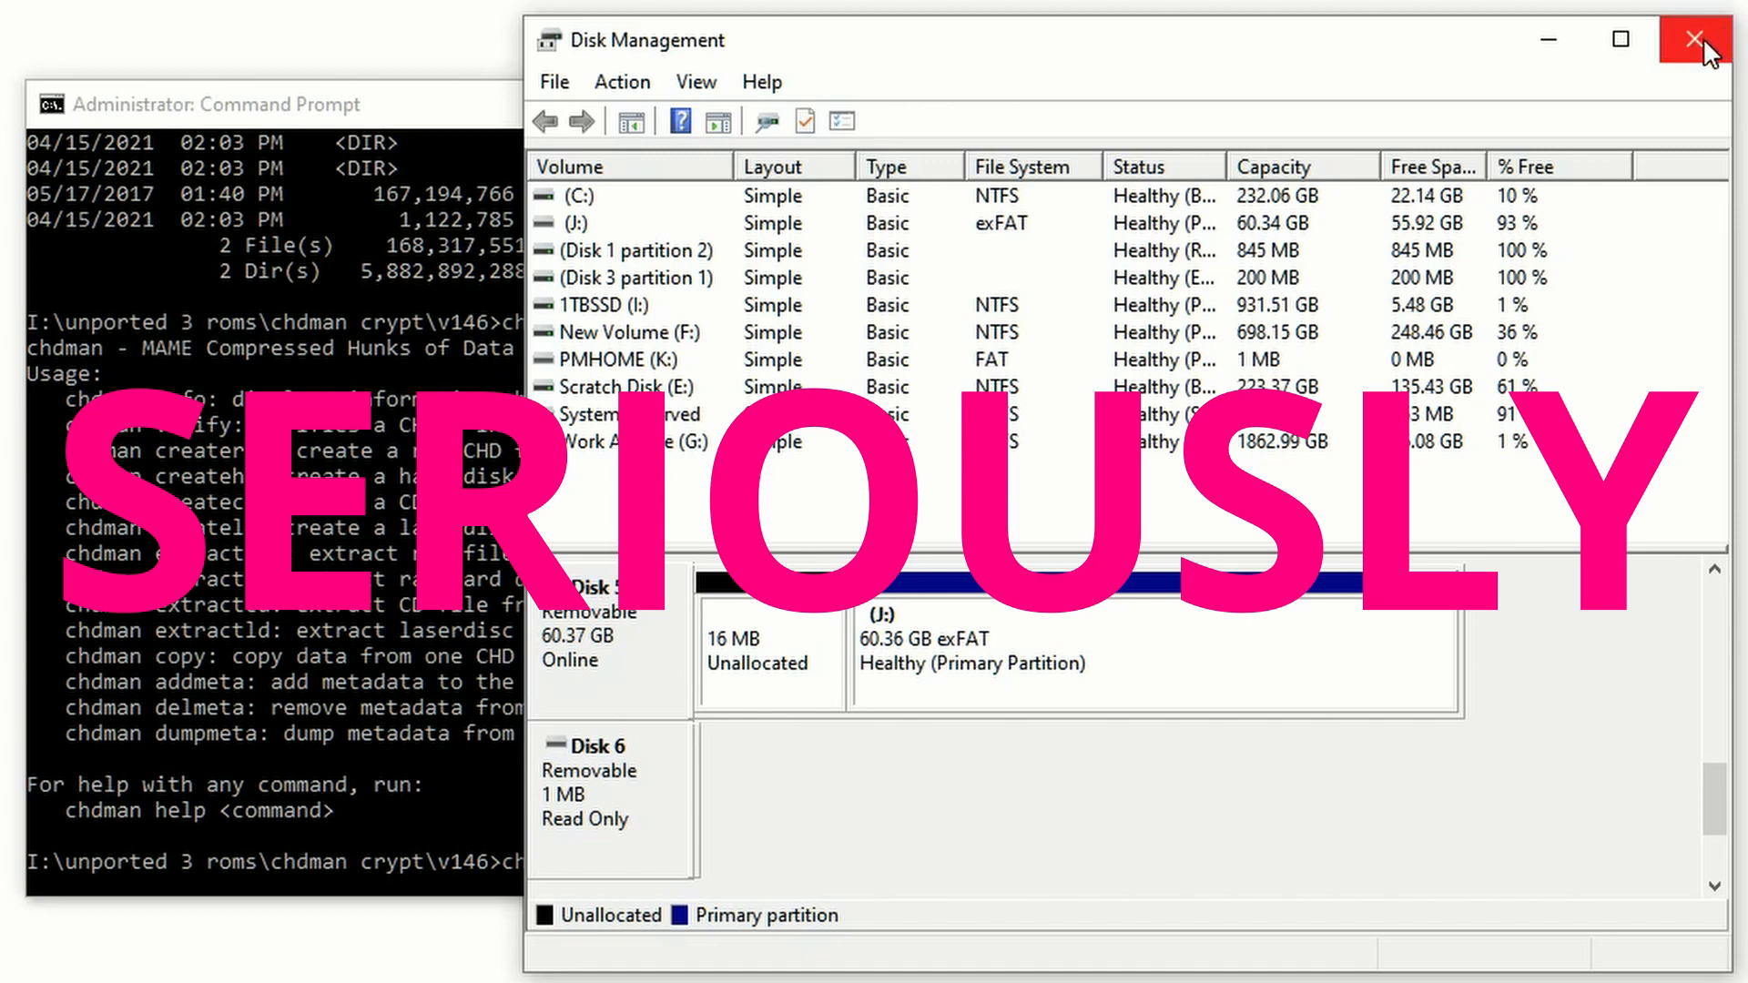
Close Disk Management after confirming the 60.37 GB removable card is Disk 5.
left_click(1697, 38)
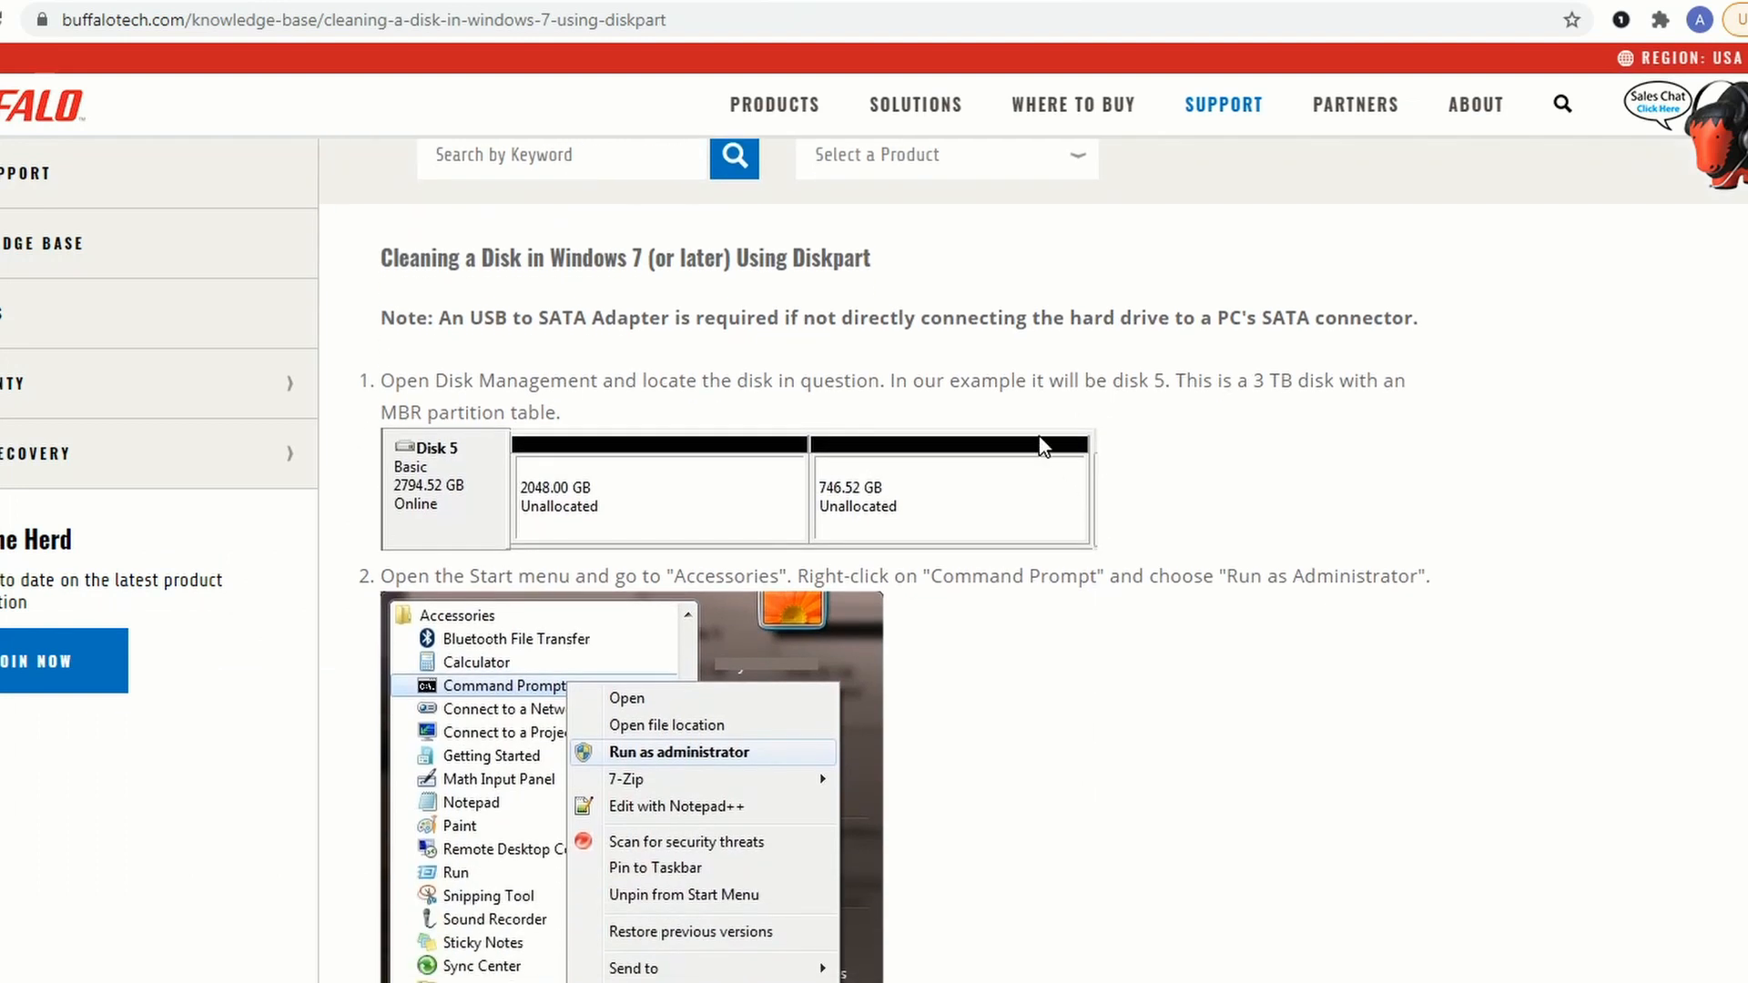
Scroll the Diskpart article down to step 6 and highlight the word 'clean'.
scroll("down", 3)
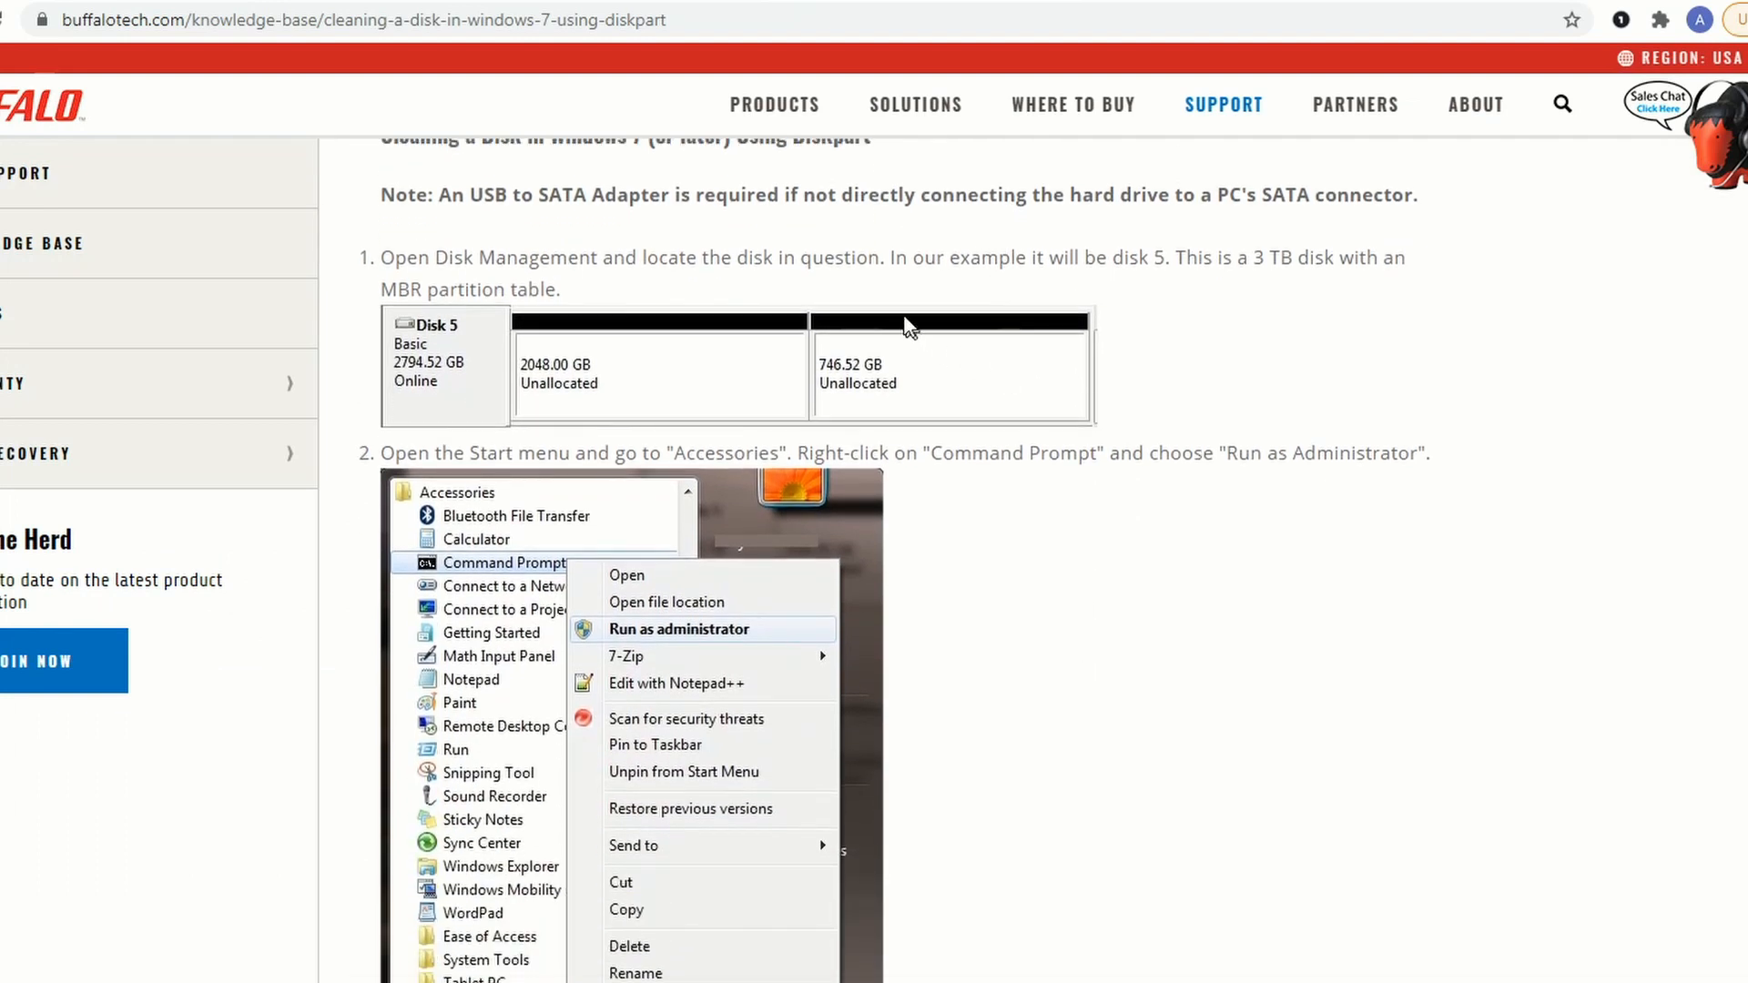
scroll("down", 3)
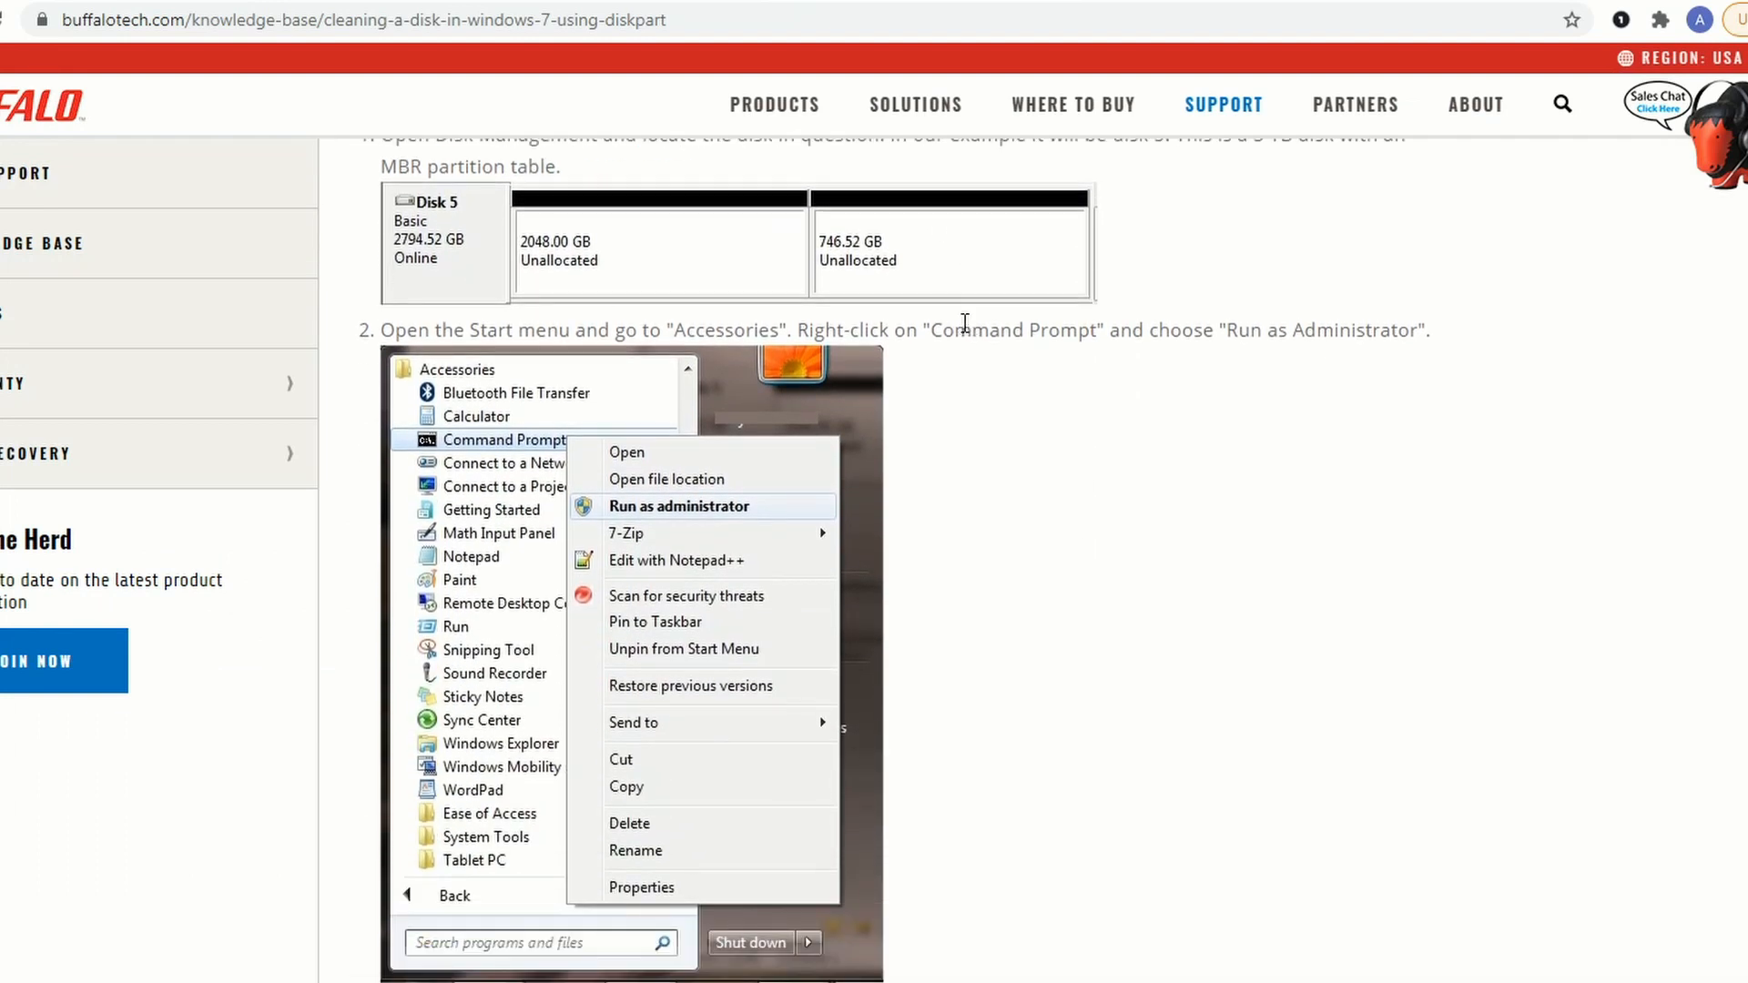
scroll("down", 3)
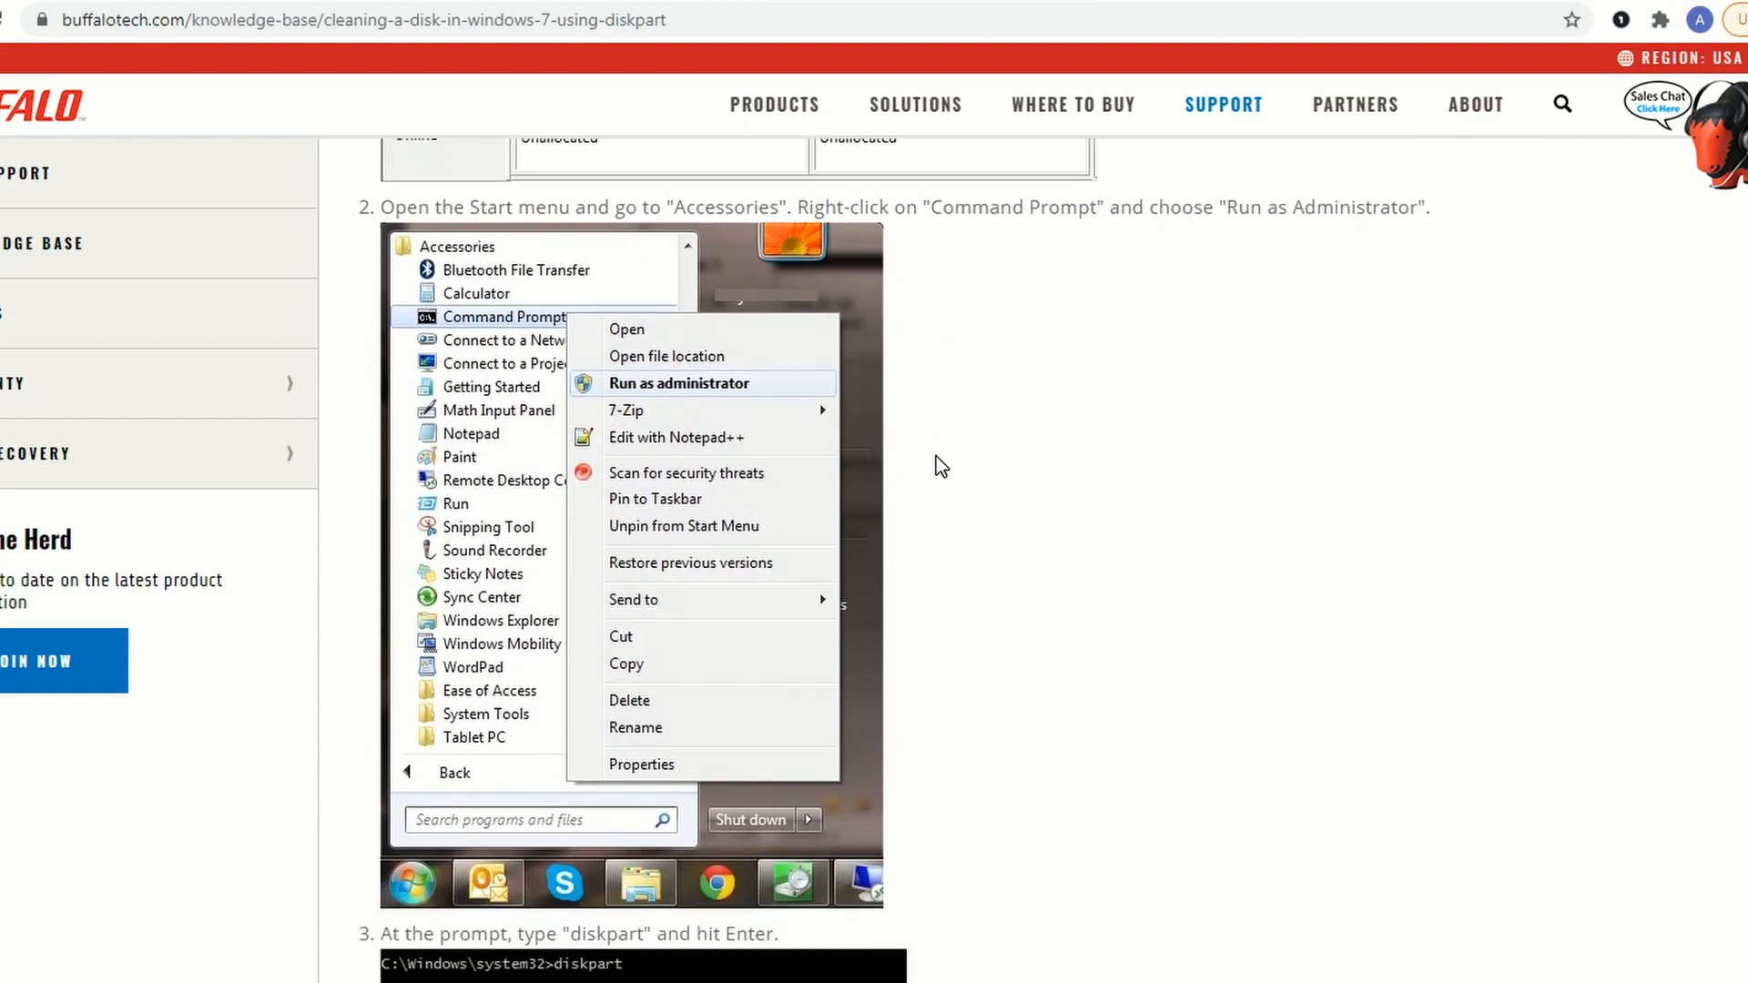
scroll("down", 3)
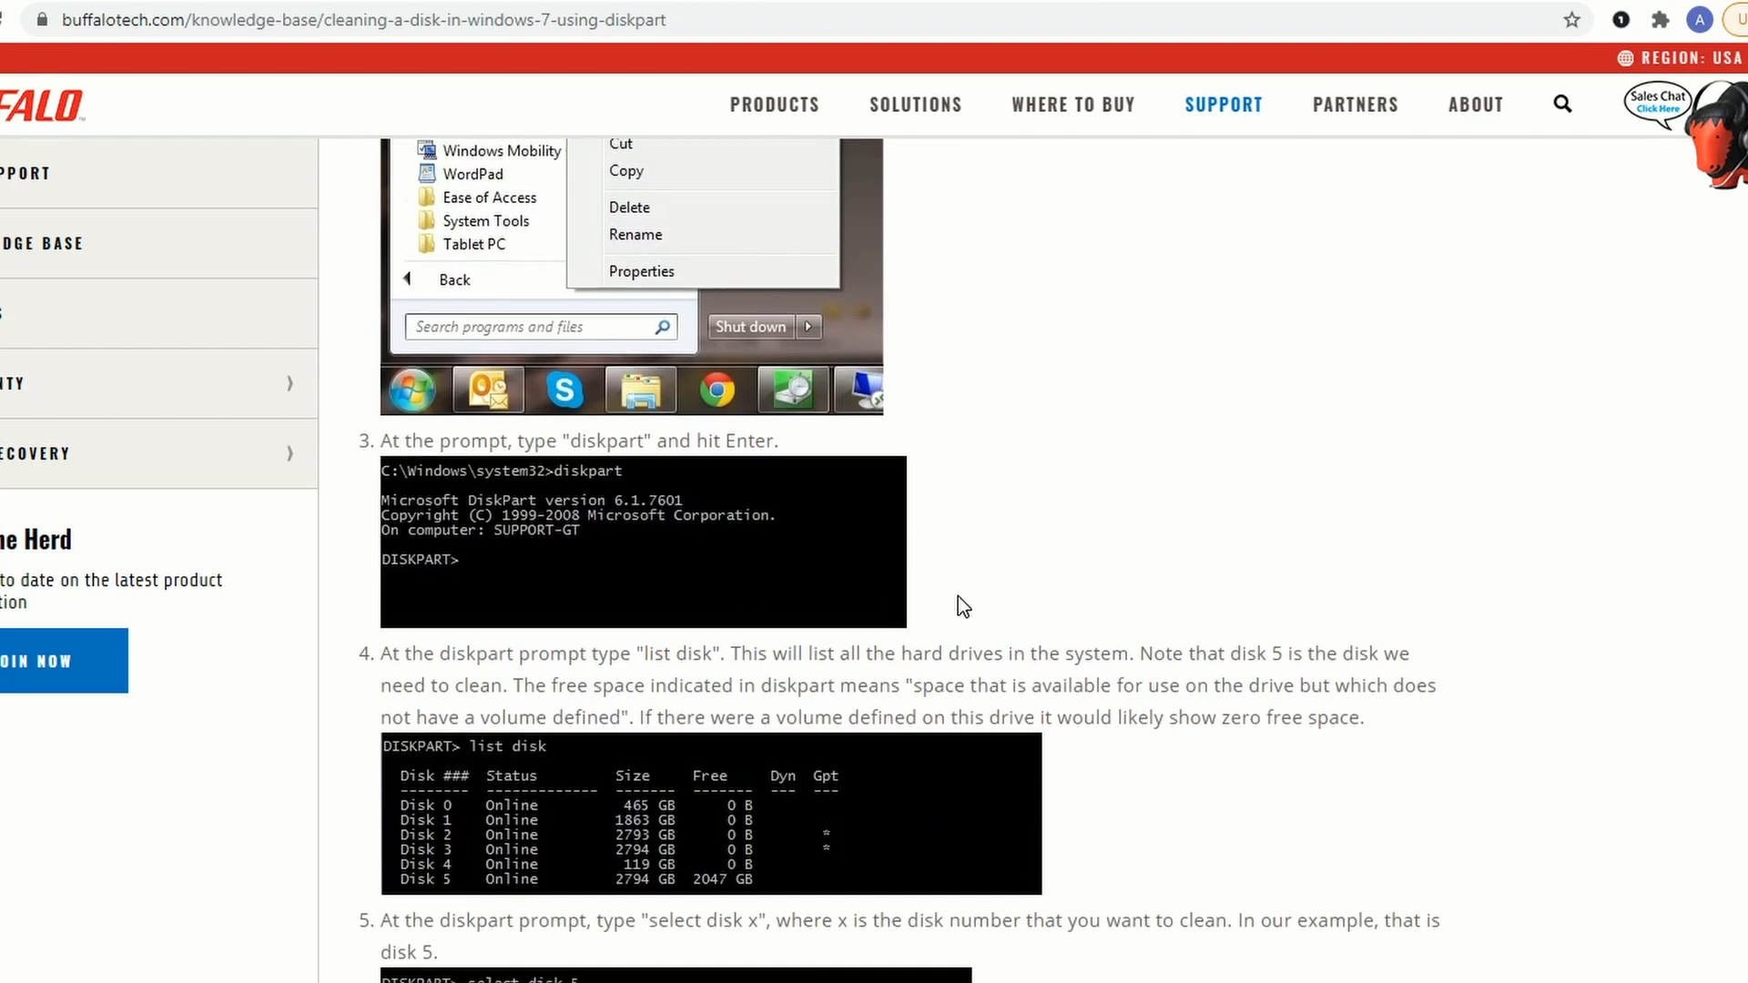
scroll("down", 3)
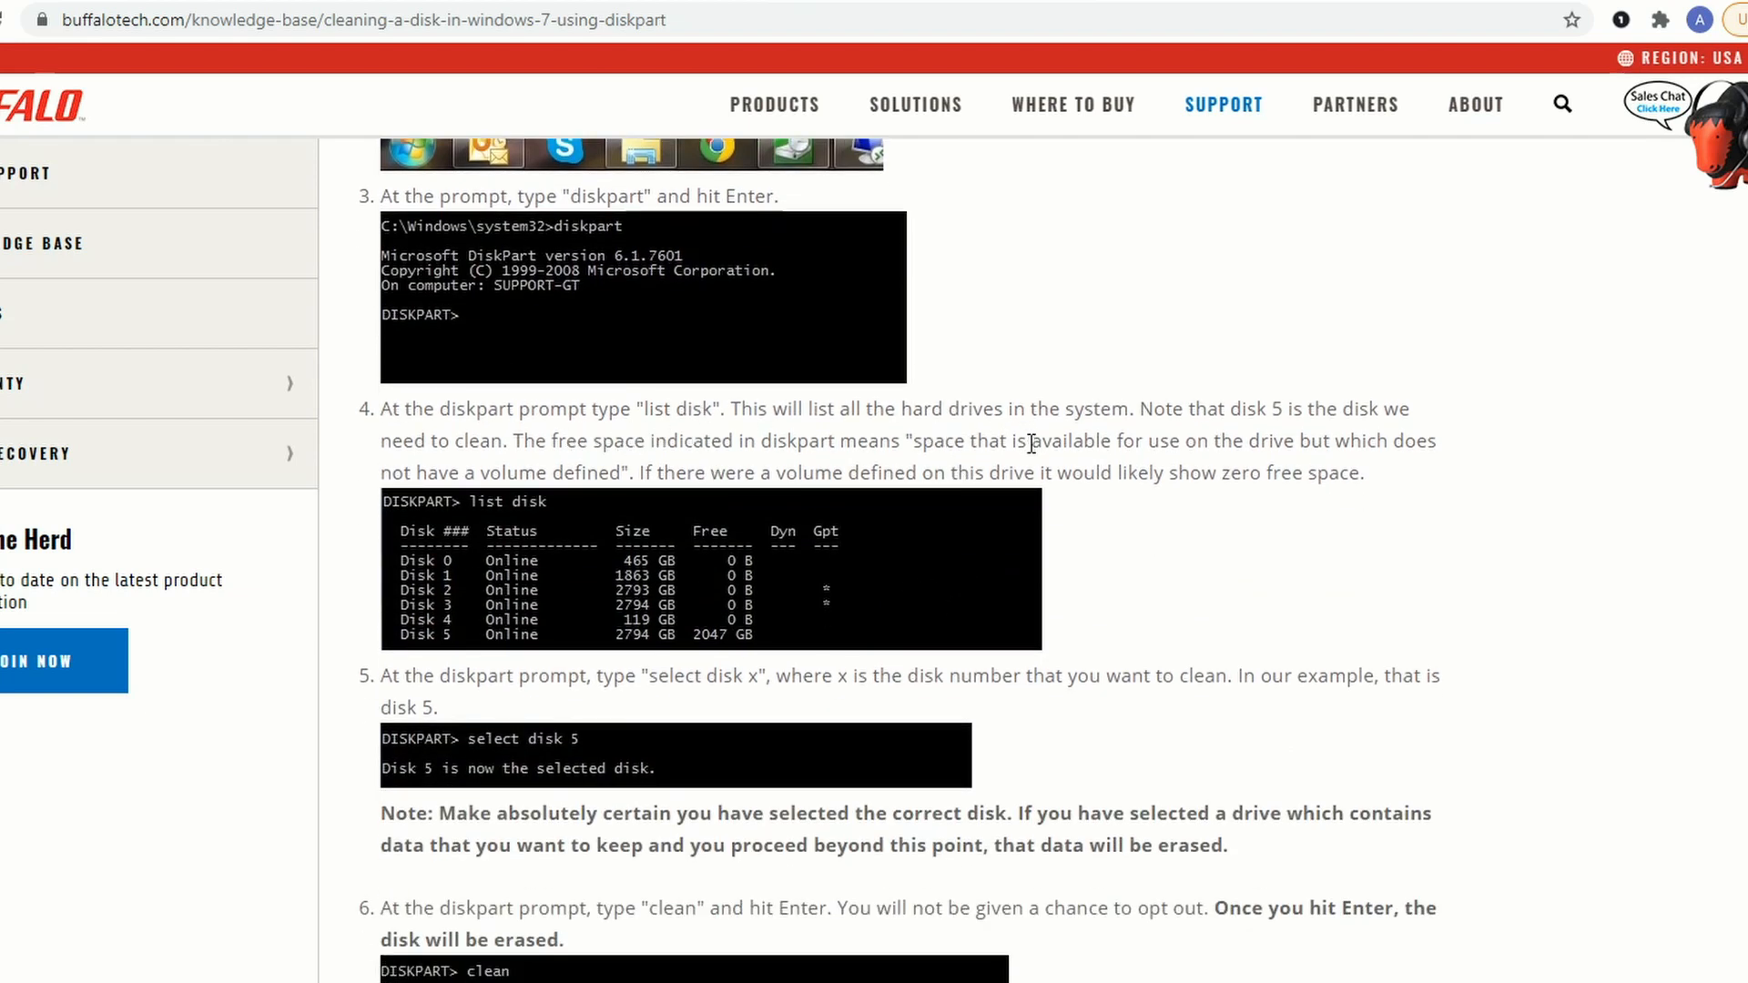
scroll("down", 3)
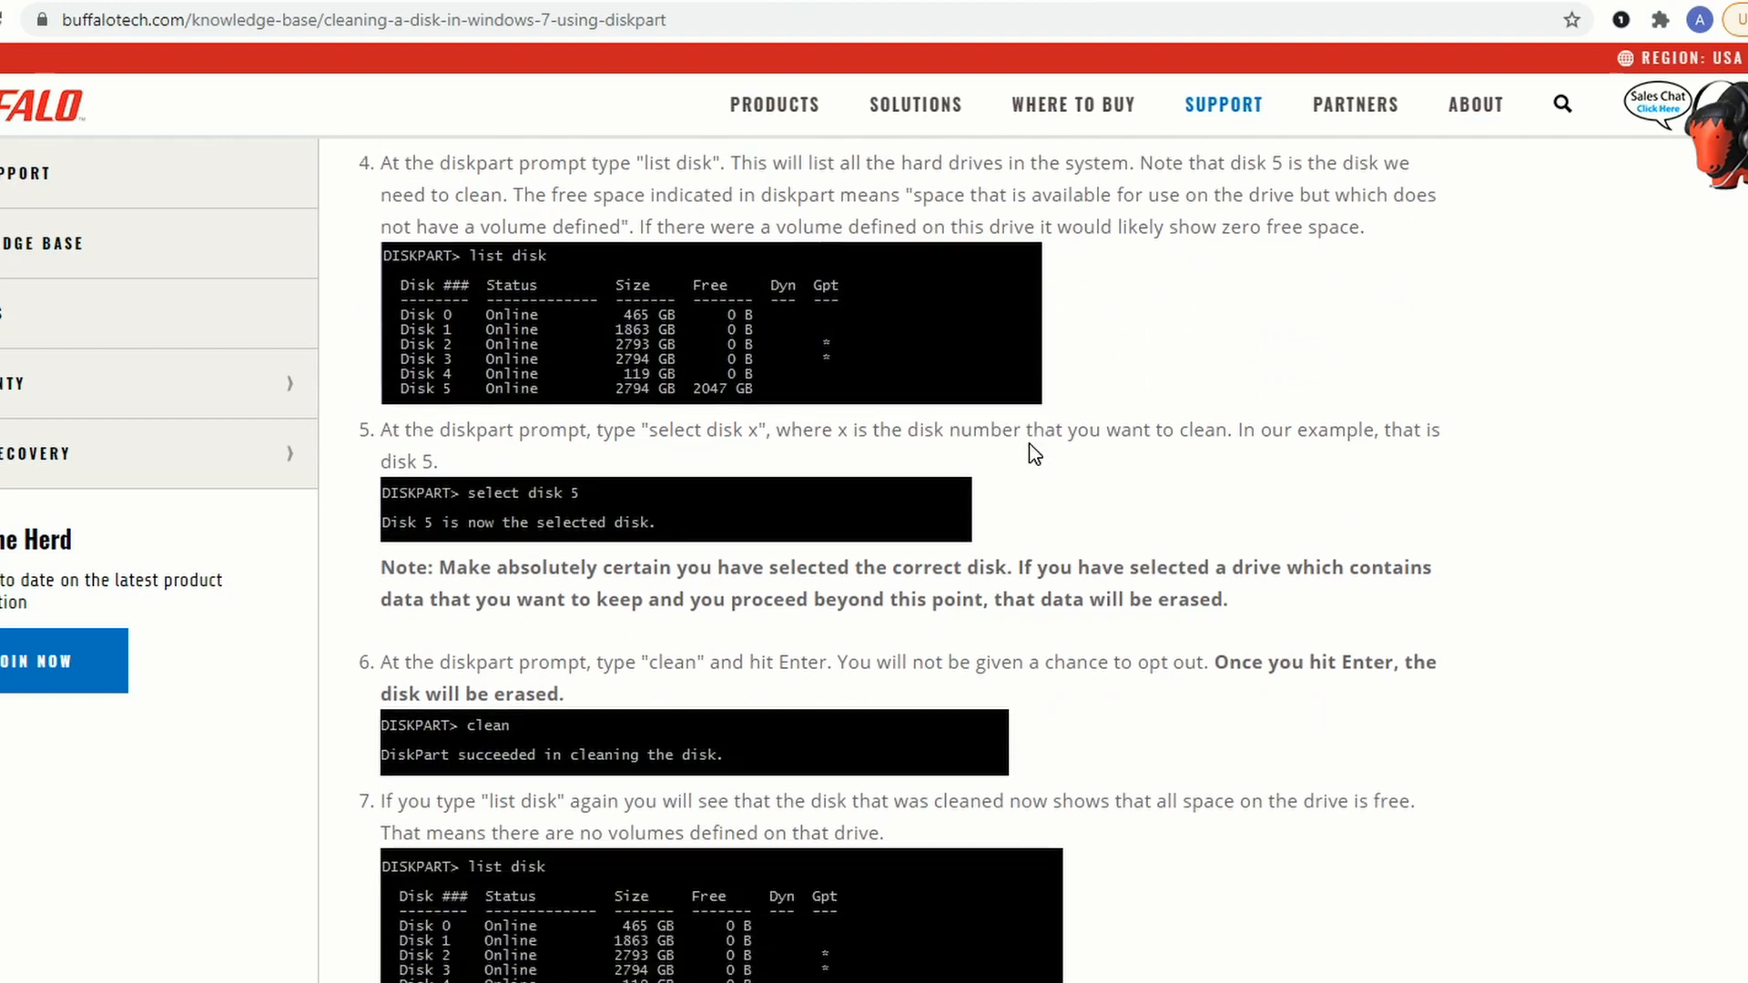
mouse_move(591, 497)
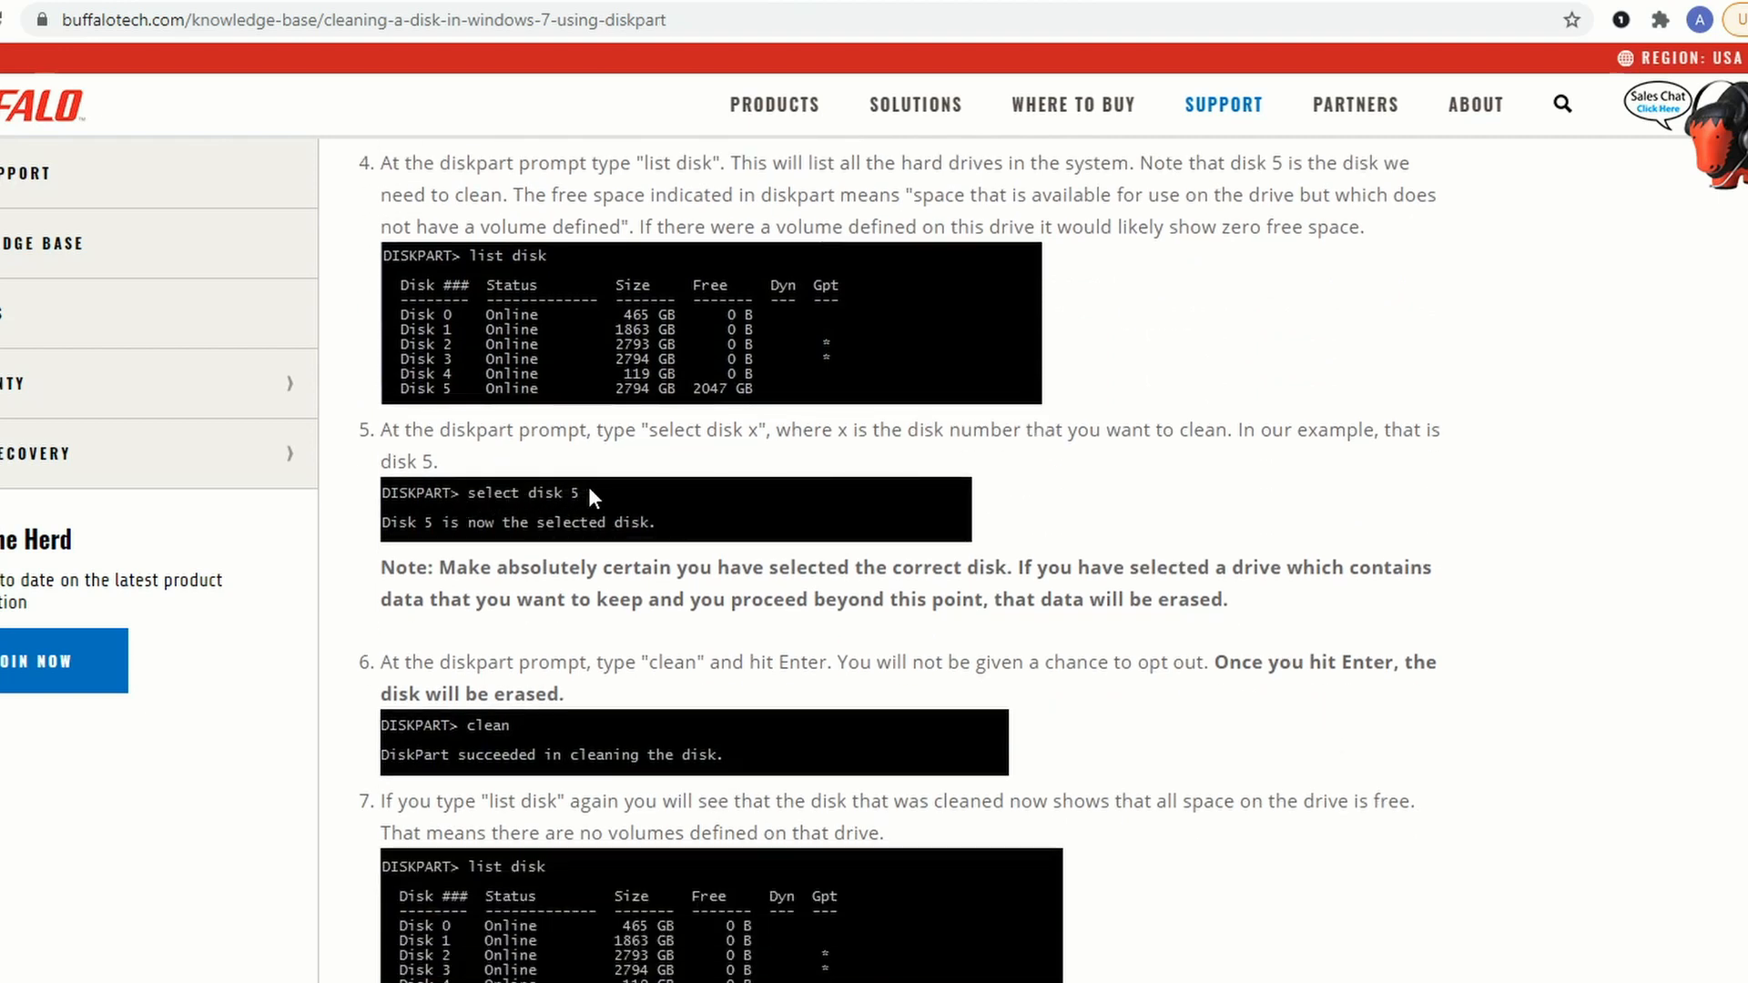
scroll("down", 3)
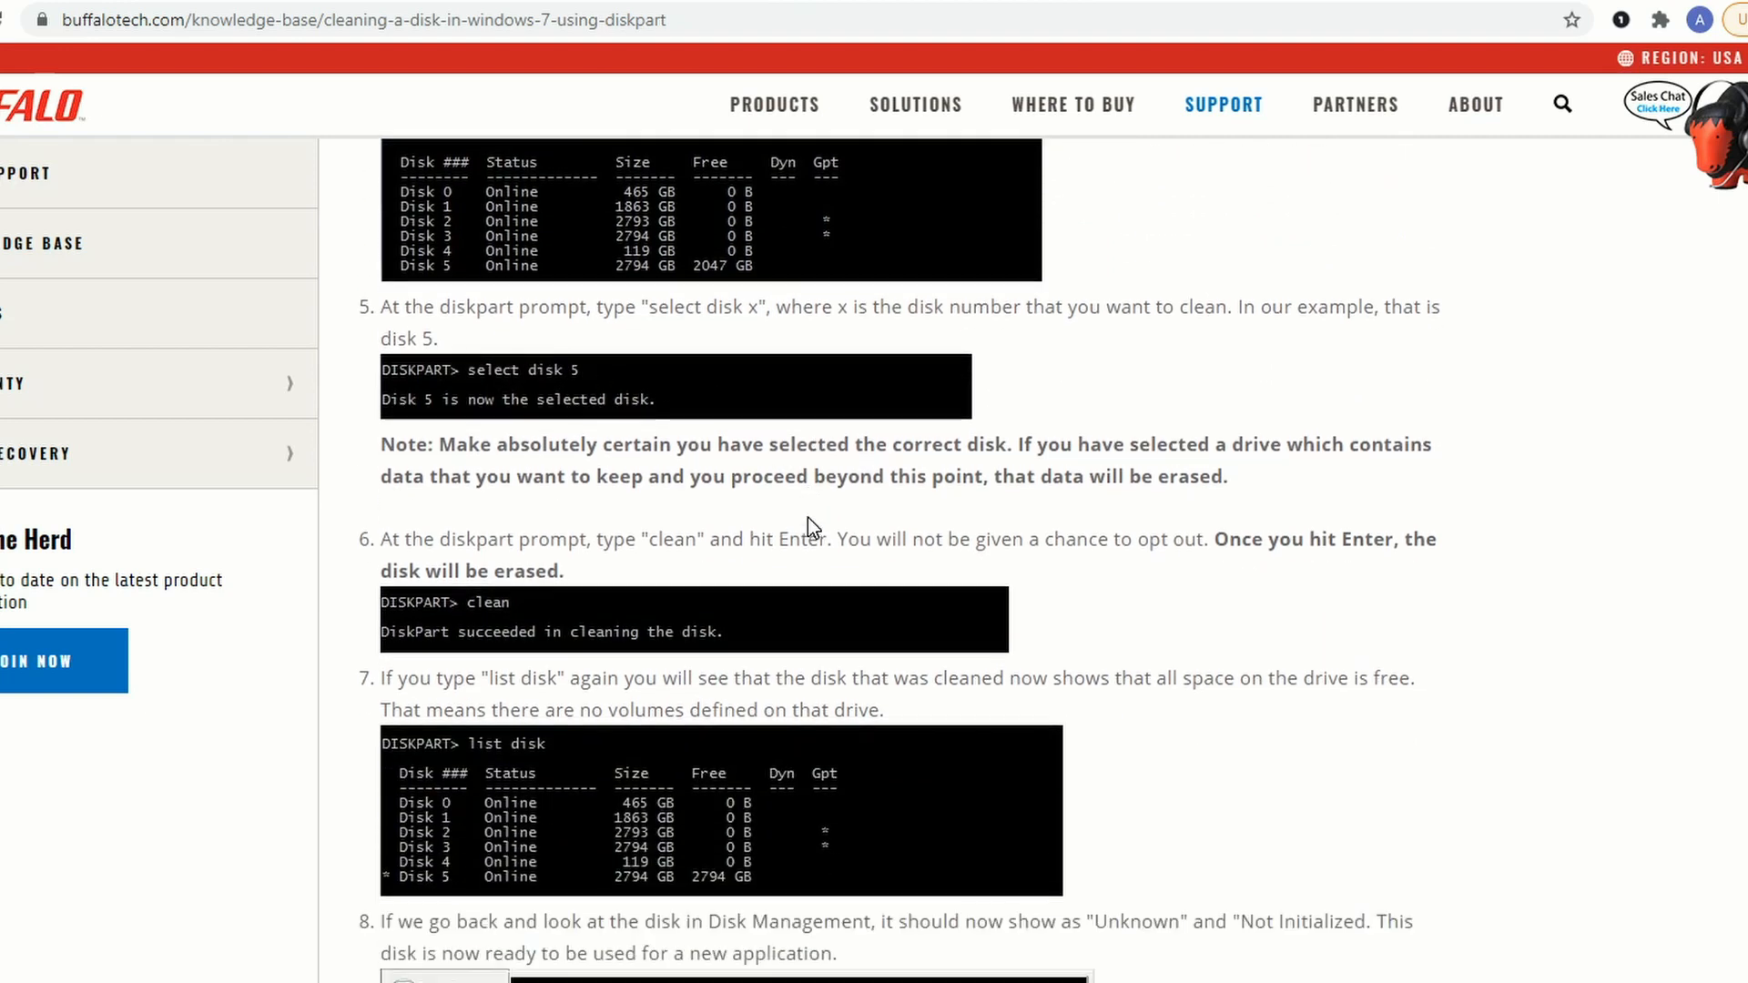
double_click(672, 540)
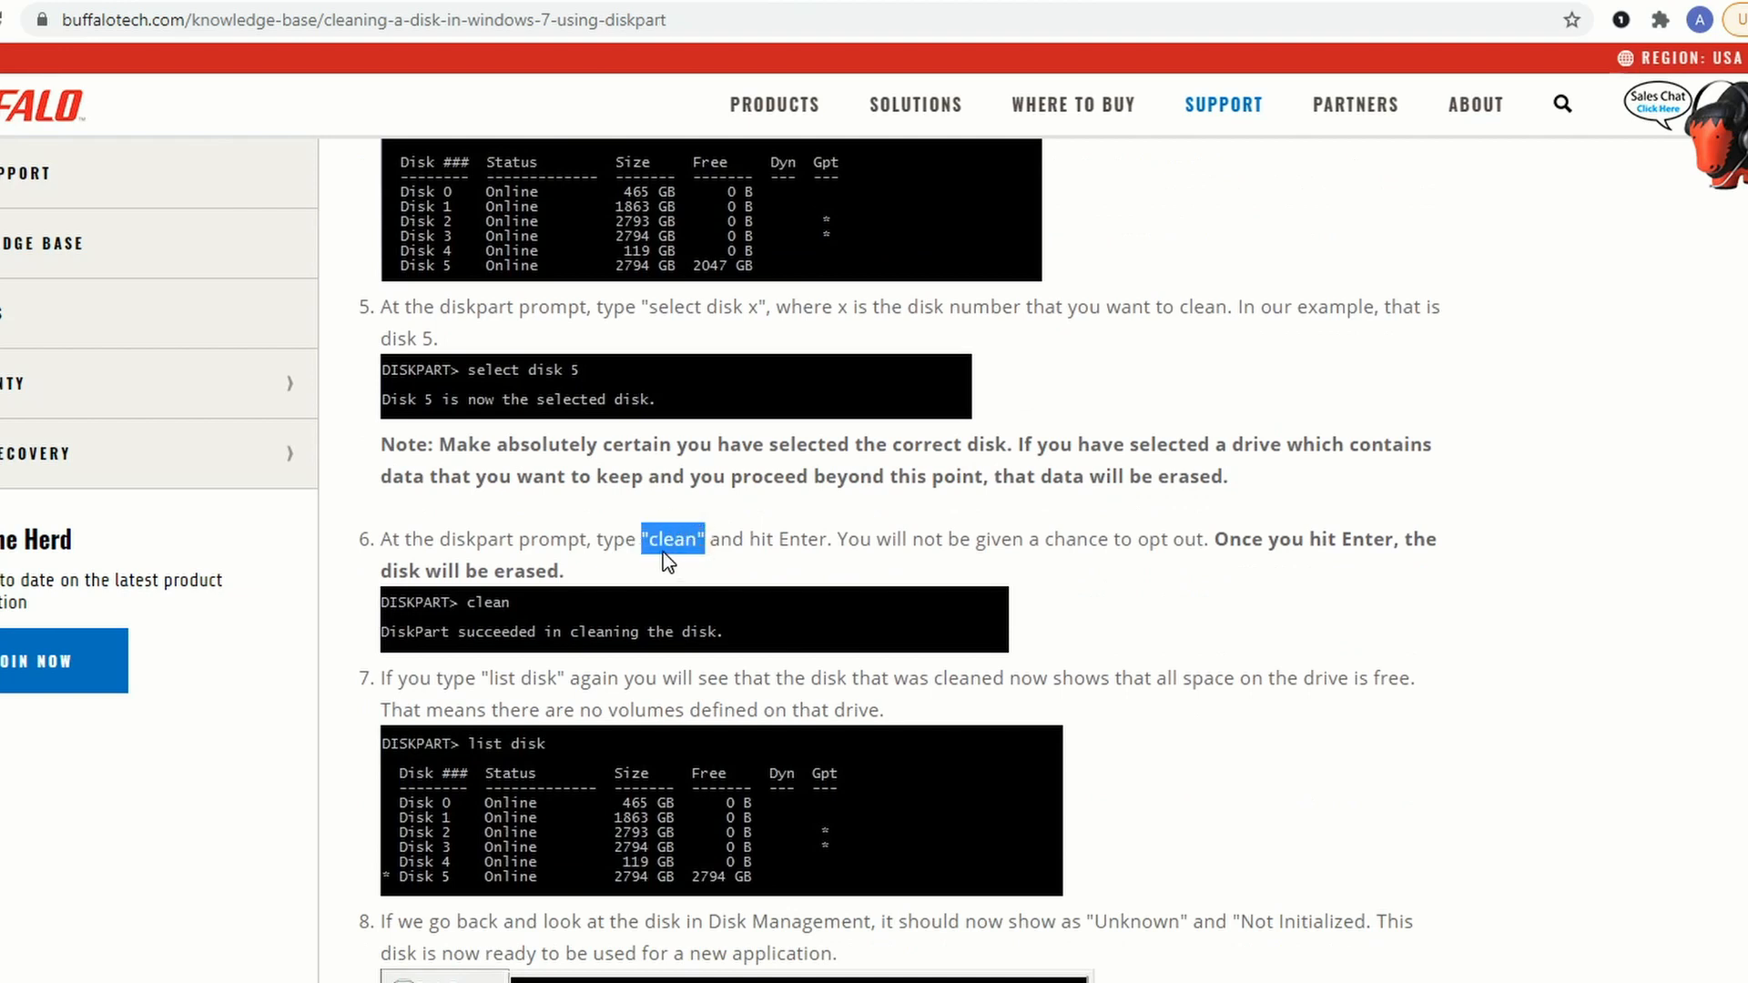
mouse_move(868, 565)
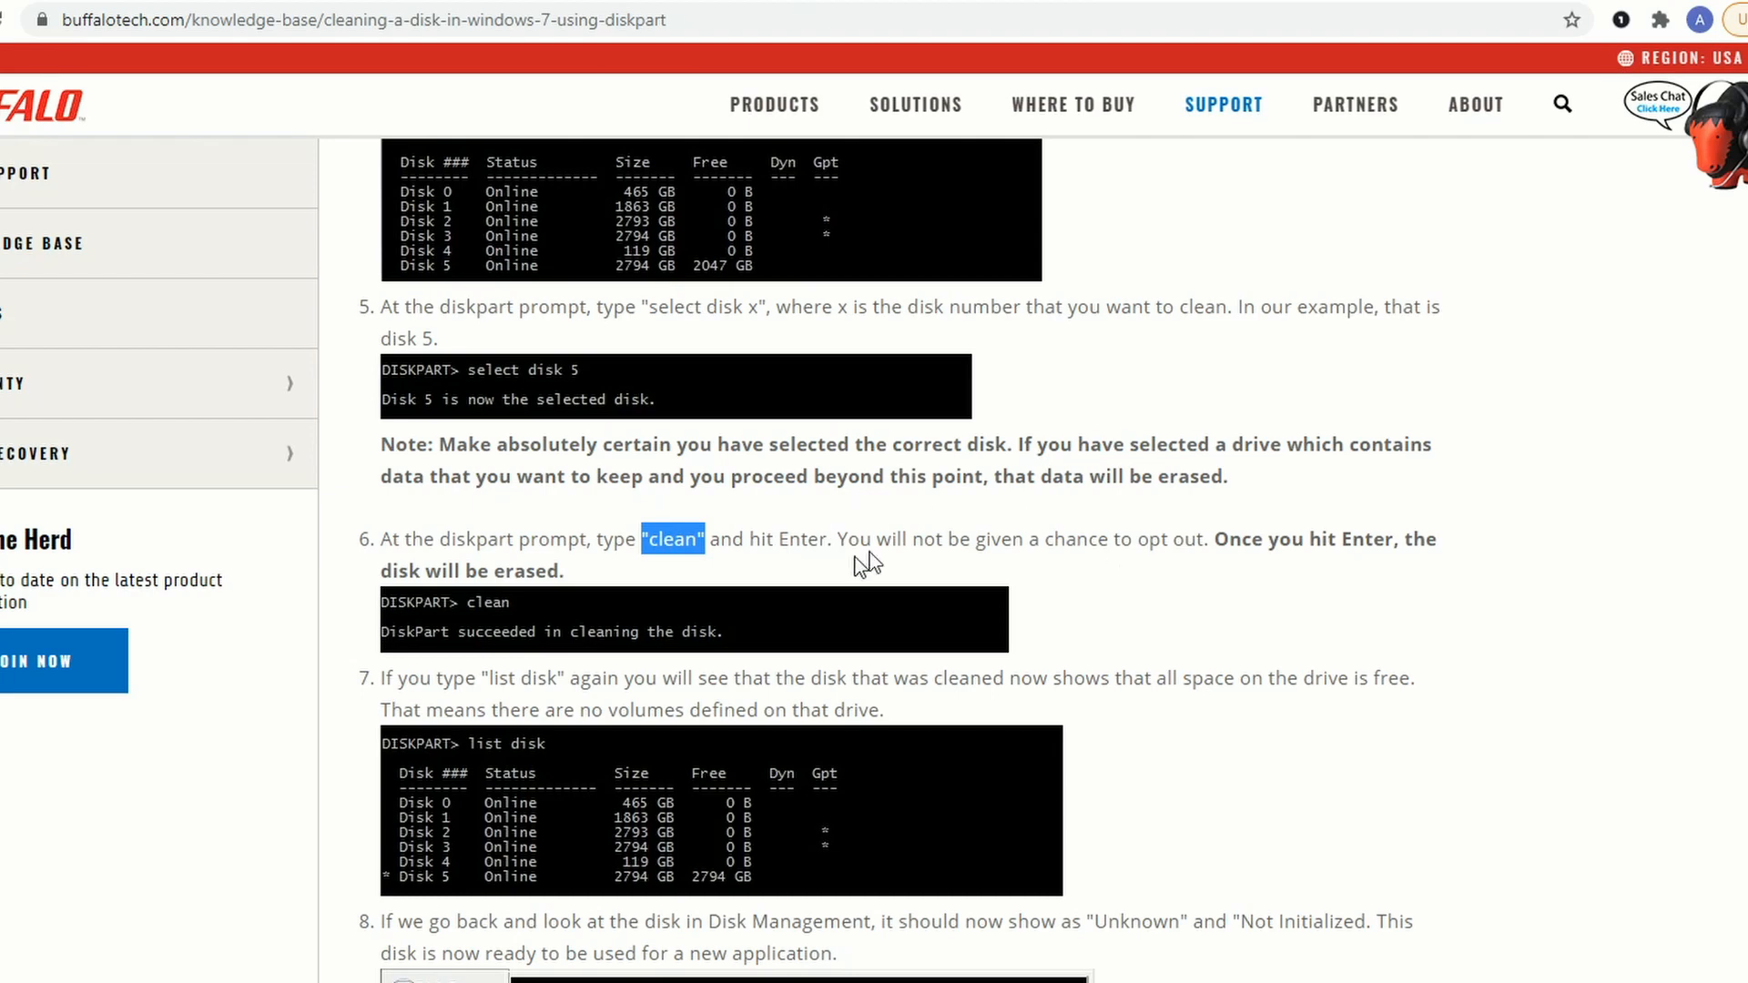
mouse_move(962, 609)
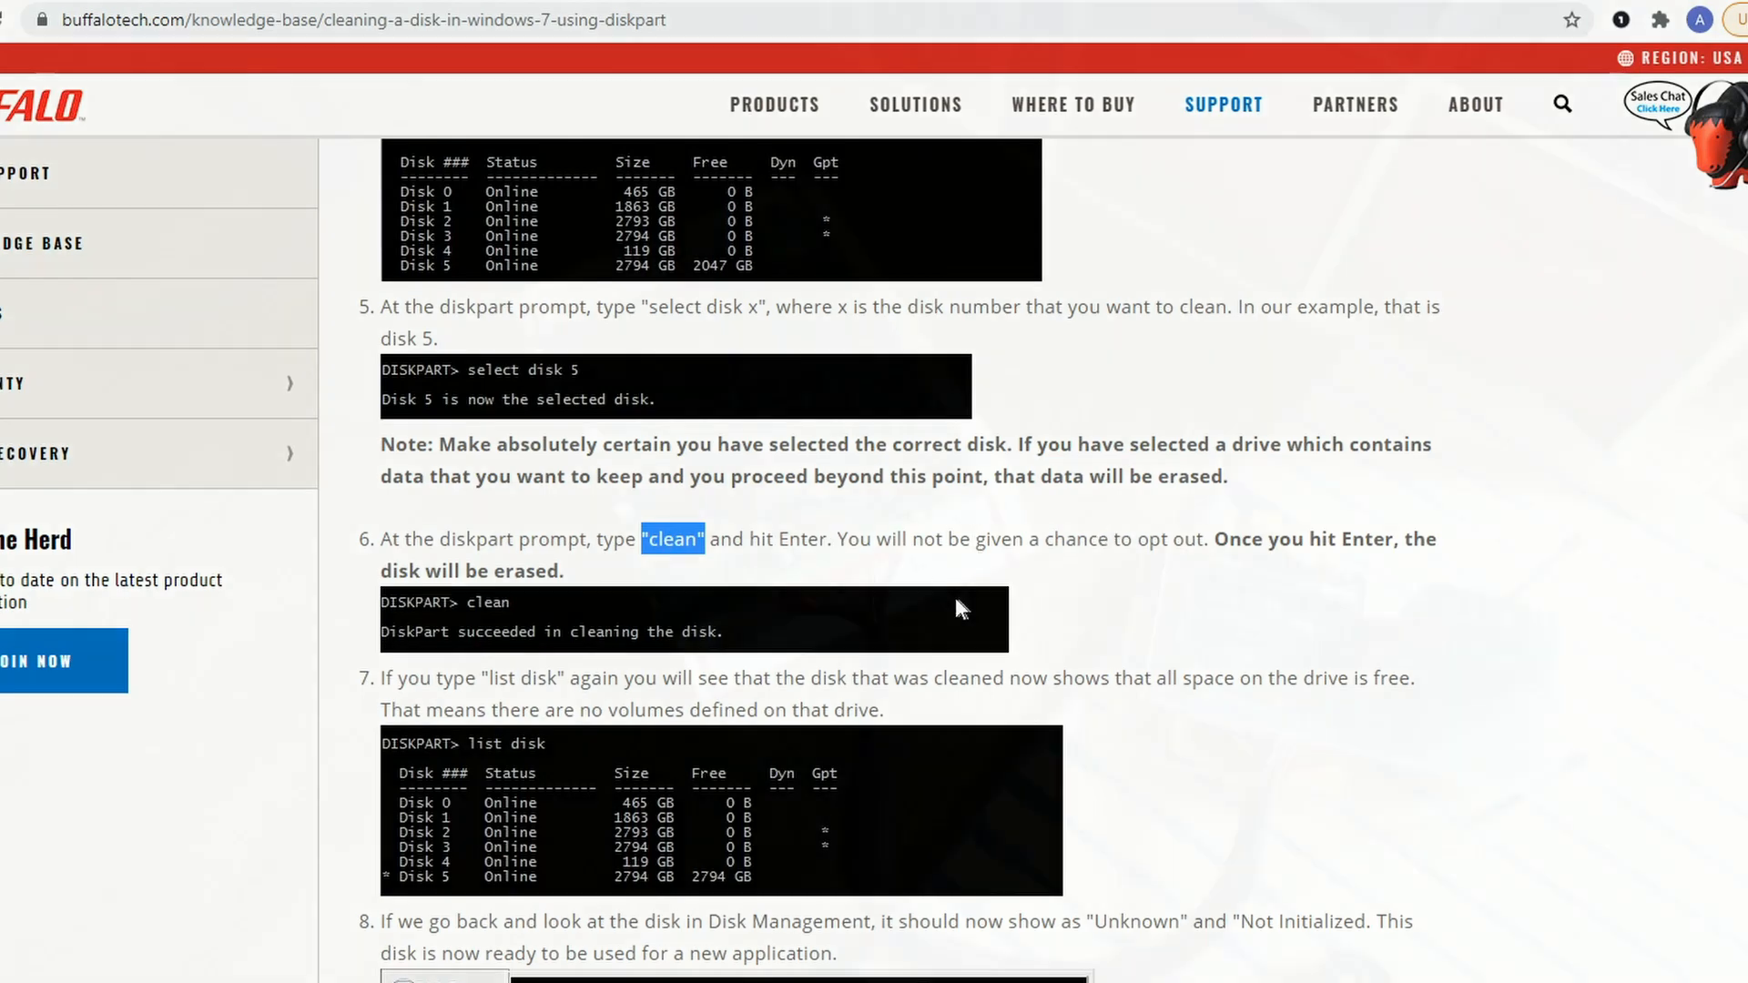